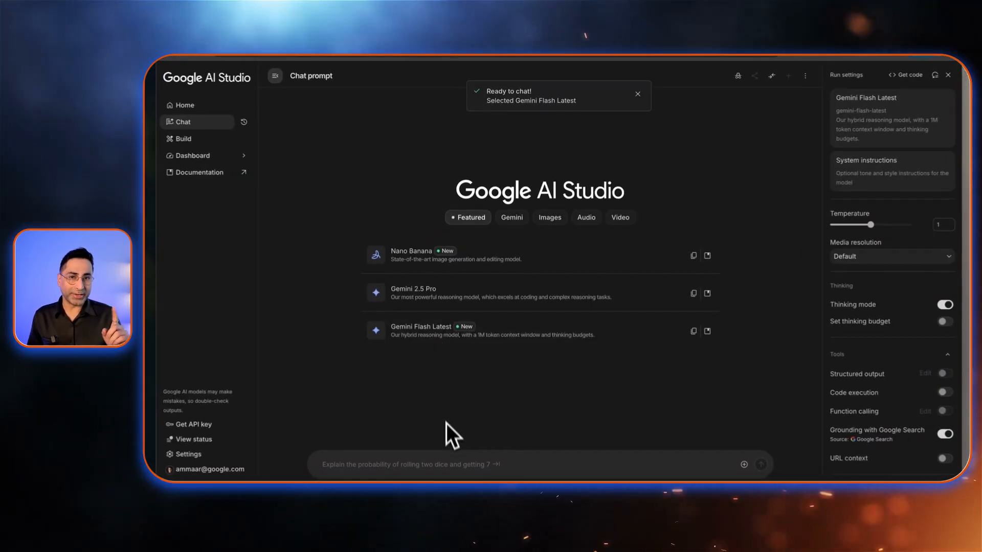
- Leave the chat prompt for the home page with Build, Playground and Dashboard
click(185, 104)
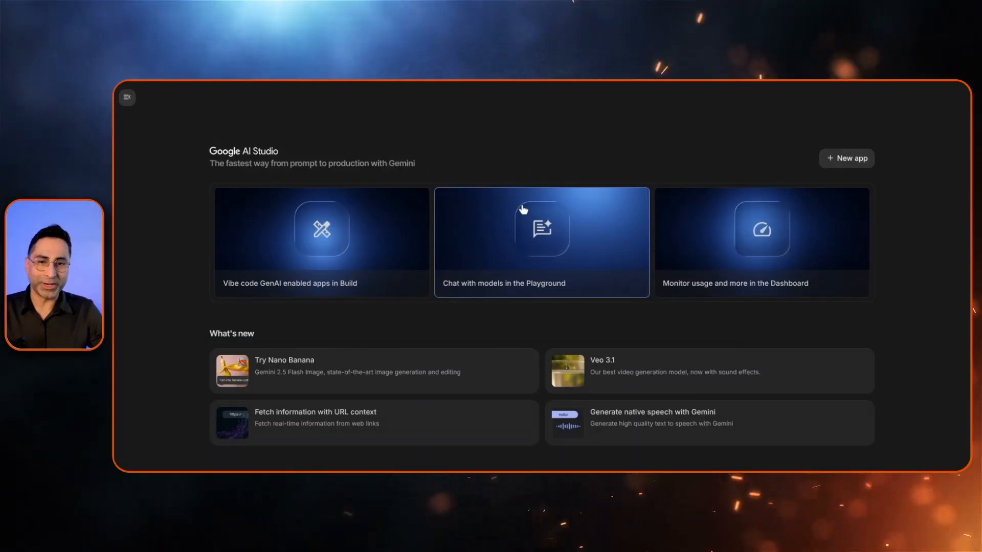
mouse_move(559, 171)
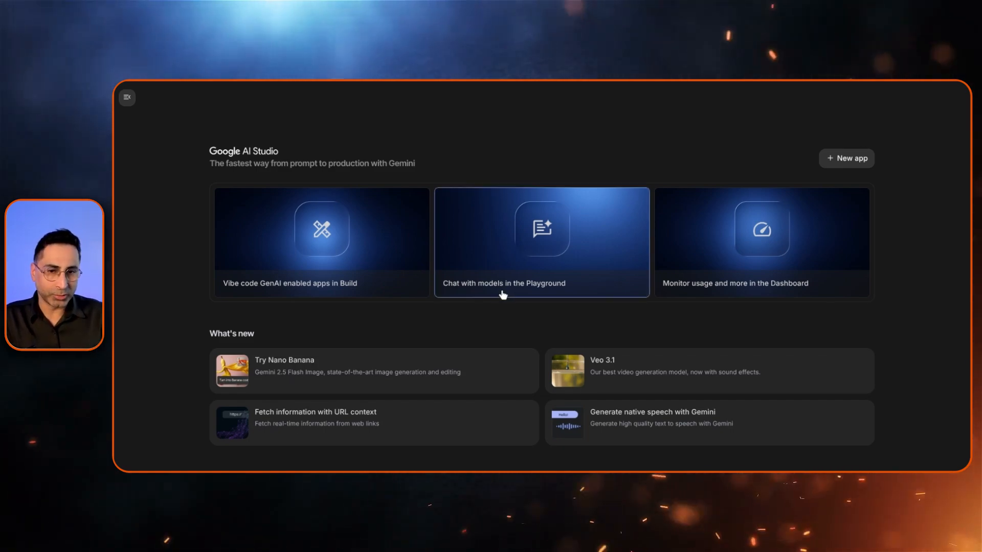
mouse_move(508, 290)
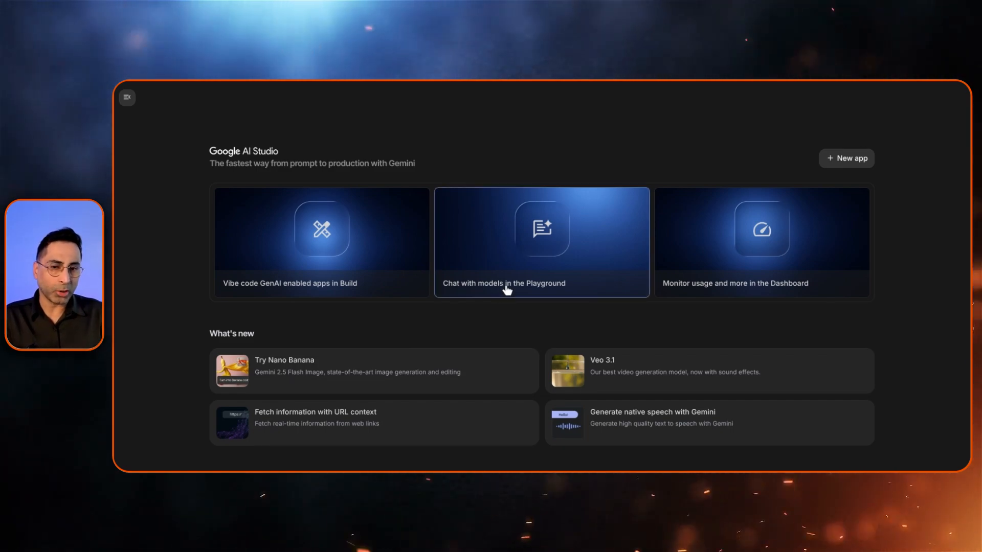
mouse_move(351, 293)
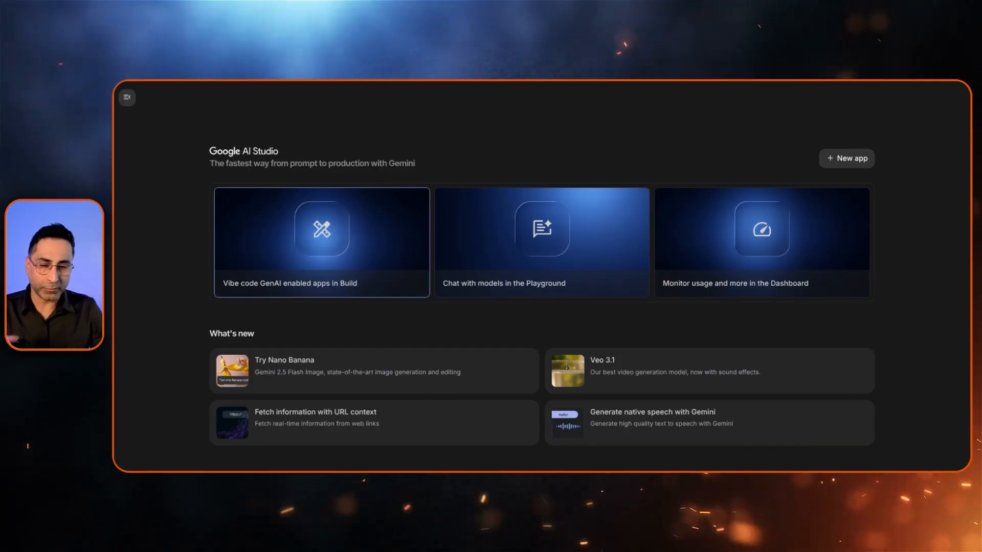
mouse_move(696, 321)
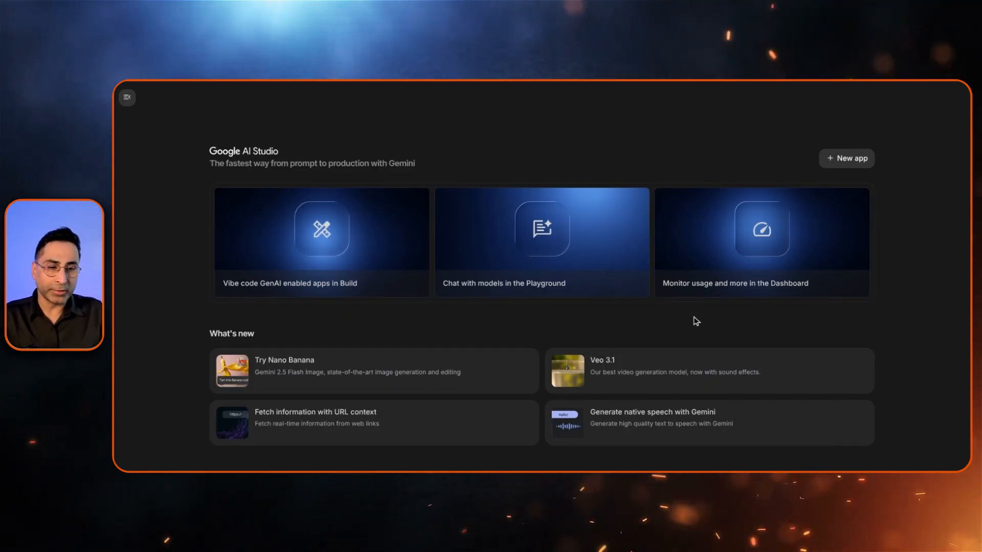
- Show the Get started with Gemini code sample in JavaScript instead of Python
scroll(down, 3)
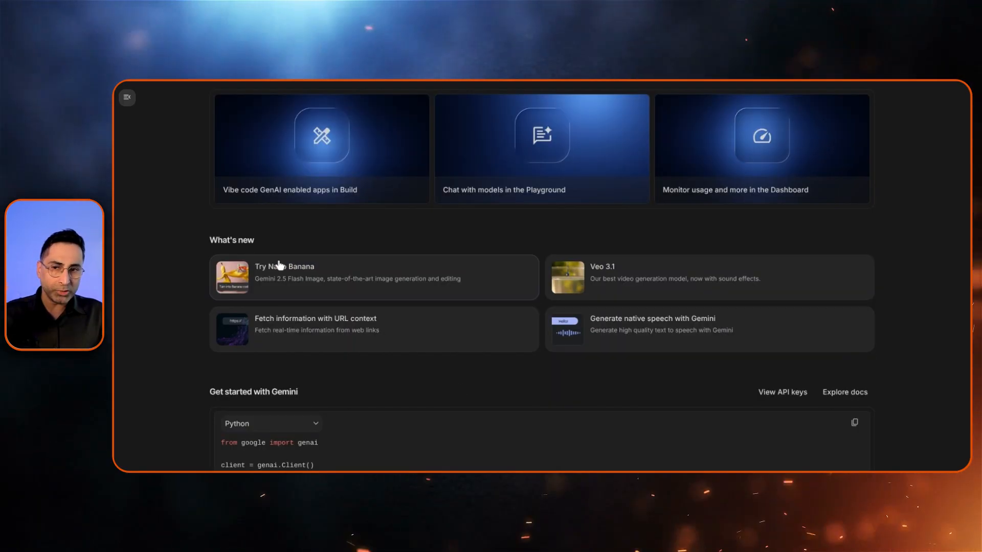
mouse_move(418, 374)
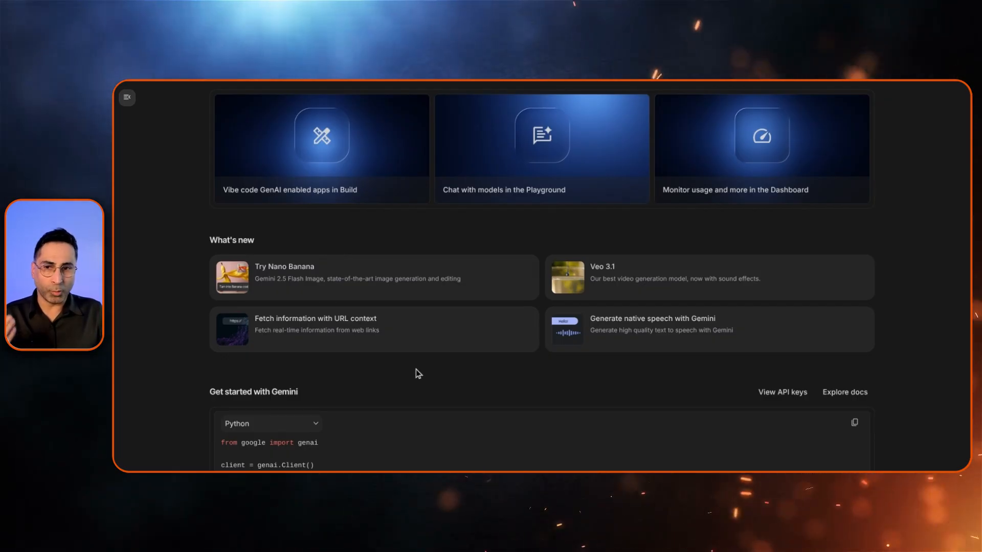
mouse_move(424, 377)
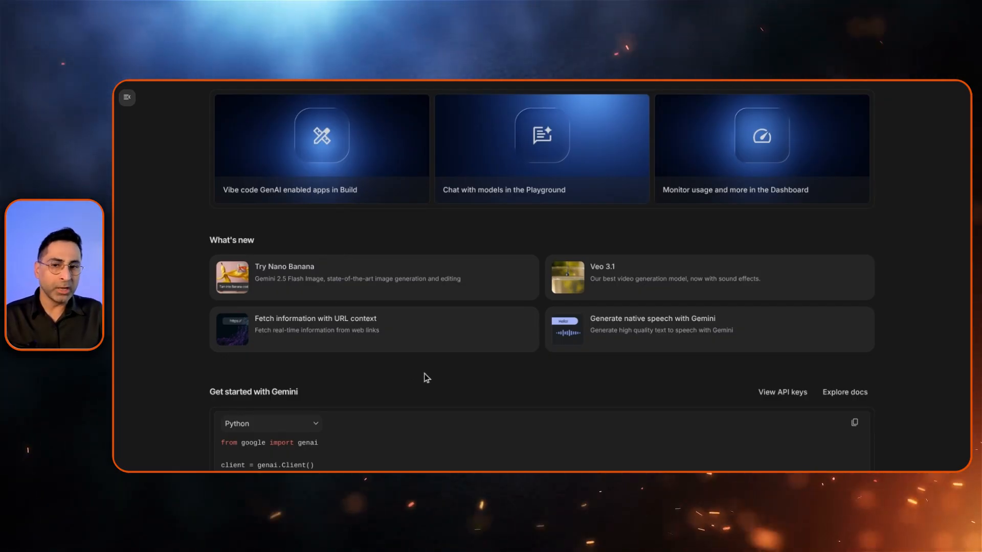
mouse_move(320, 288)
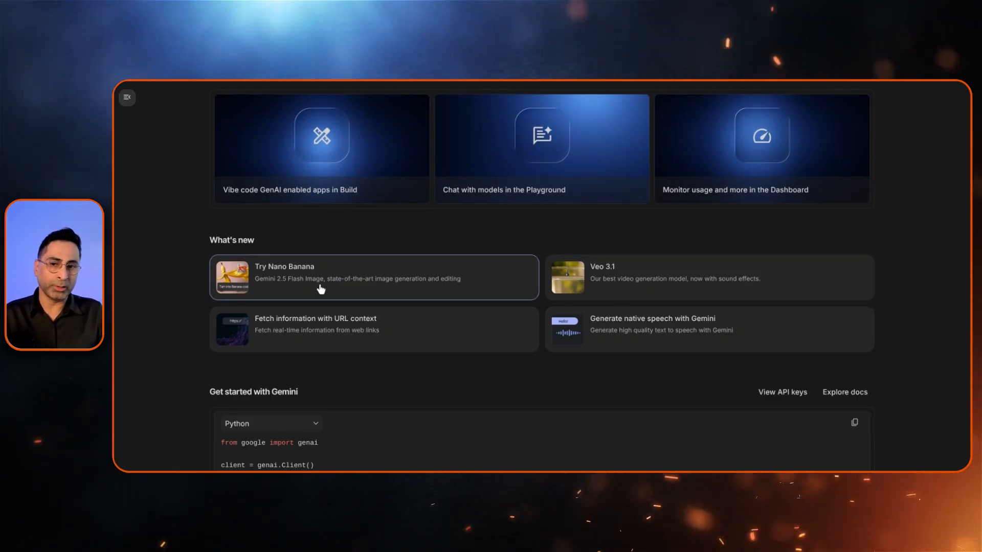
mouse_move(448, 405)
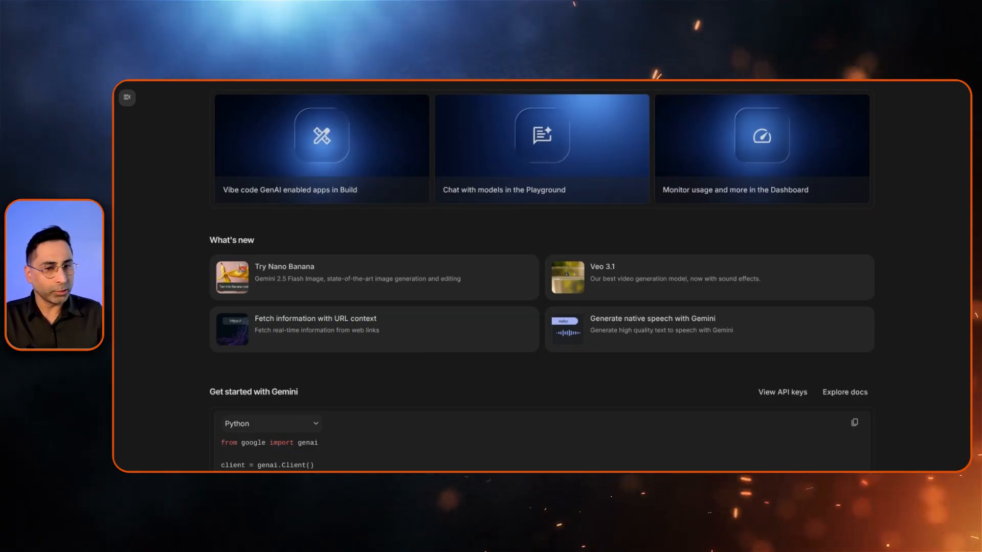
scroll(down, 3)
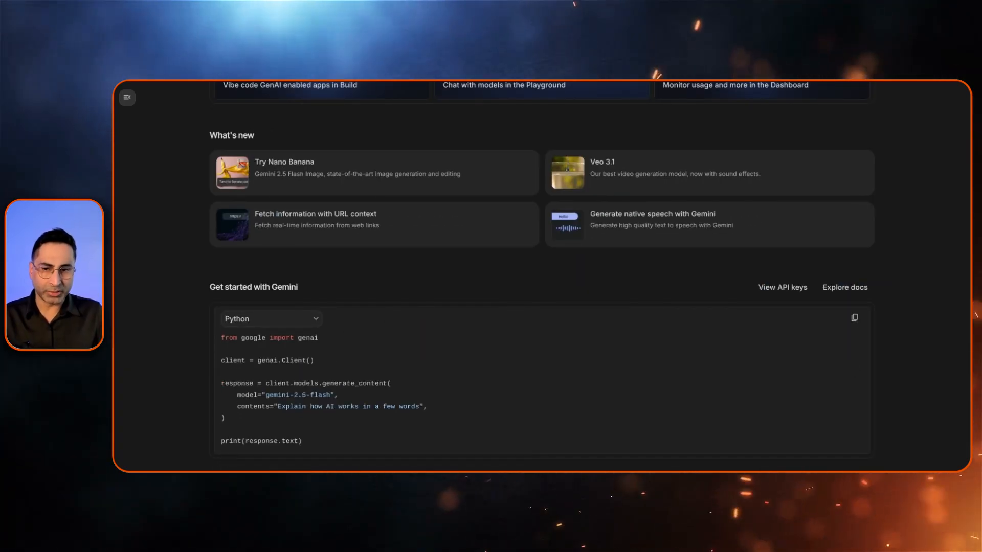
click(271, 318)
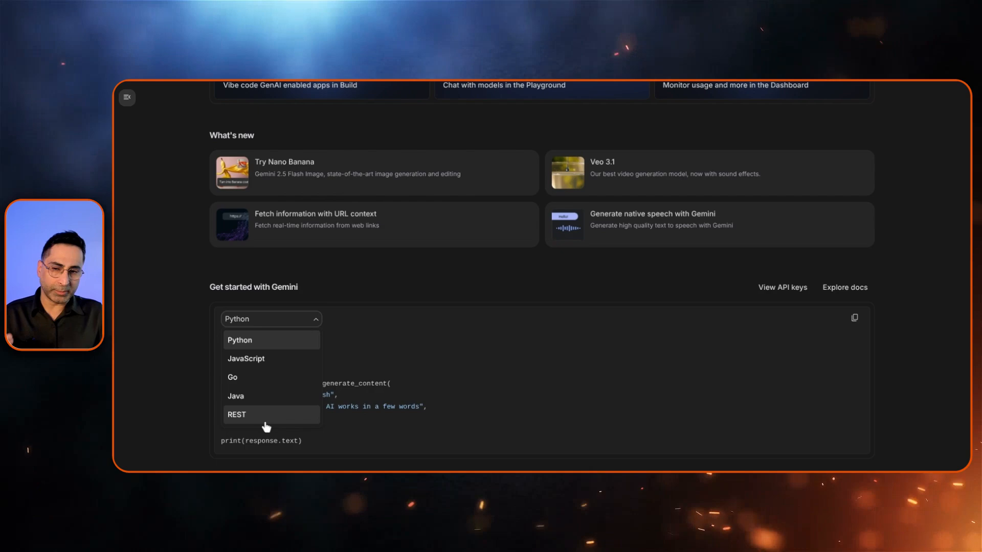
click(245, 359)
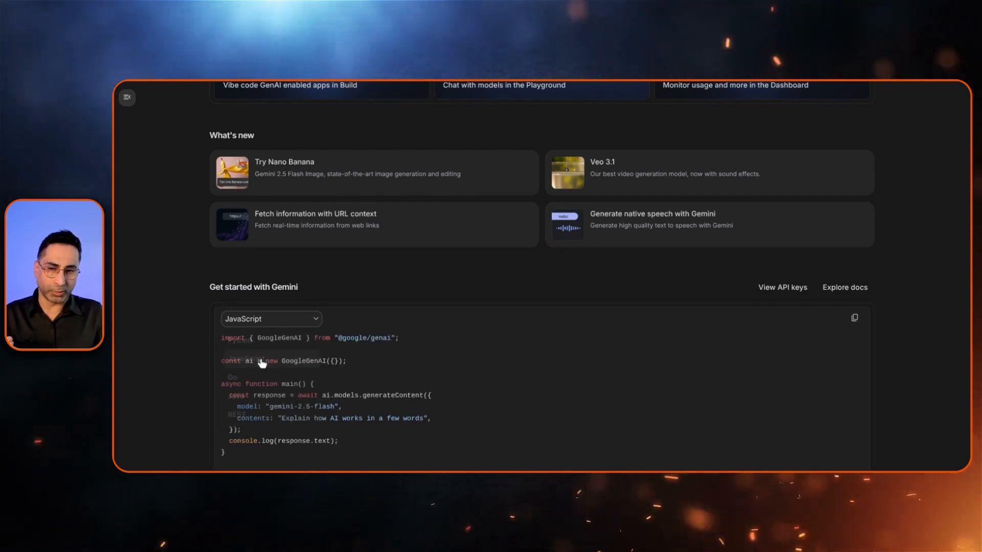
scroll(up, 3)
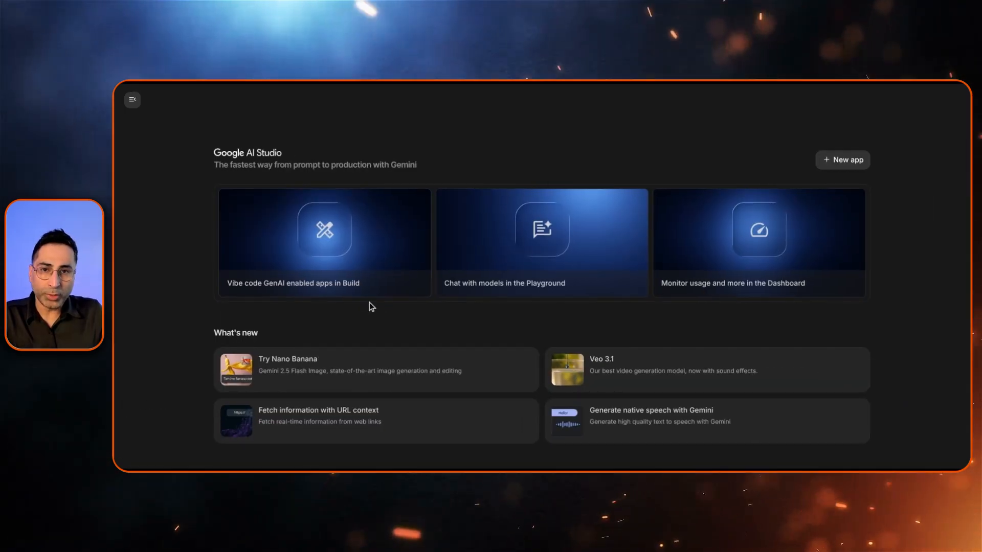
mouse_move(376, 289)
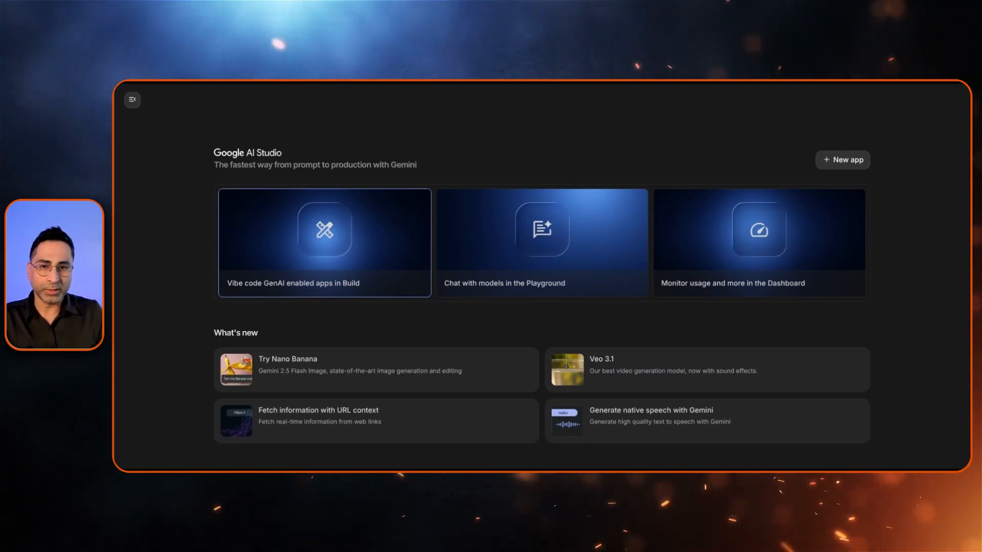
- Enter the Build area and browse the gallery of example apps
click(324, 243)
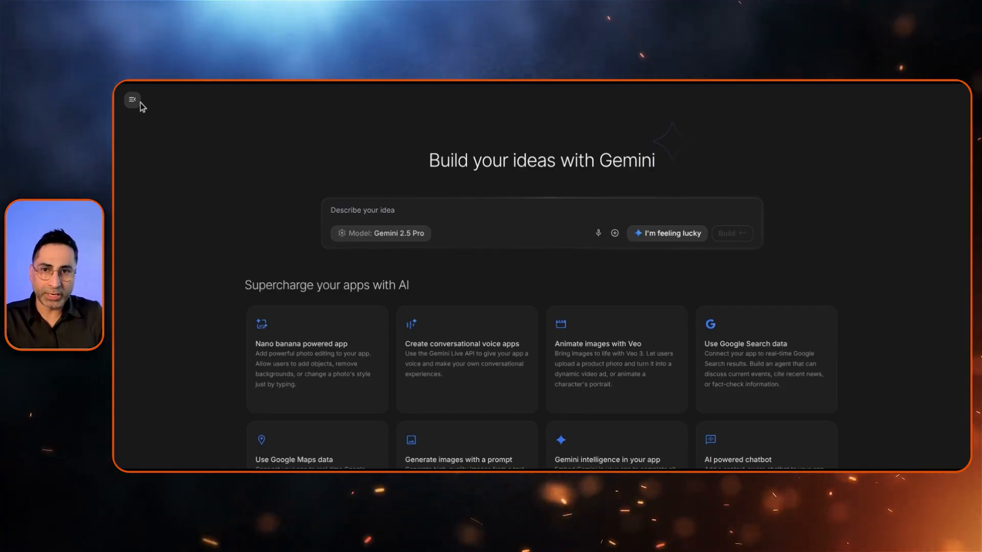
click(132, 100)
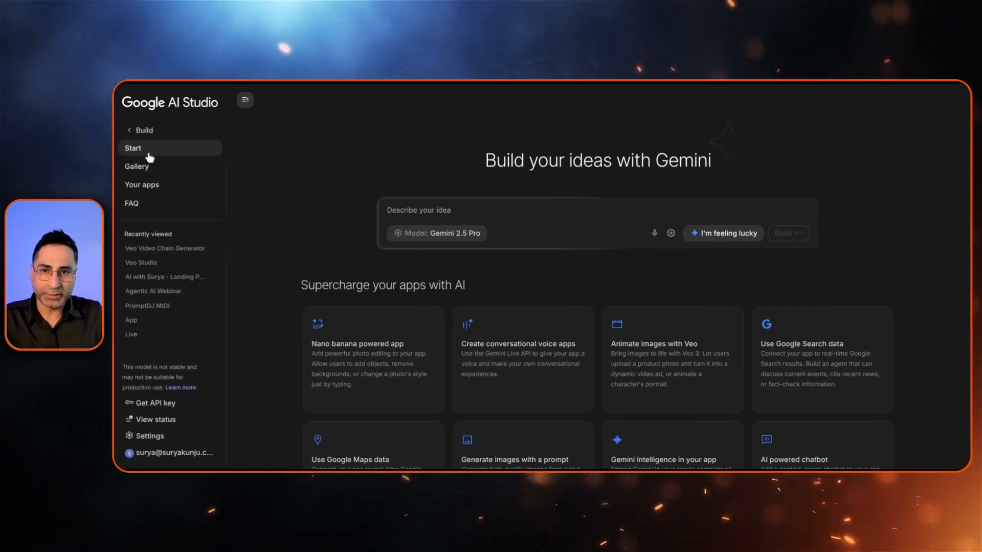
mouse_move(148, 167)
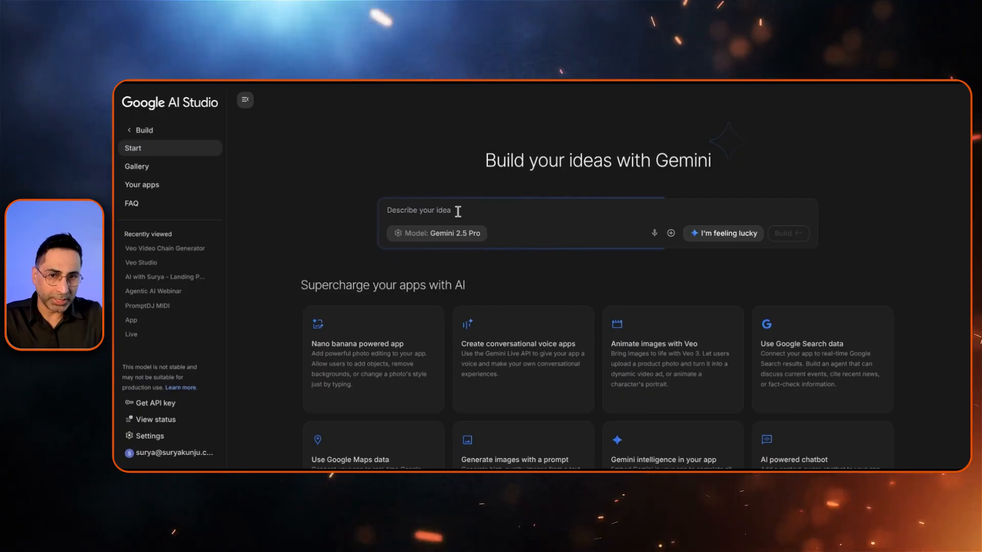
click(137, 167)
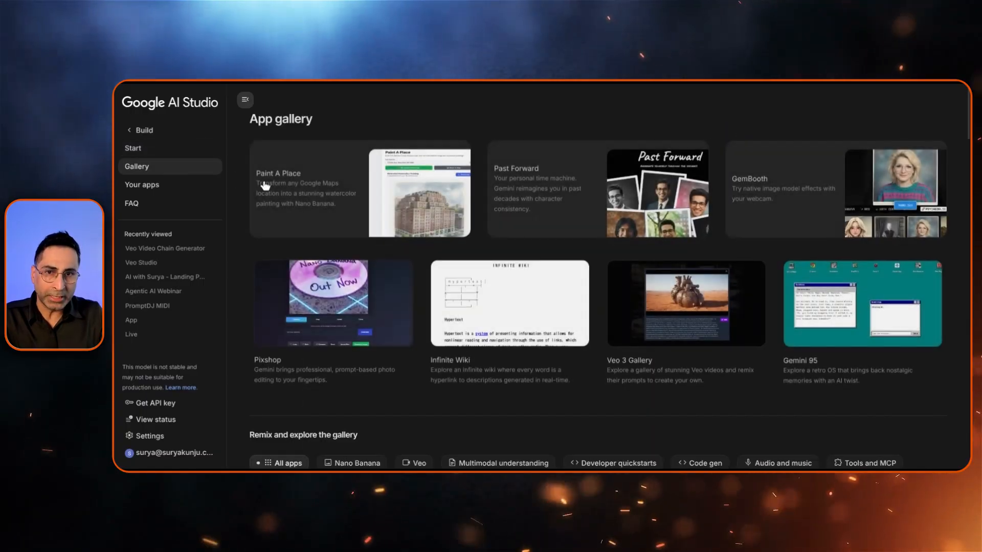
mouse_move(569, 396)
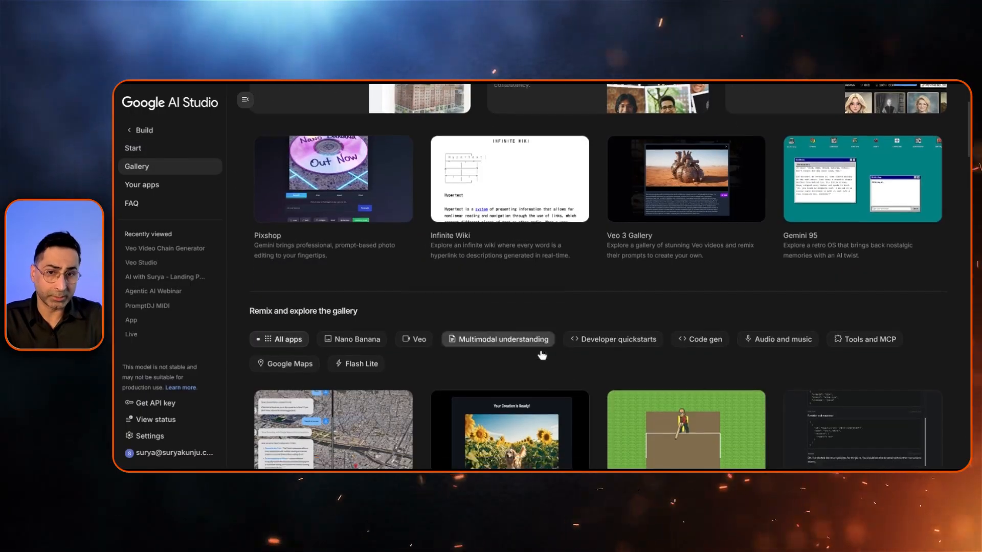
scroll(down, 3)
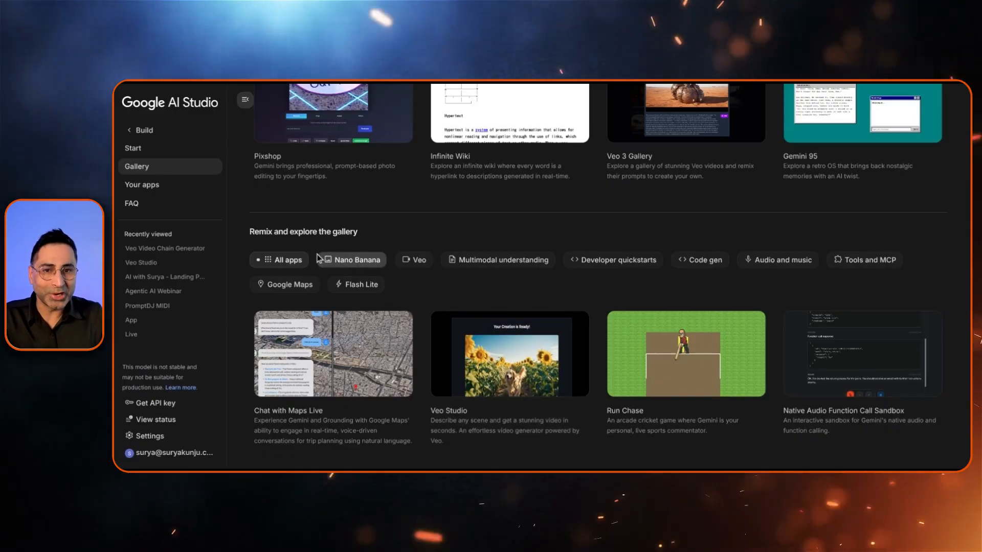
scroll(down, 3)
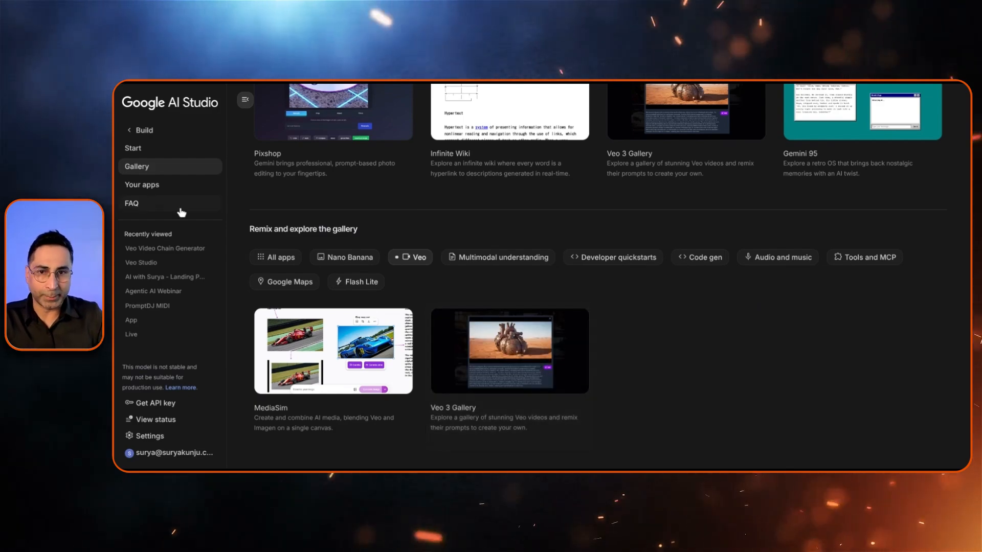
- Look at your own apps list, then read through the Build FAQ
click(143, 184)
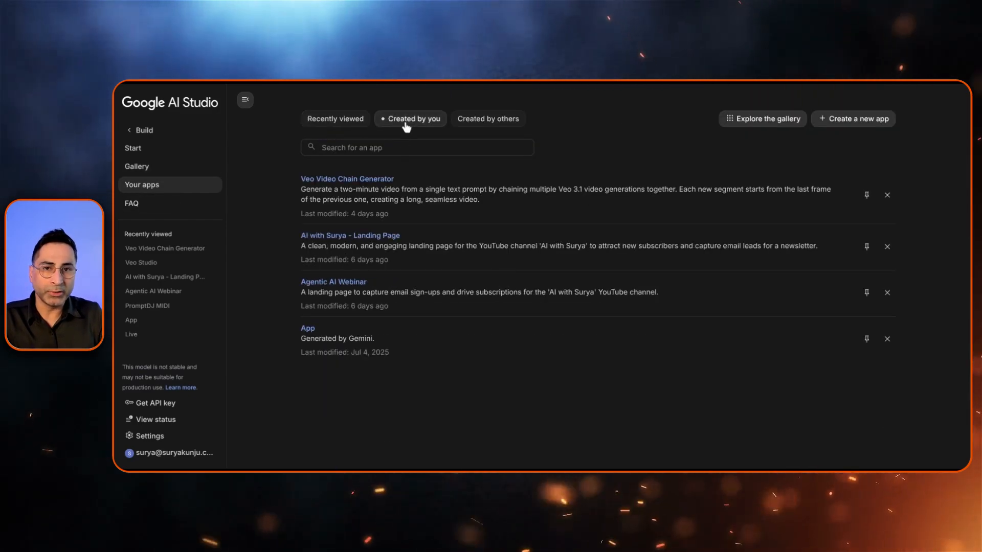
click(132, 203)
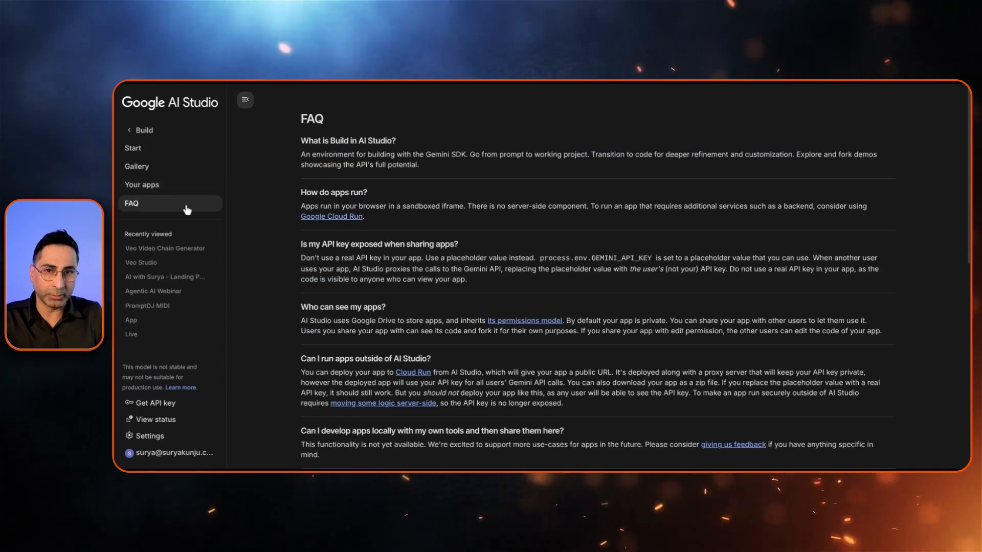
scroll(down, 3)
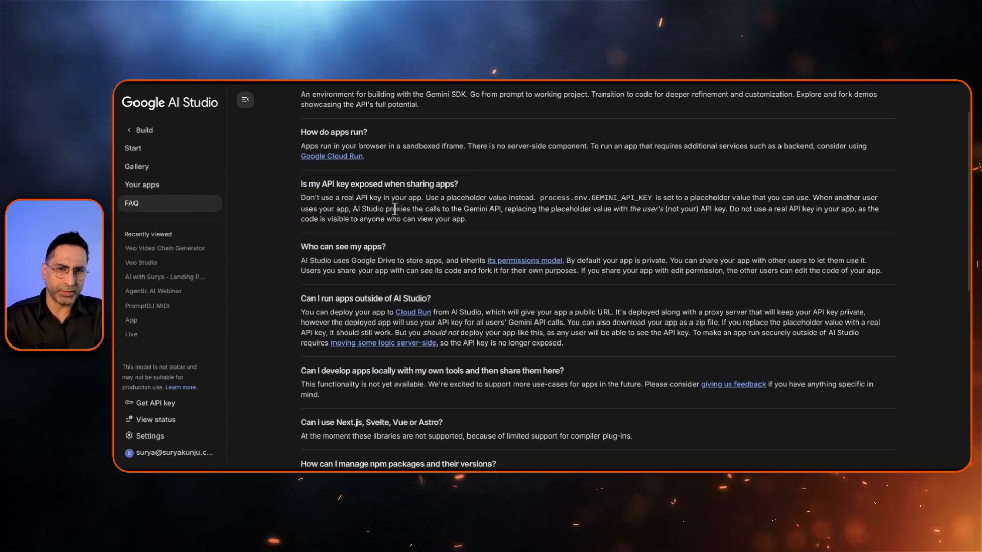
scroll(up, 3)
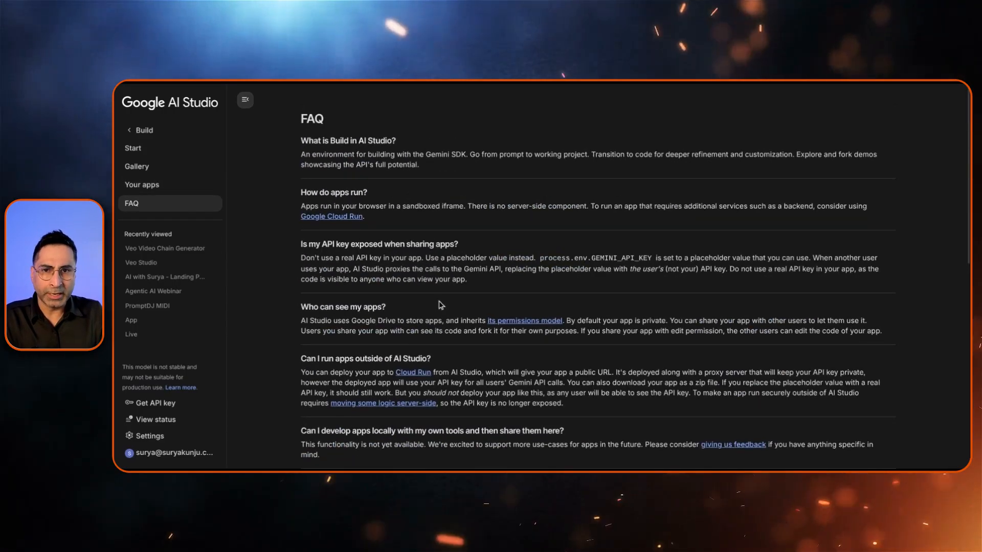
- Enter the interactive personalized storybook app prompt and attach the Nano banana photo-editing card
click(133, 148)
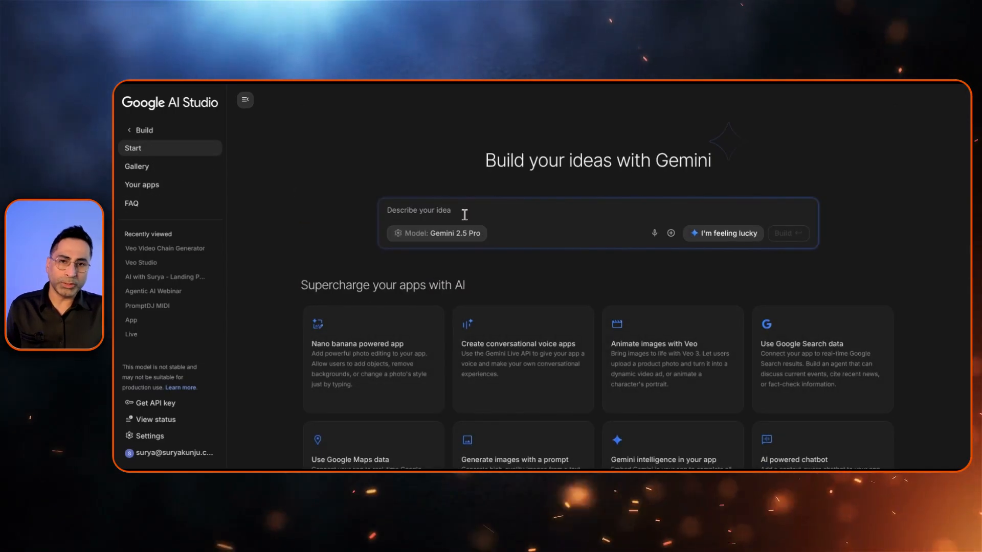
text(Design an interactive storybook app that lets users create personalized stories by inserting their own images and exploring various characters and environments.)
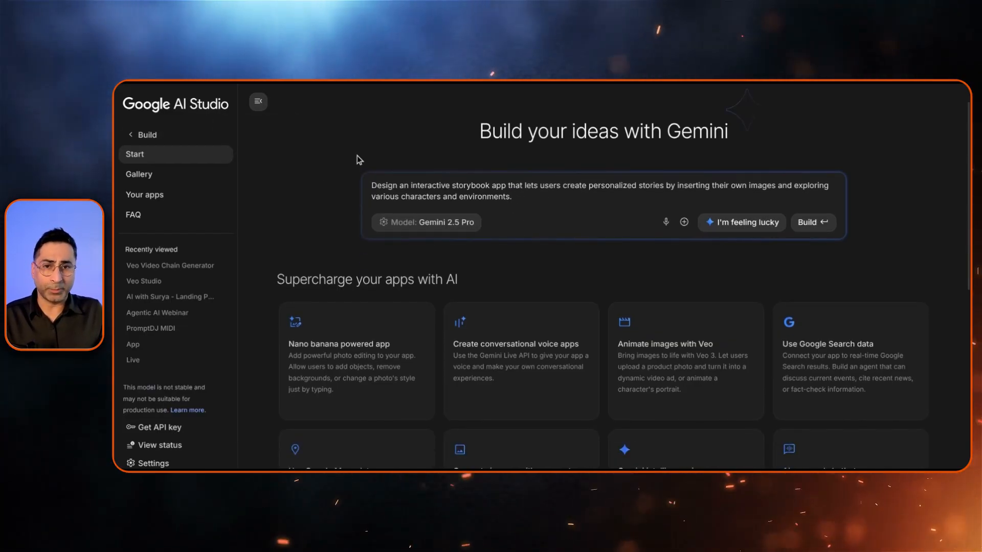
scroll(up, 3)
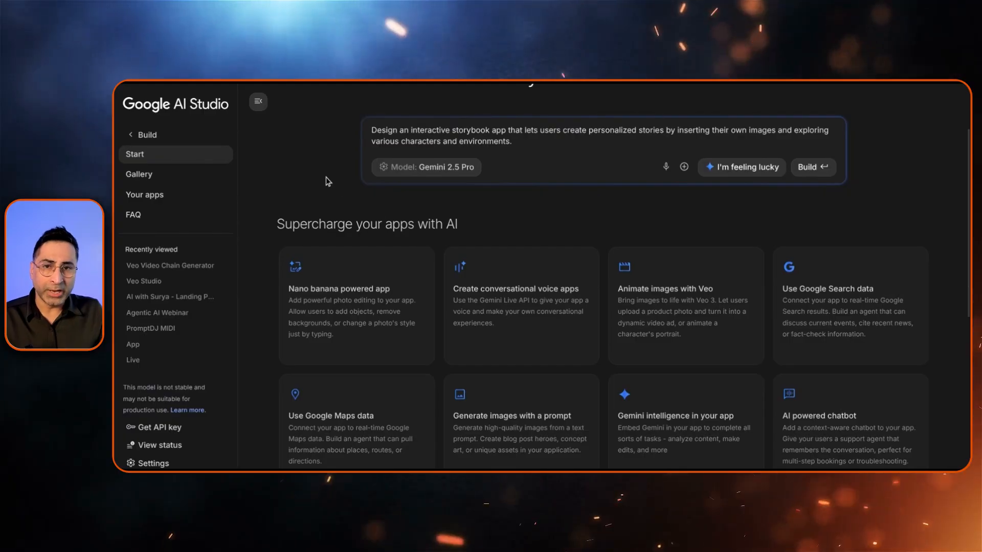
scroll(down, 3)
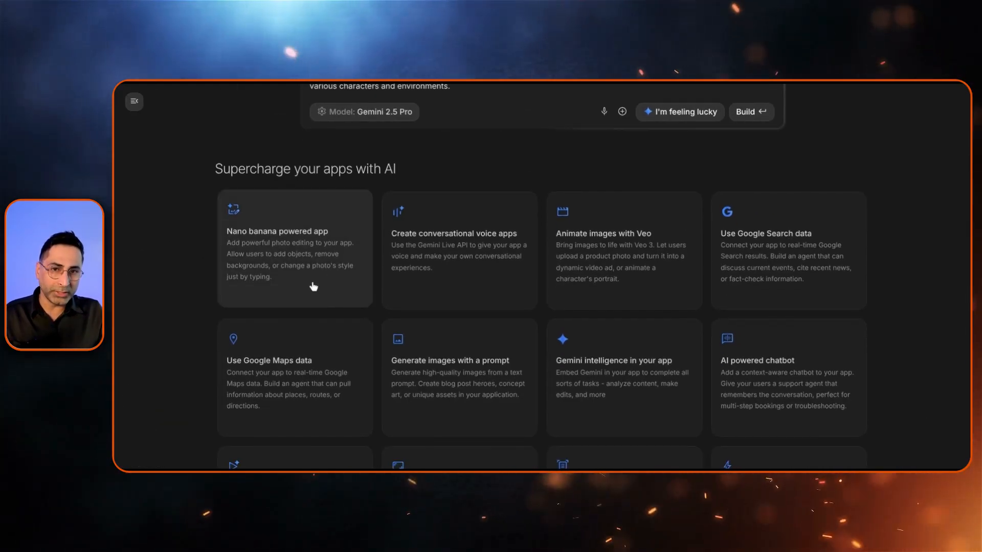
click(293, 251)
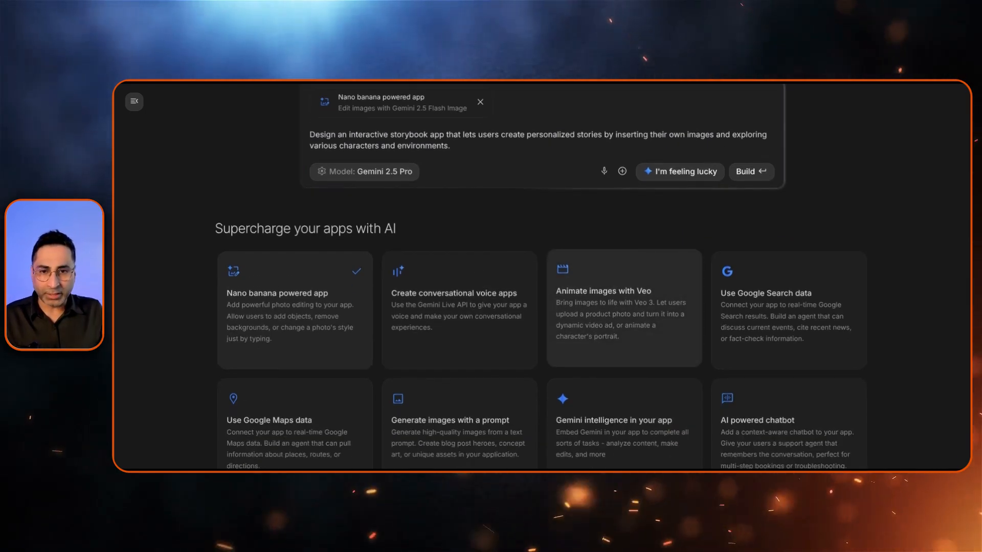
scroll(down, 3)
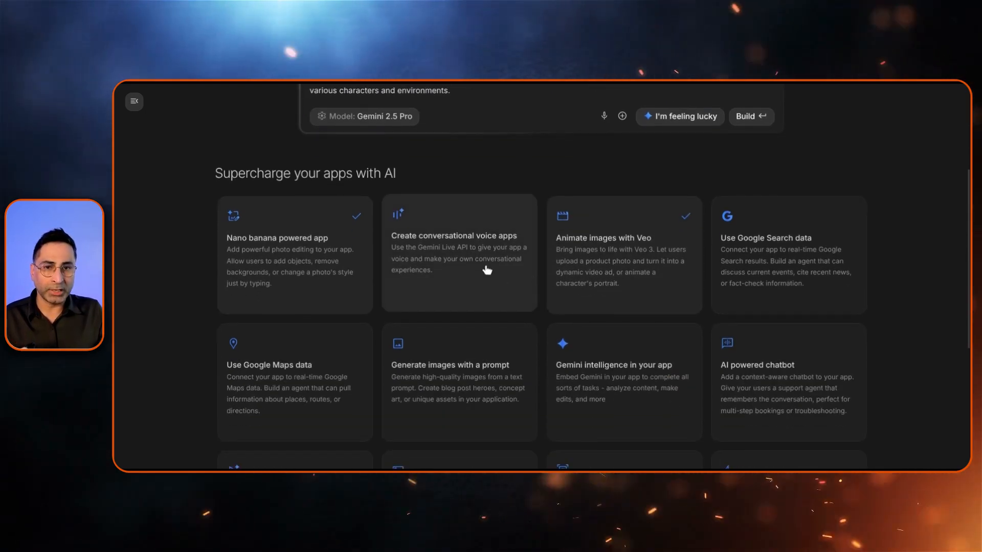
scroll(down, 3)
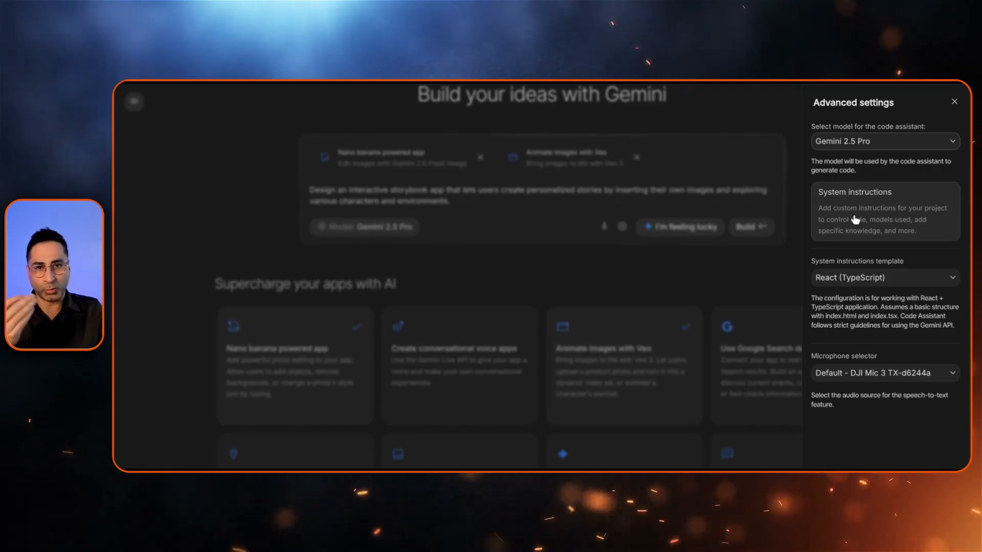
mouse_move(861, 283)
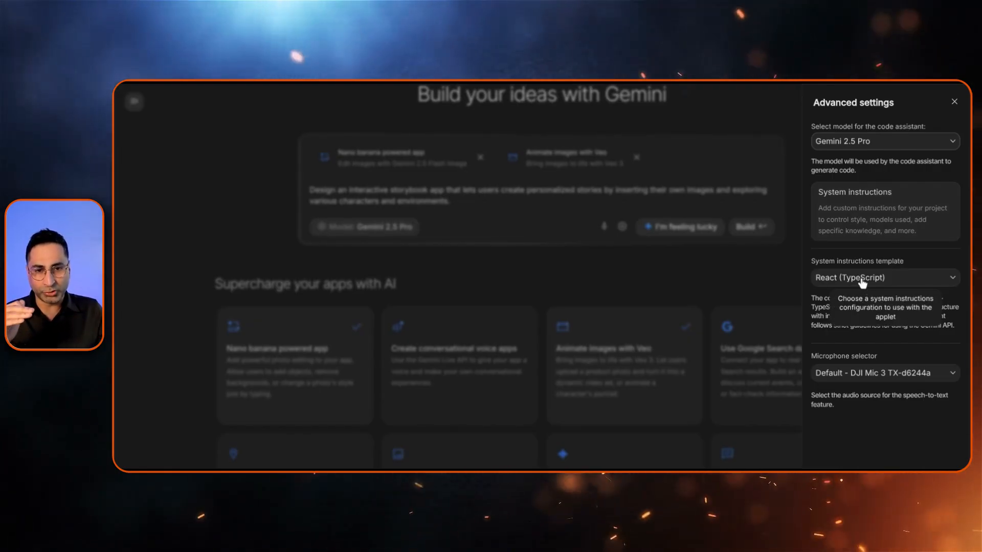
click(883, 277)
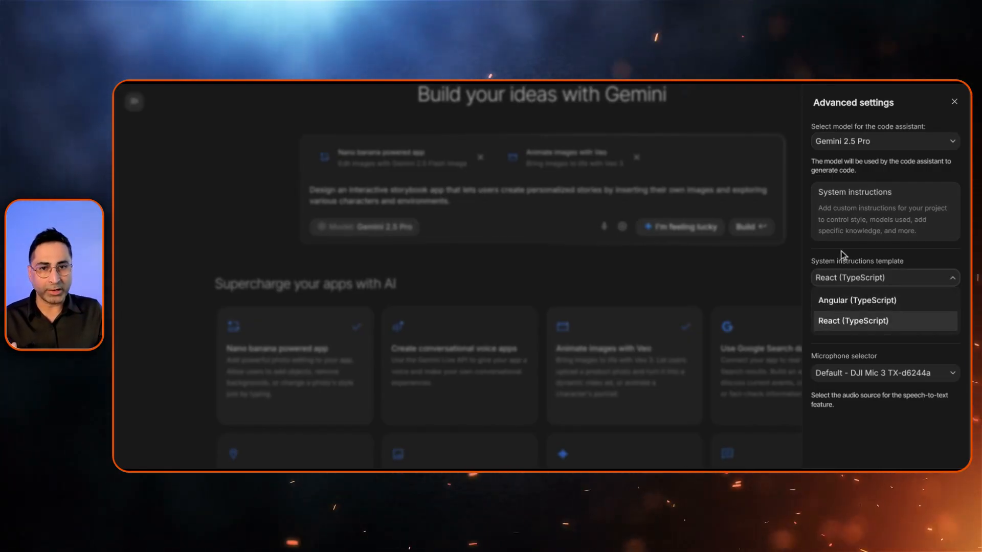
click(853, 321)
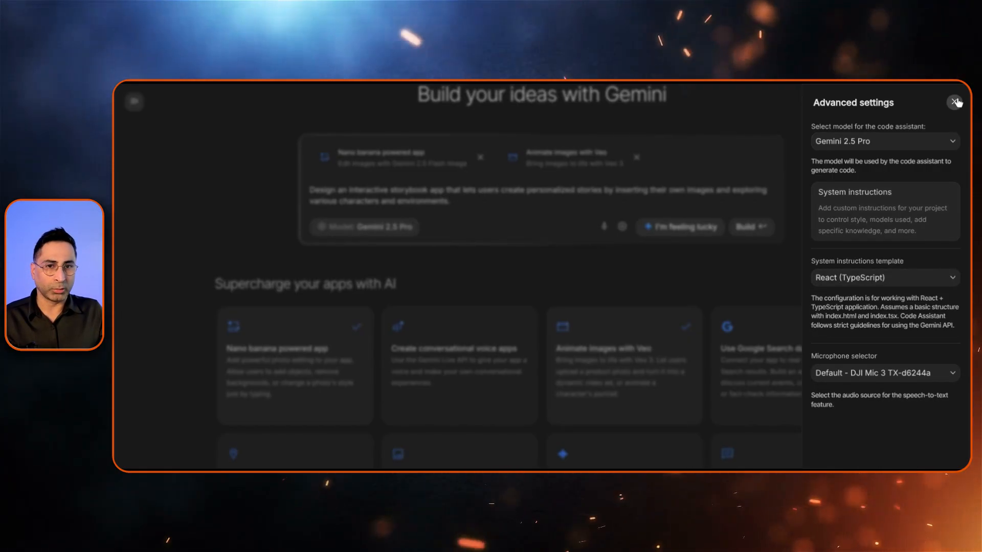
click(956, 102)
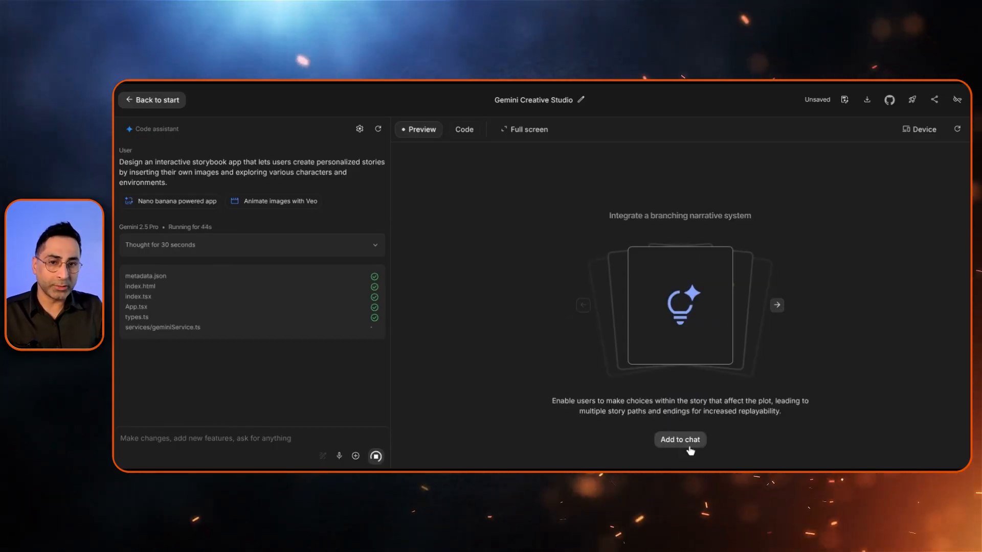
- Queue the branching narrative feature request and browse the next suggested feature cards
click(680, 439)
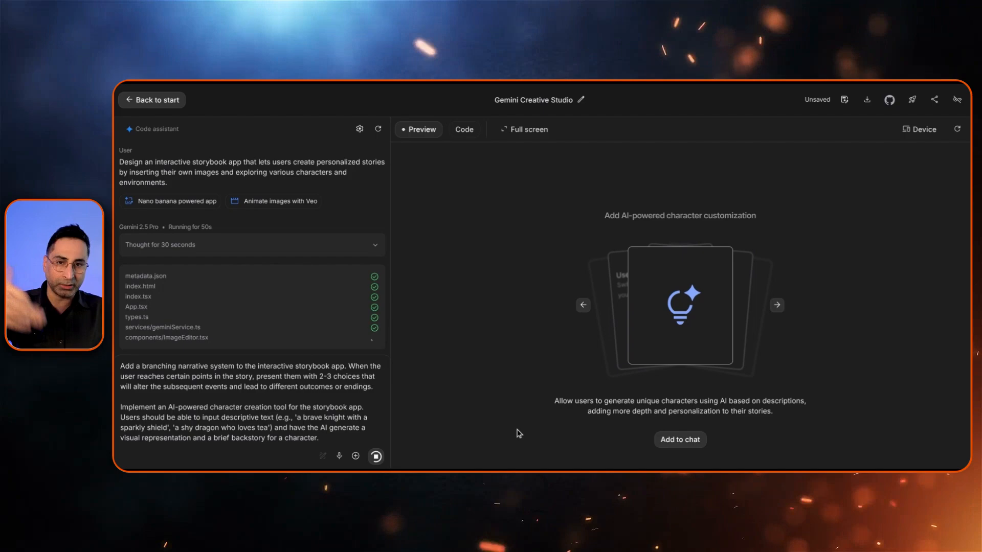
mouse_move(771, 316)
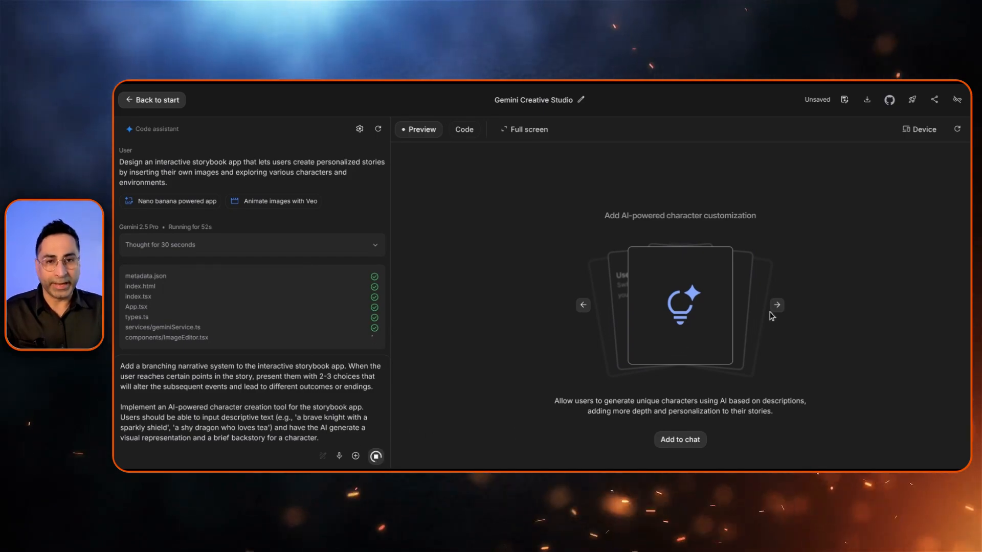
click(776, 305)
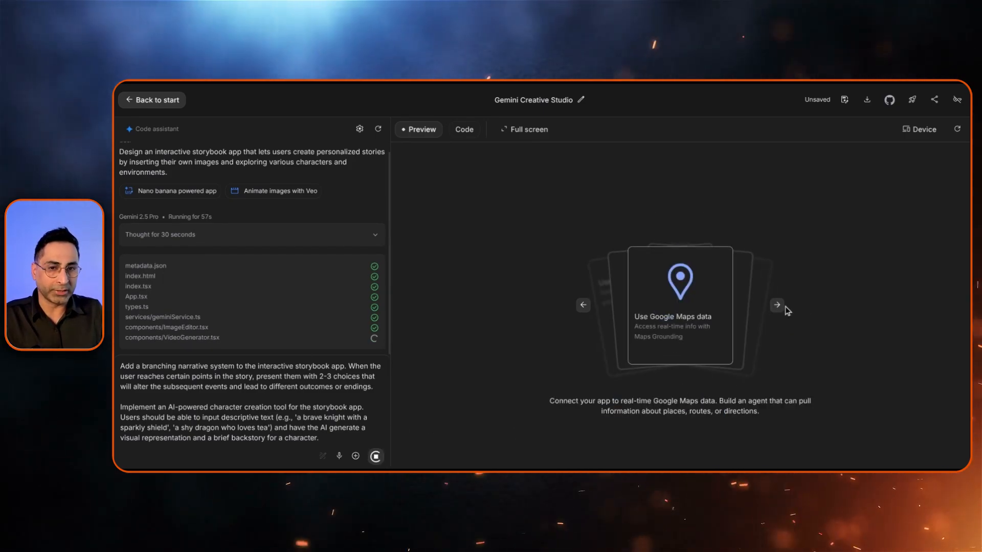
click(776, 306)
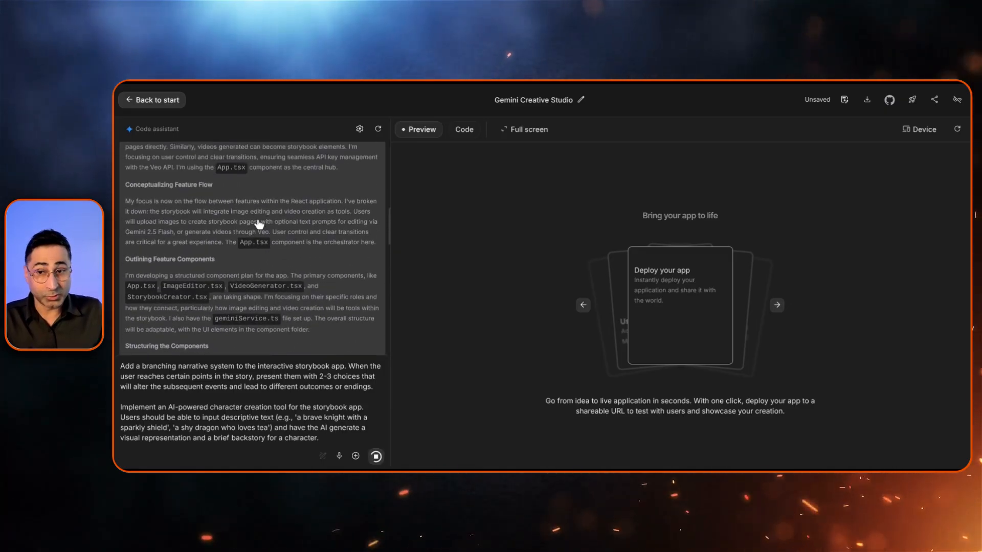
scroll(up, 3)
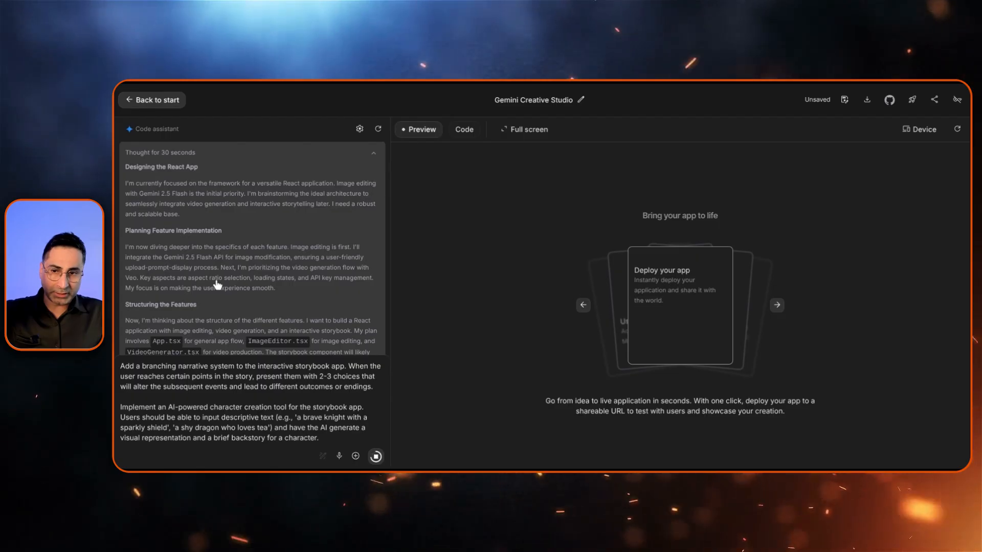
scroll(down, 3)
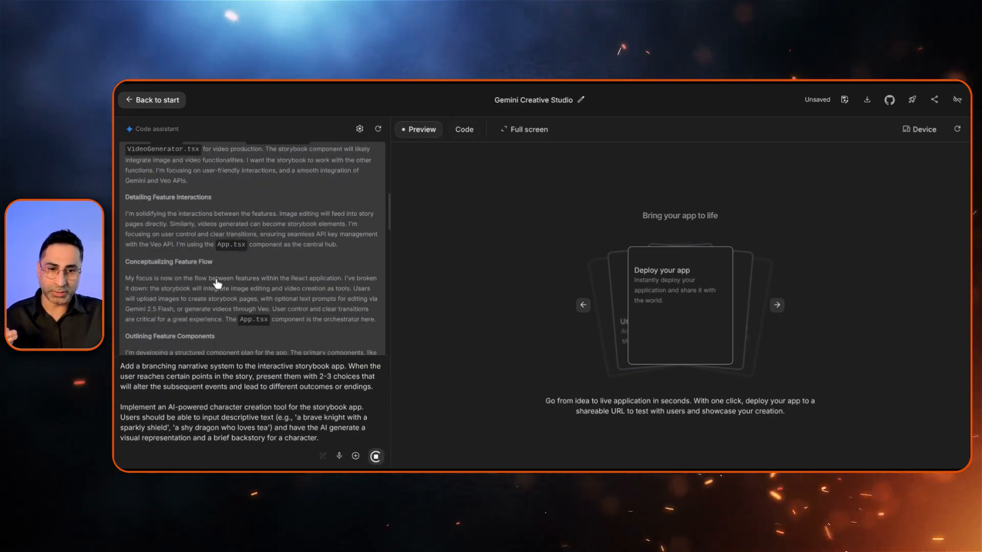
click(463, 129)
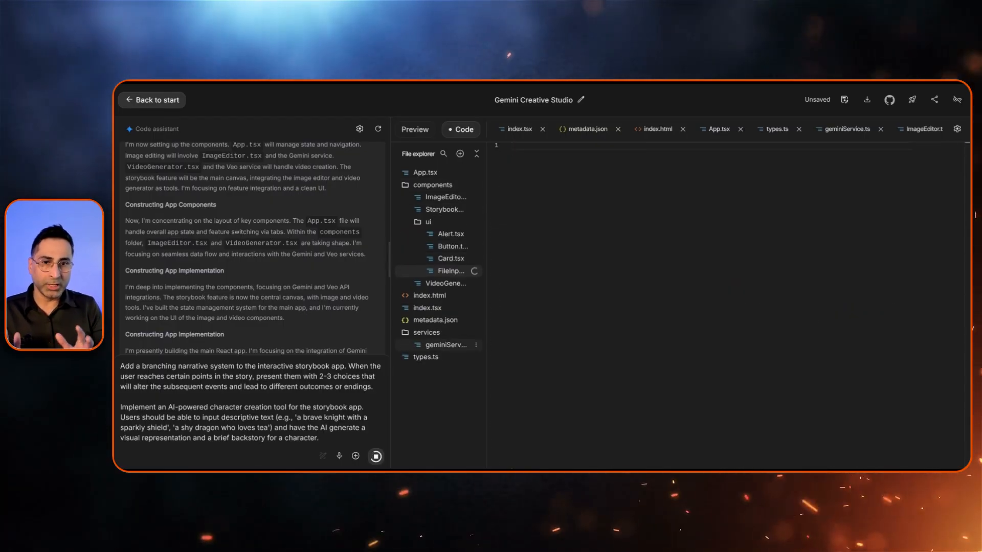
click(446, 271)
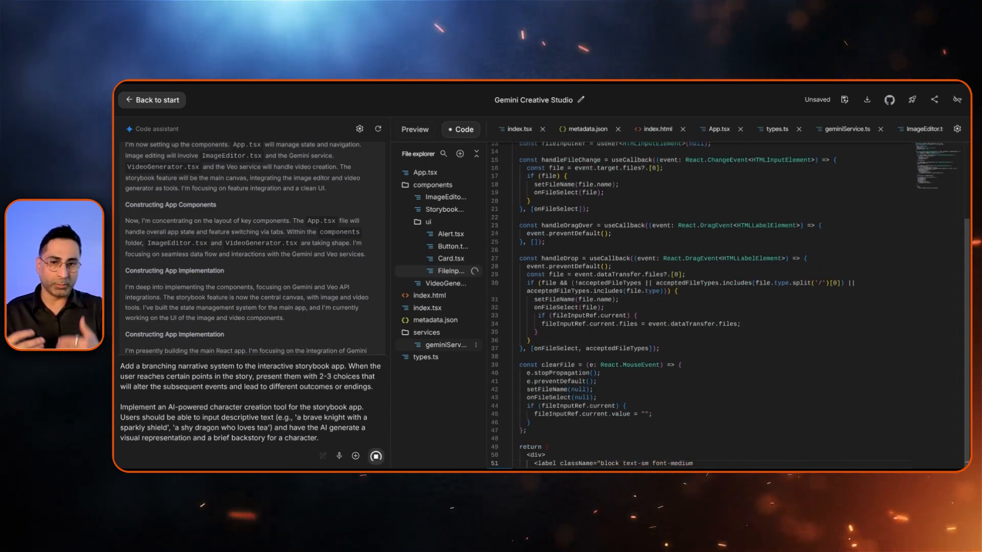
scroll(down, 3)
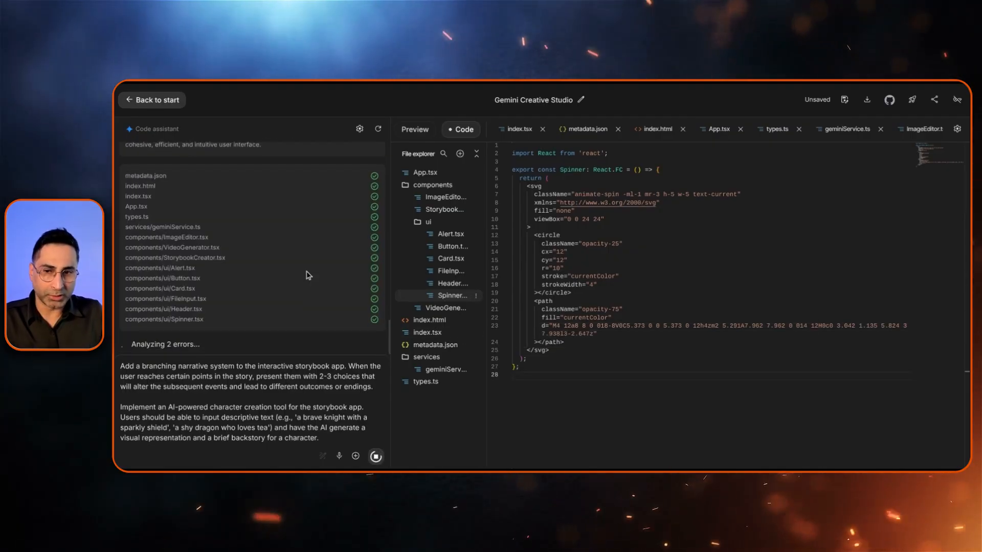
mouse_move(324, 357)
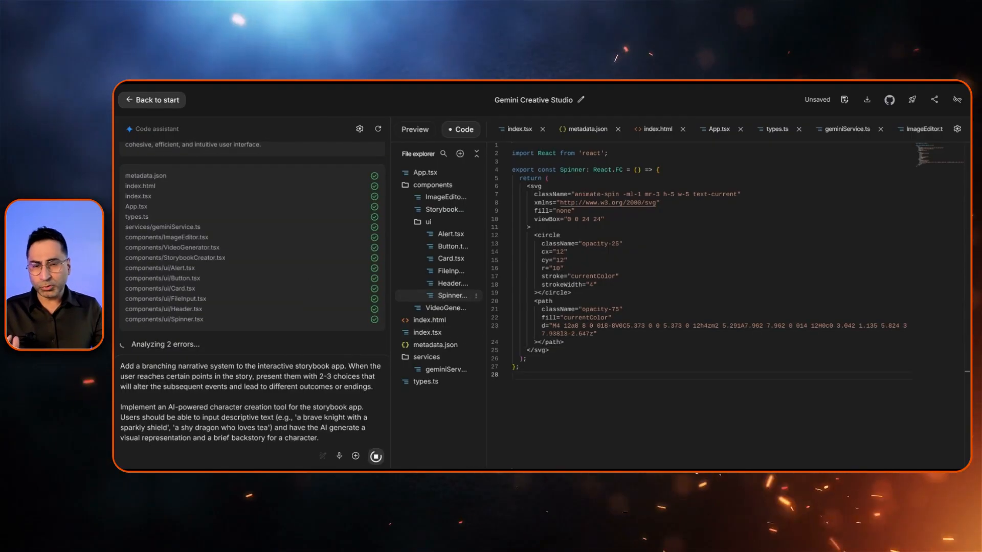
click(421, 129)
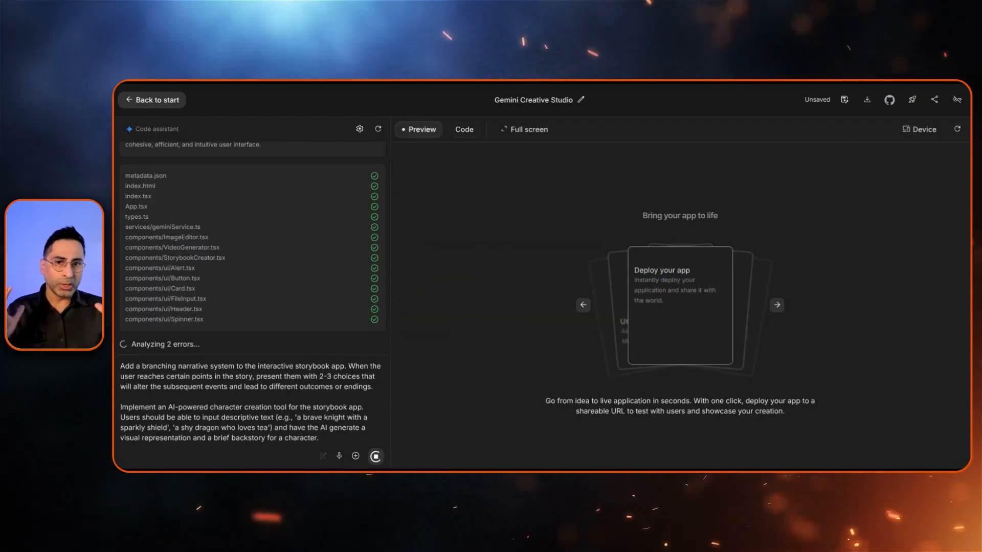
mouse_move(776, 305)
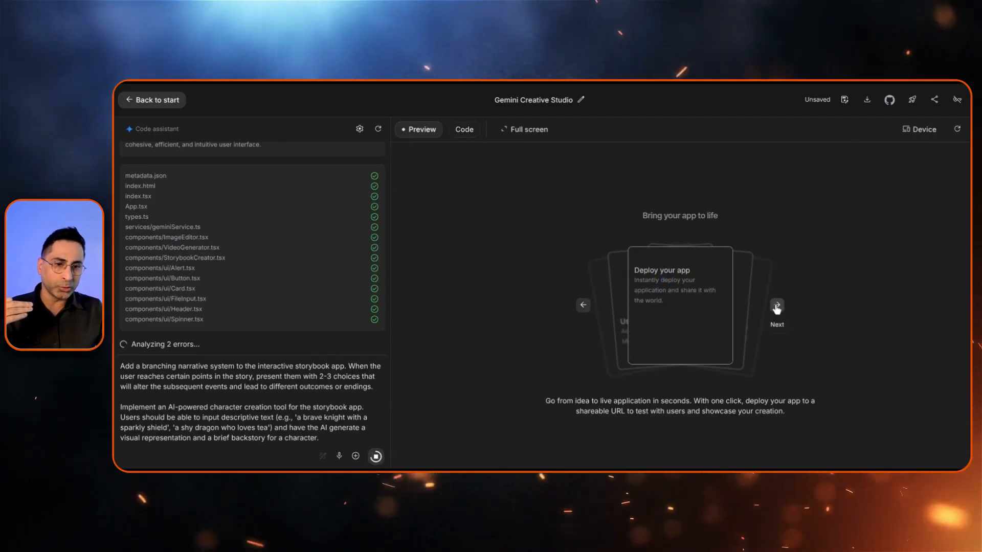
click(776, 306)
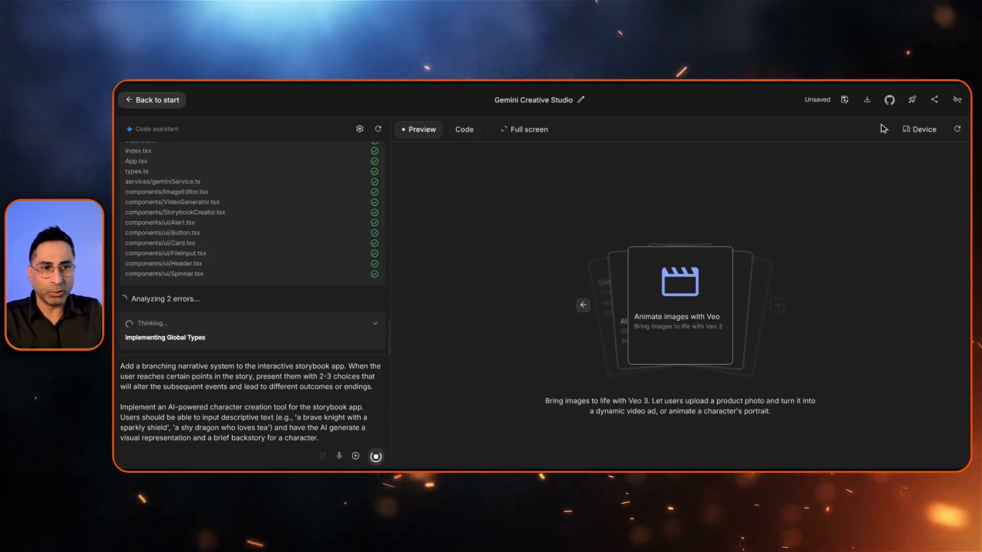
mouse_move(912, 100)
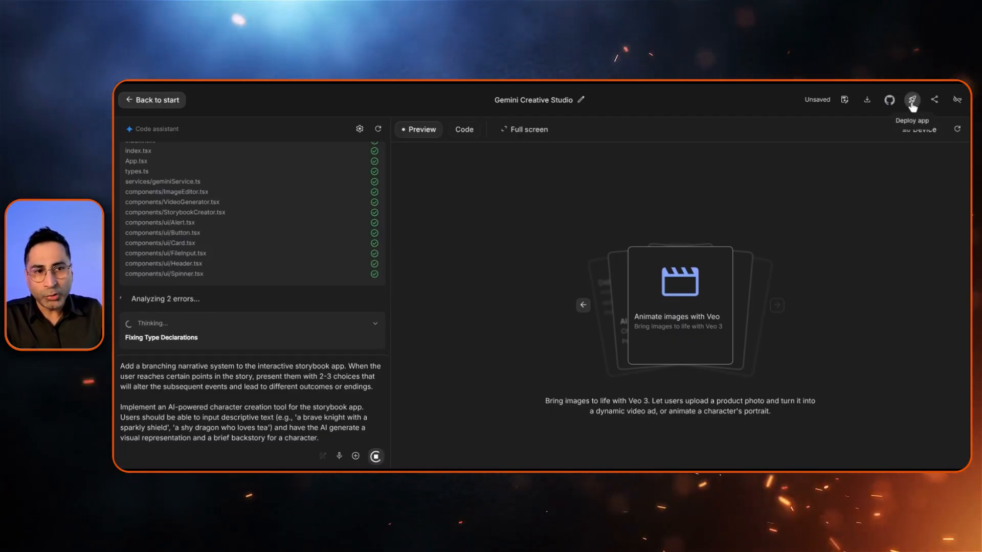
- Open Deploy app, pick a Cloud project, then cancel without deploying
click(911, 100)
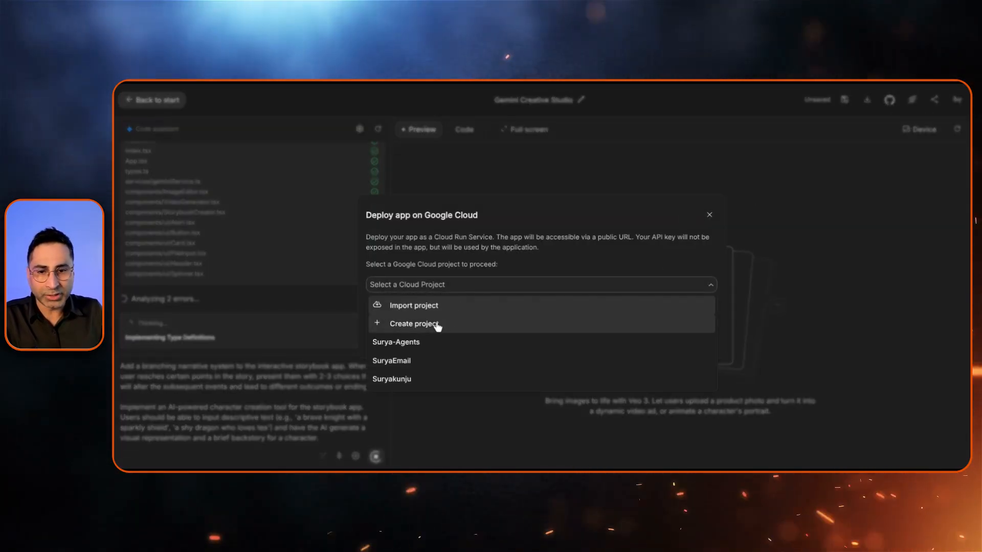
click(391, 360)
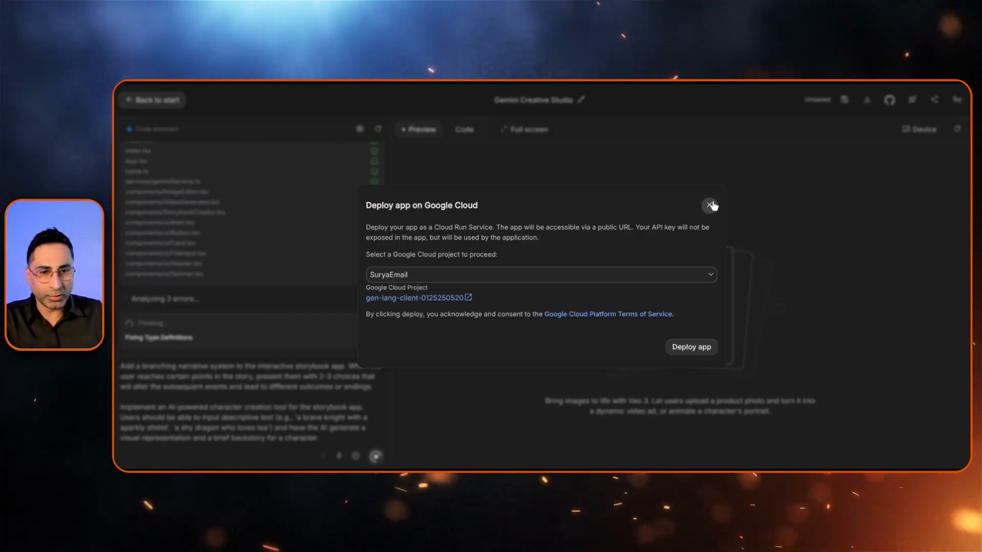
click(709, 206)
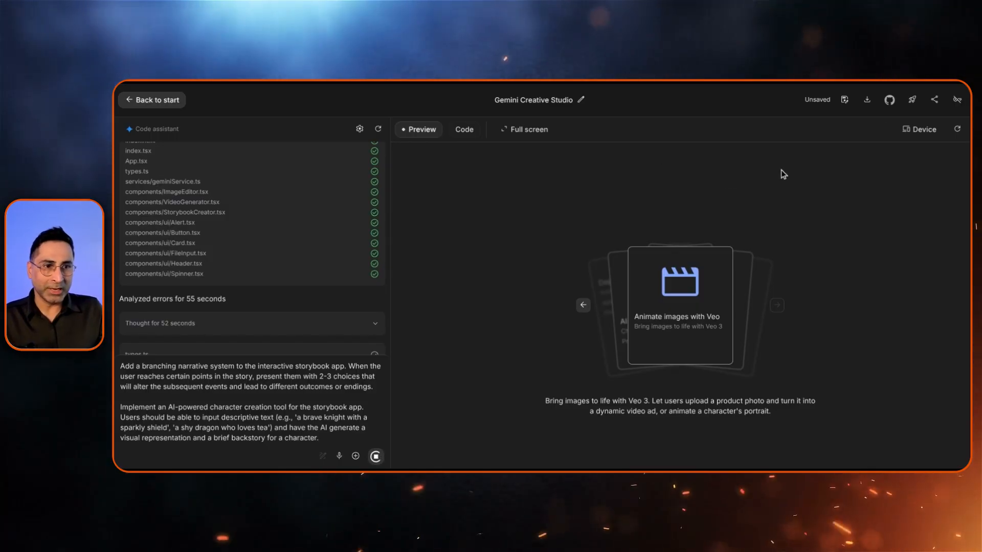
mouse_move(866, 99)
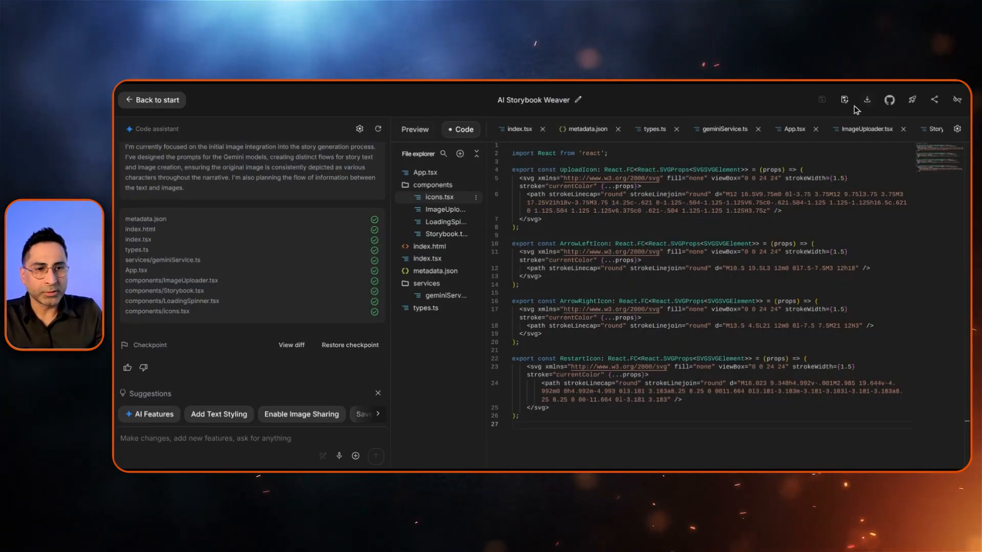
- Dismiss the GitHub sign-in and switch to the Storybook Weaver live preview
click(888, 100)
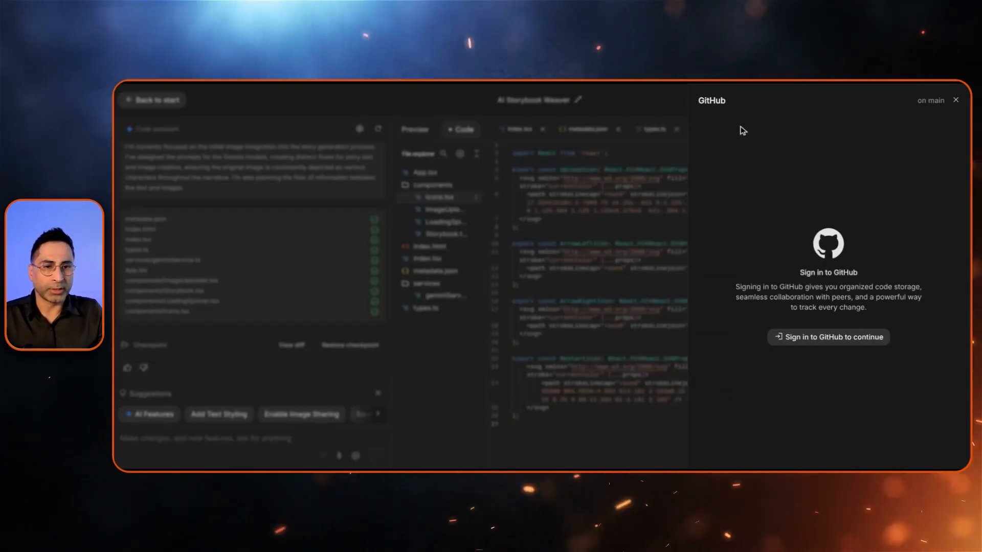
click(955, 100)
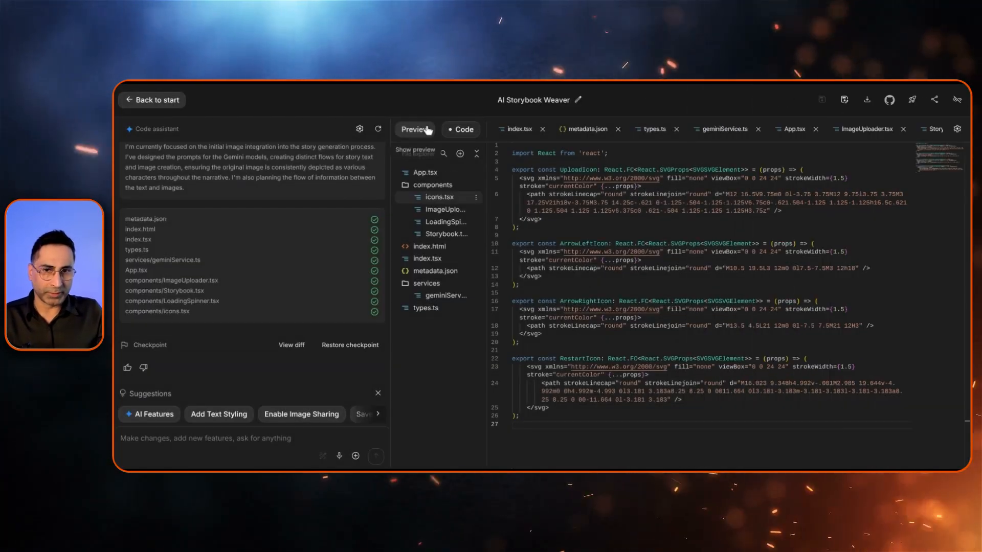
click(416, 129)
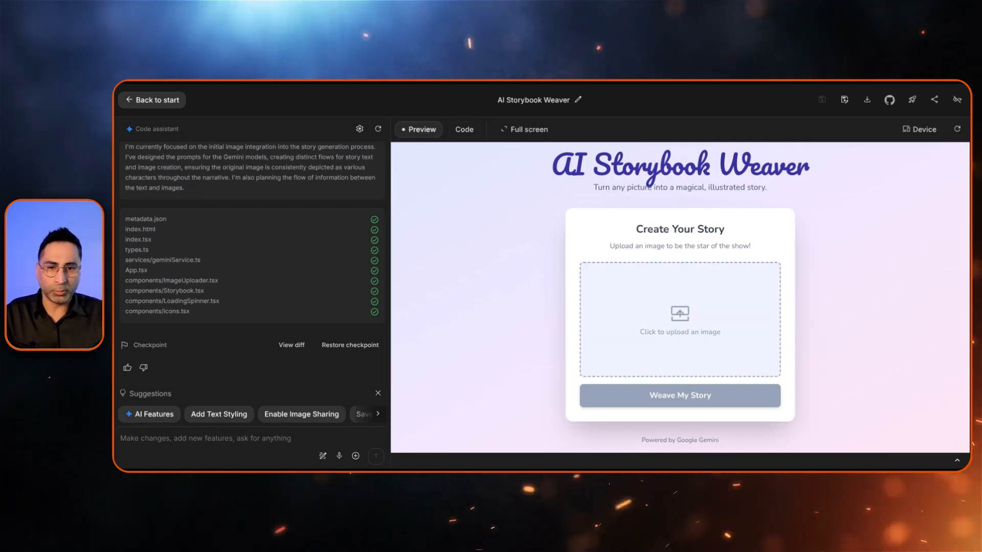
- Upload a picture to weave a story, browse suggestions, and toggle full screen
click(678, 395)
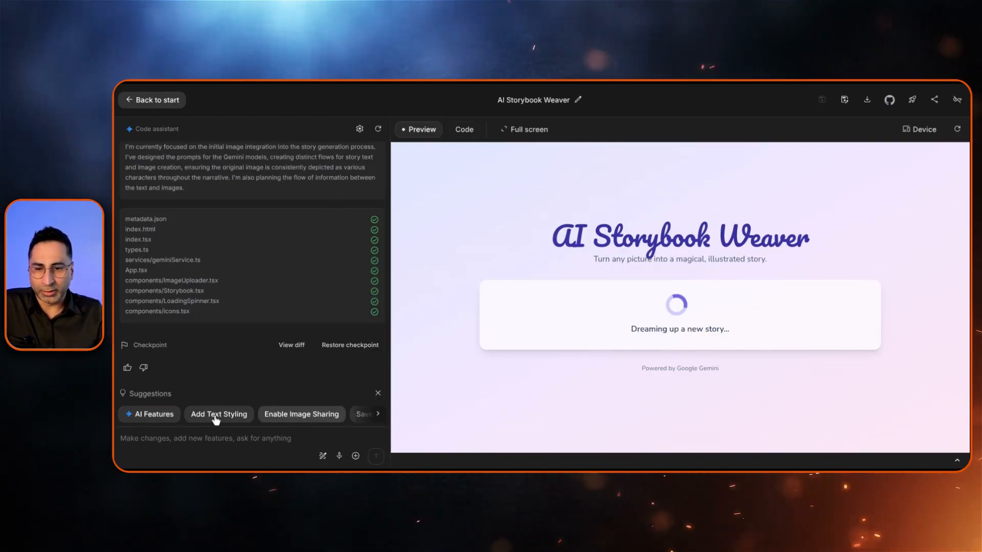
click(377, 414)
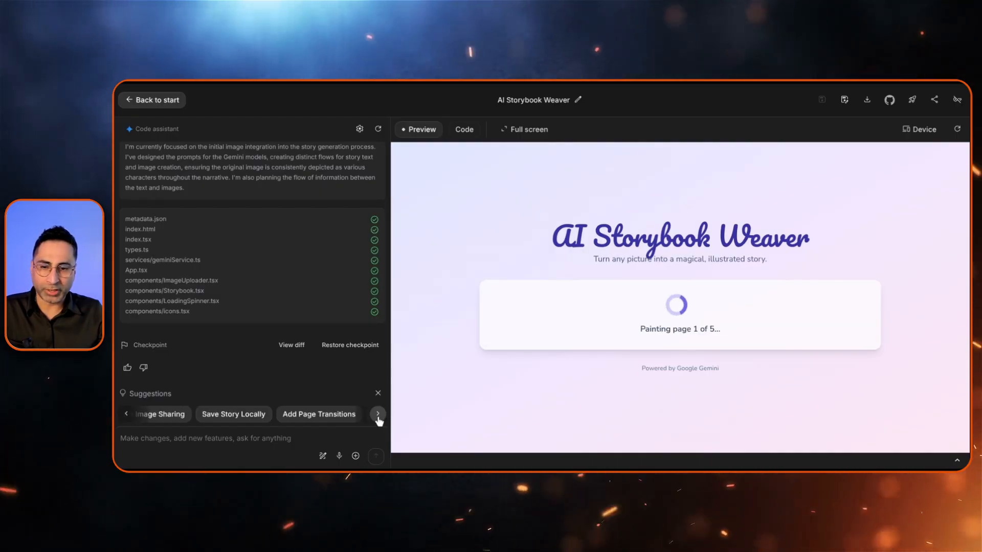
click(378, 414)
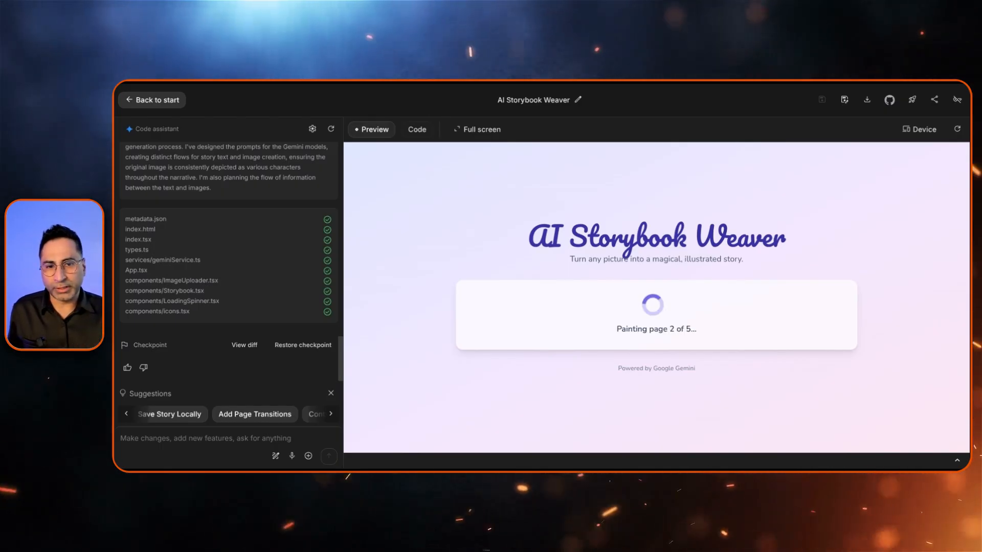
click(477, 129)
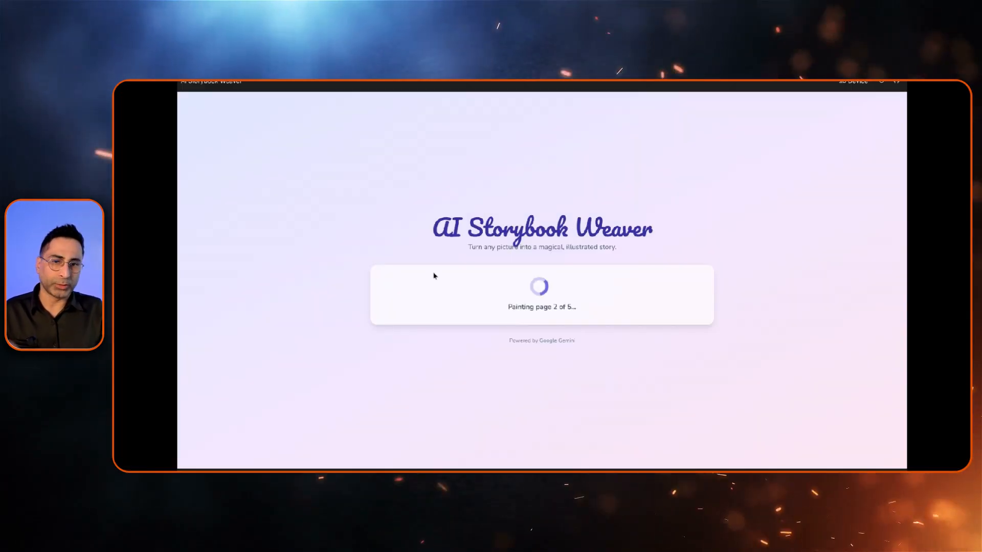
mouse_move(895, 82)
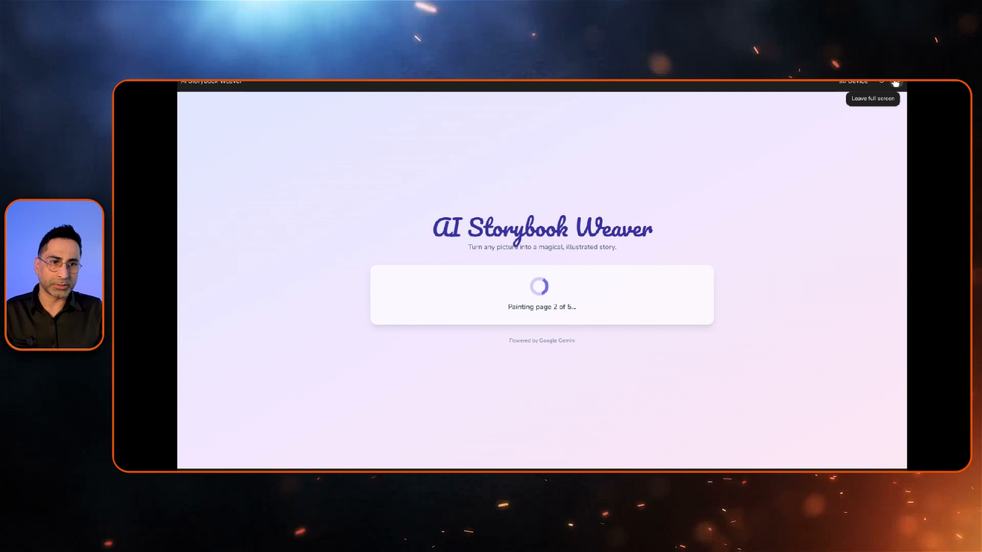
click(871, 98)
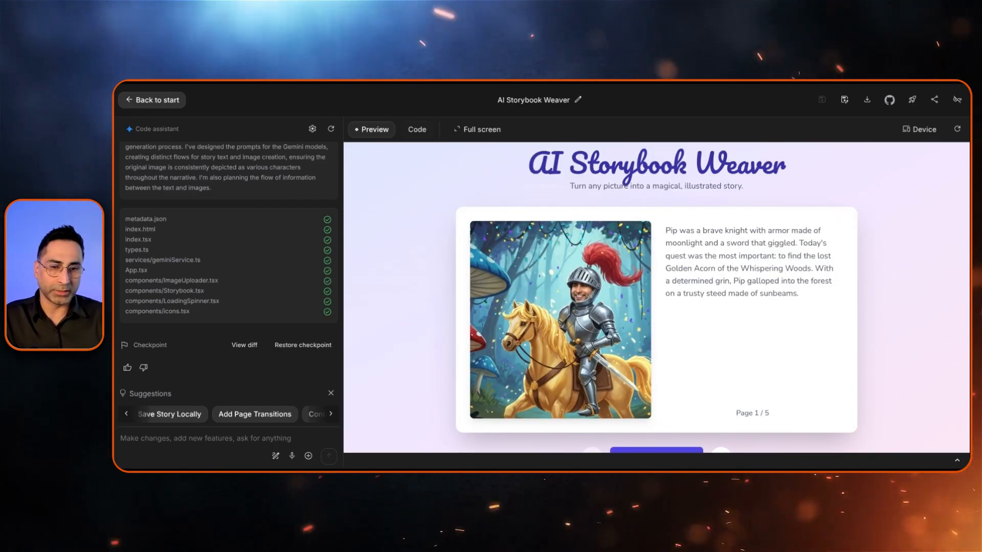
- Page through the story in full screen, then start a new story and exit
scroll(down, 3)
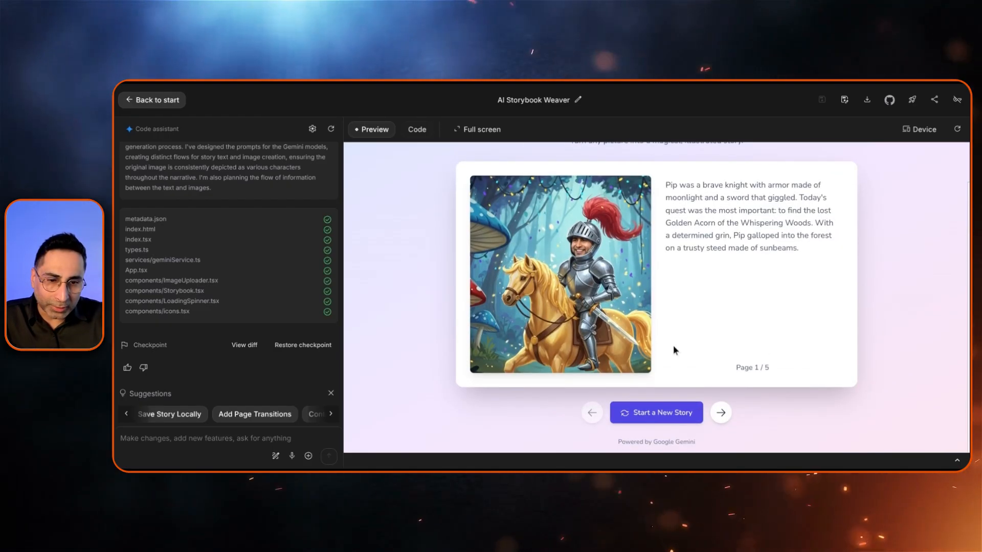
click(476, 129)
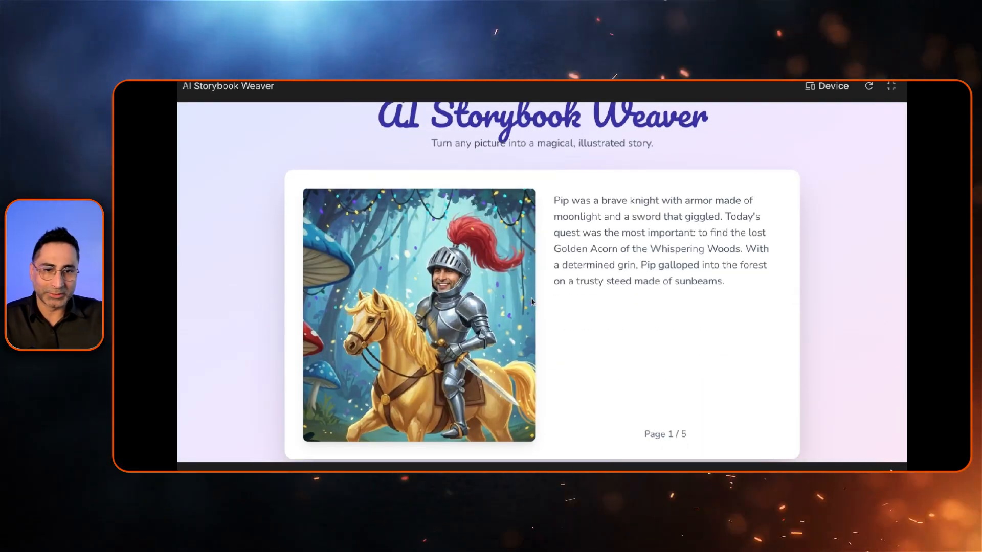
click(624, 429)
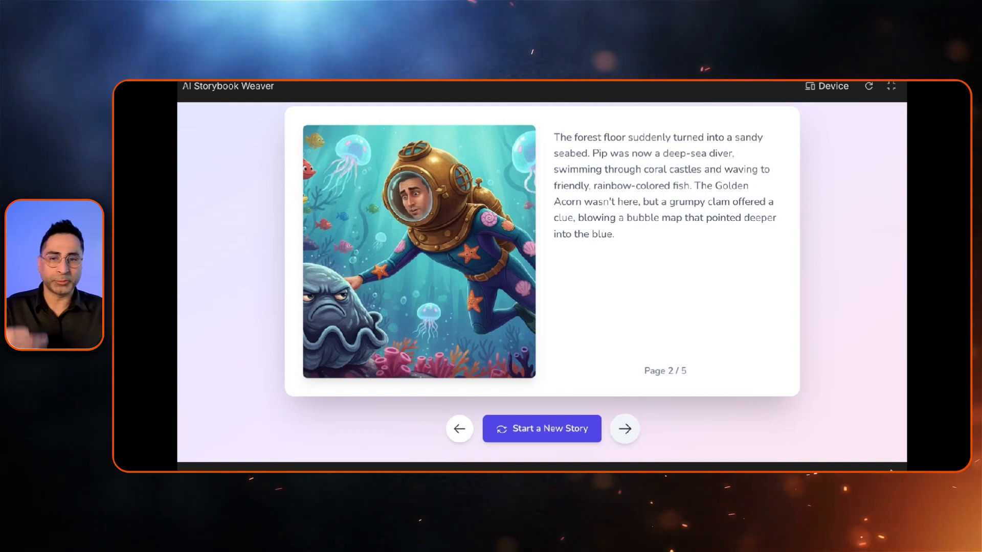
click(624, 429)
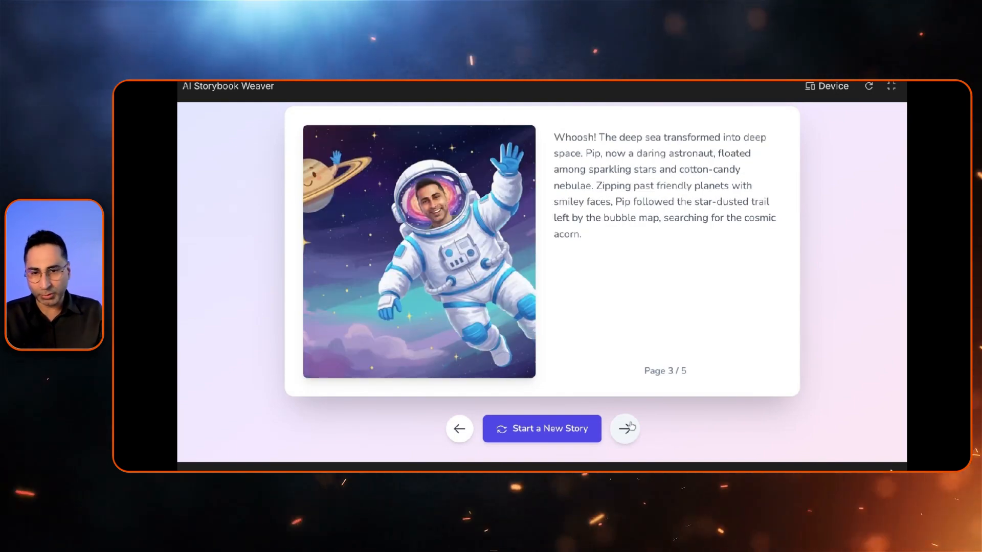
click(624, 429)
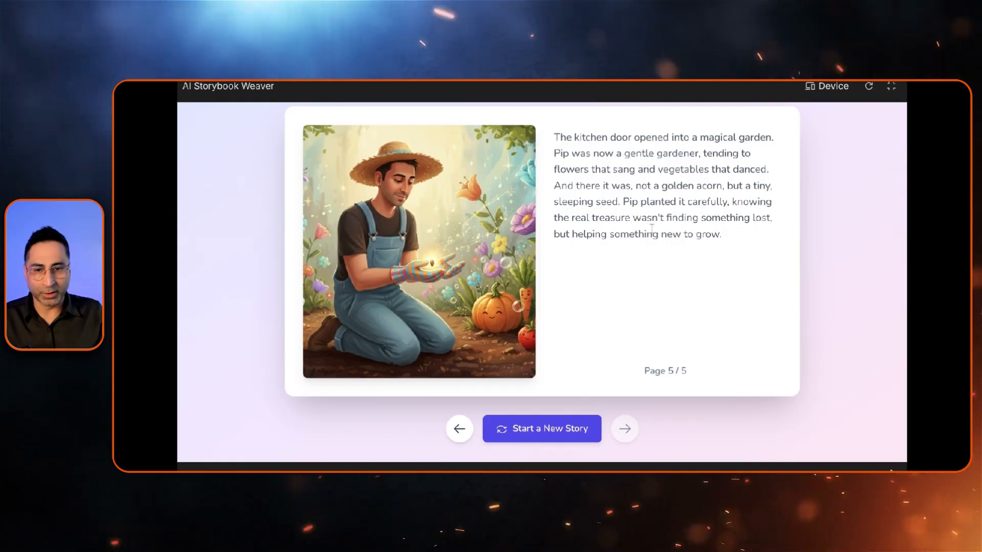
mouse_move(475, 432)
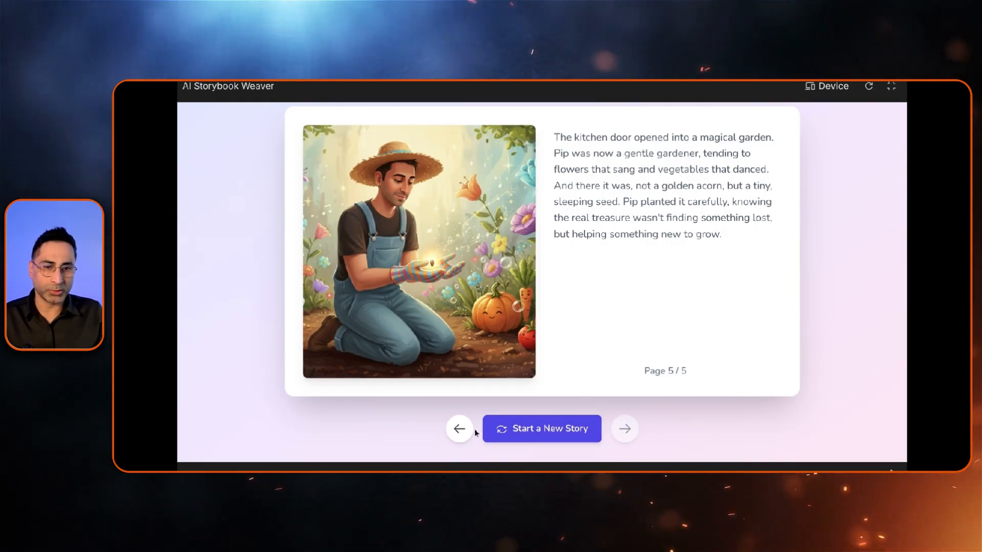
click(541, 429)
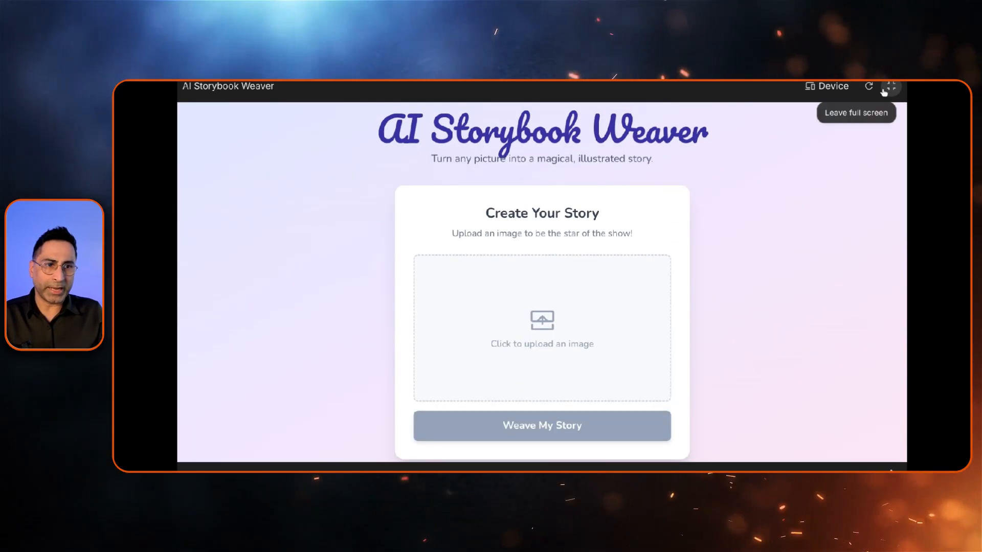
click(889, 87)
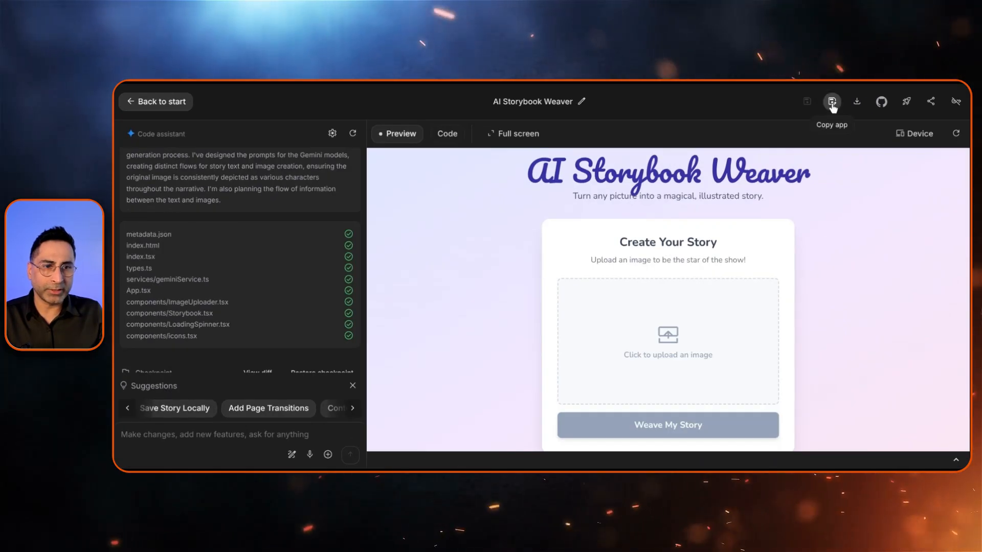
mouse_move(930, 102)
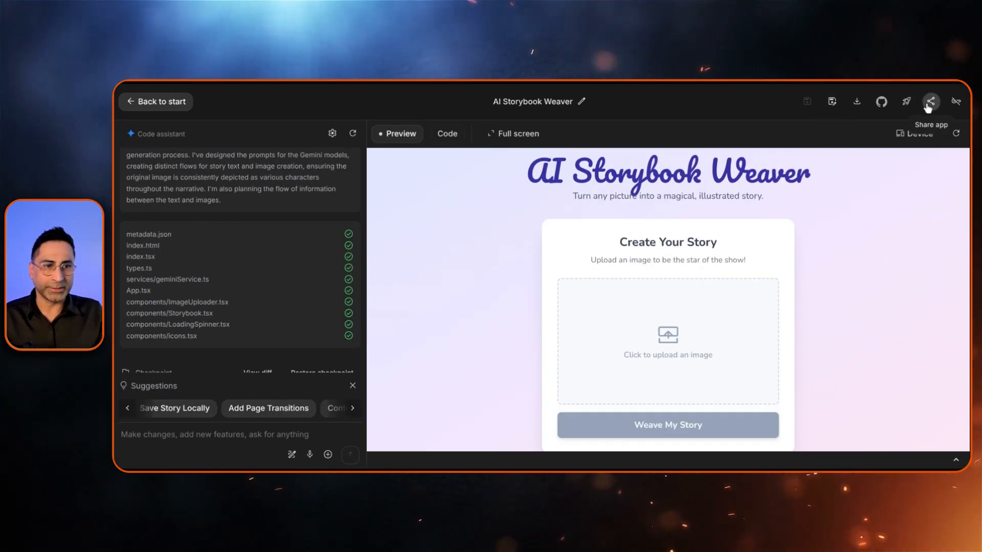
- Close the share dialog, return to Build start, and open Gemini Itinerary Mapper
click(930, 101)
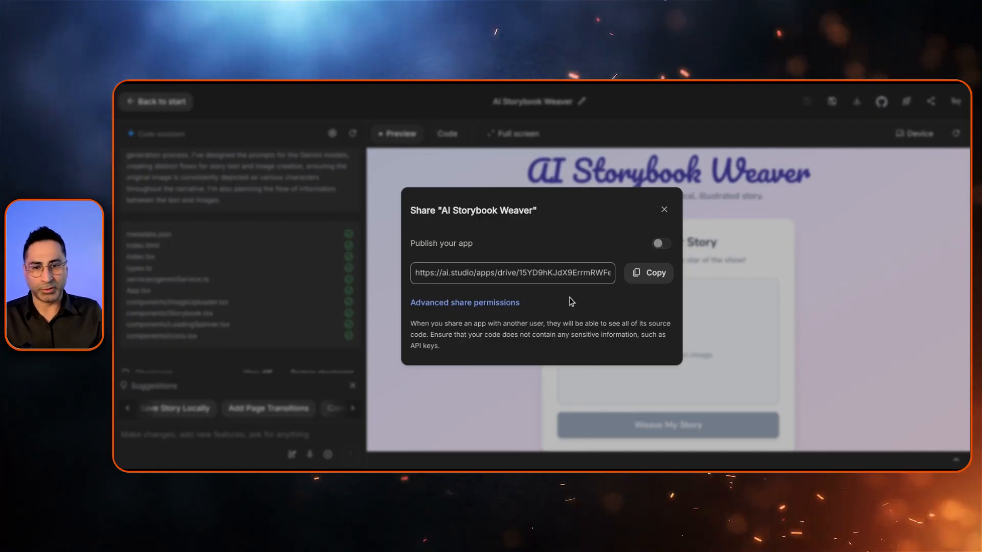
click(663, 209)
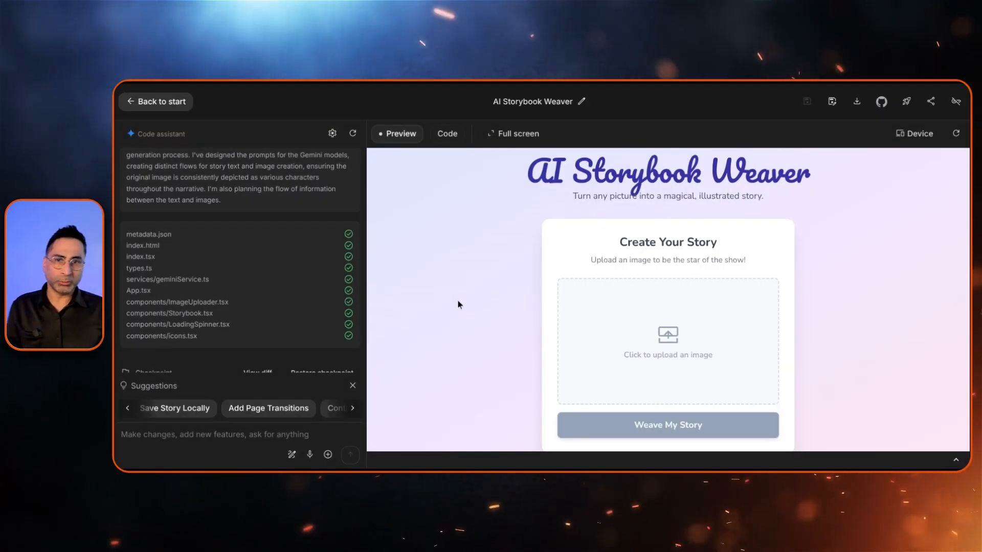
click(156, 101)
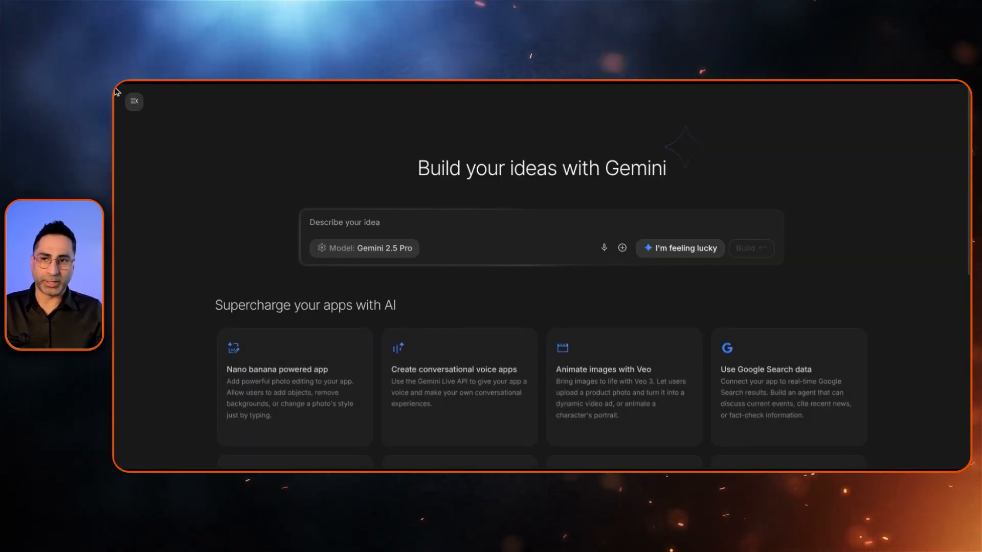
click(134, 101)
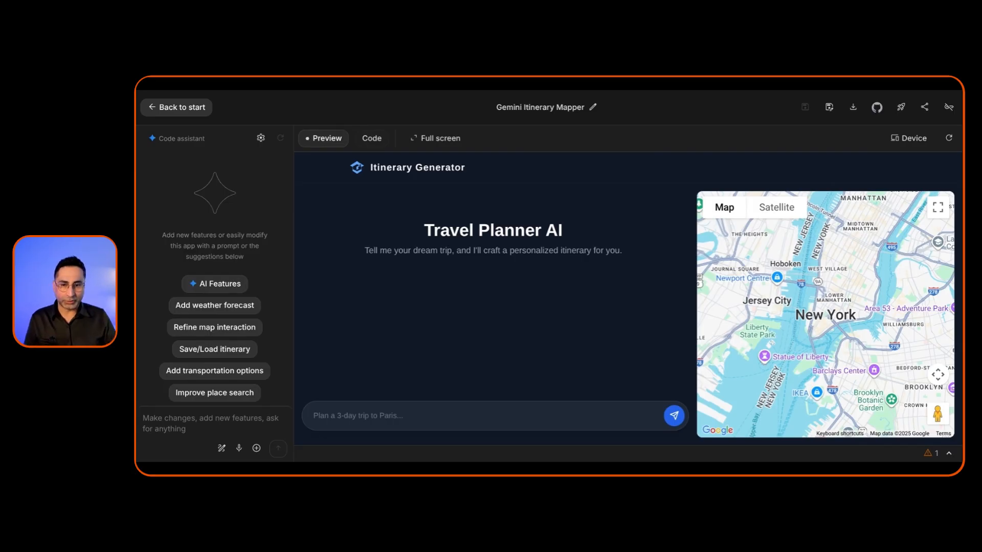
- Ask the itinerary app for a two-day Chicago trip plan and view it full screen
text(Plan a)
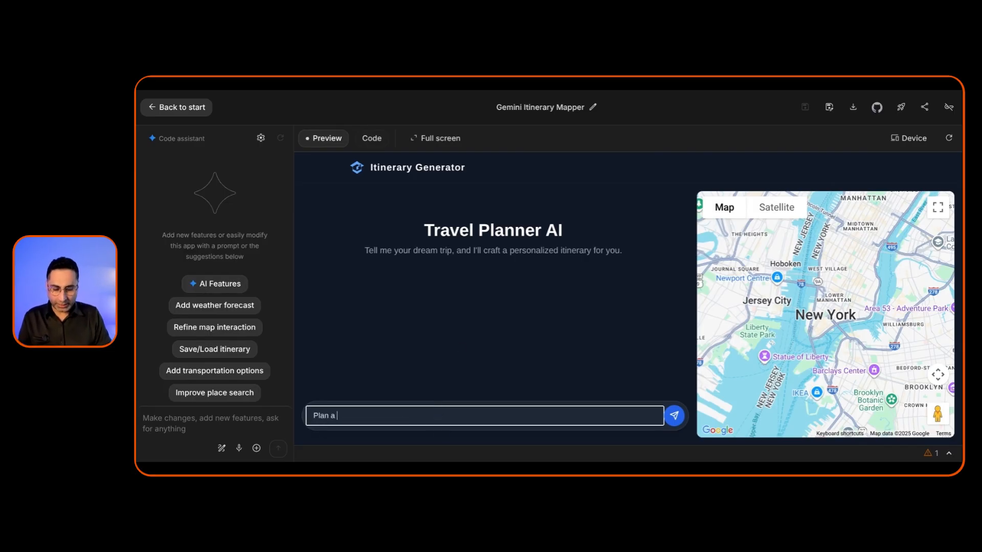
text(two day trop)
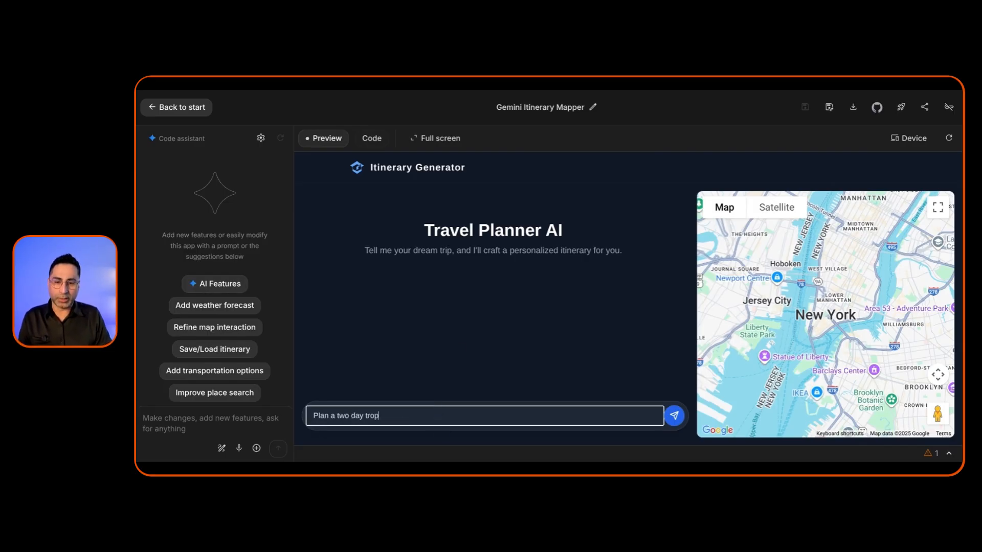
click(674, 415)
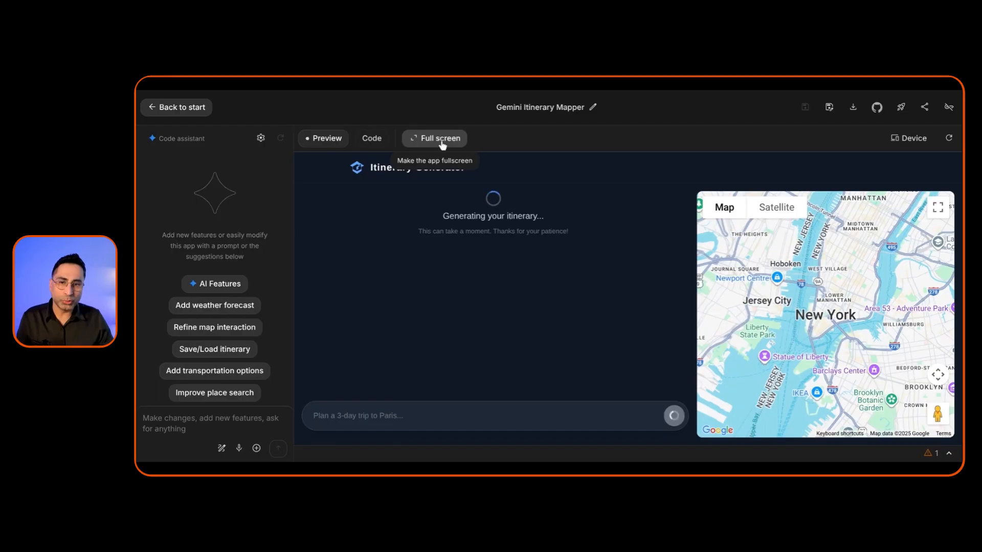
click(438, 138)
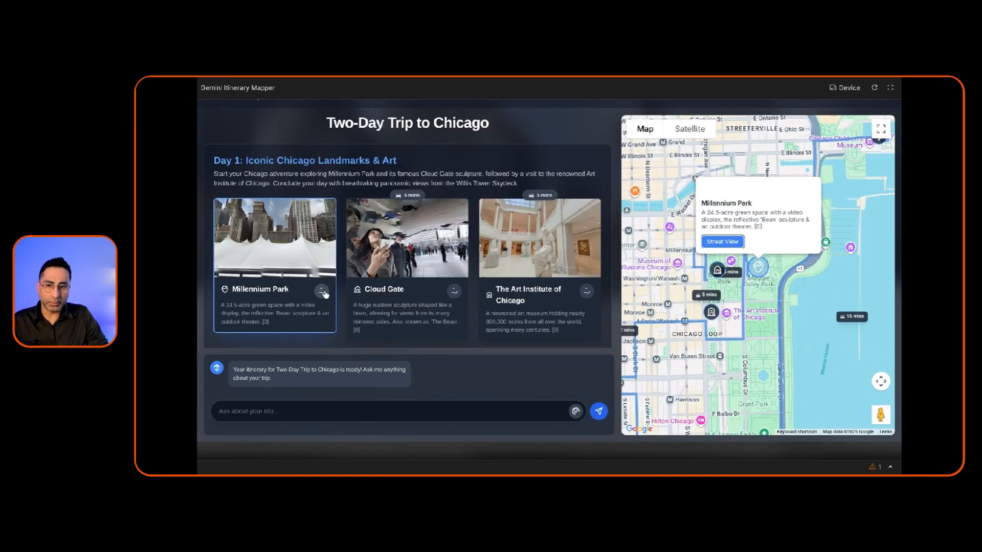
- Preview Millennium Park's street view, then scroll through the Field Museum and Day 2 stops
click(722, 241)
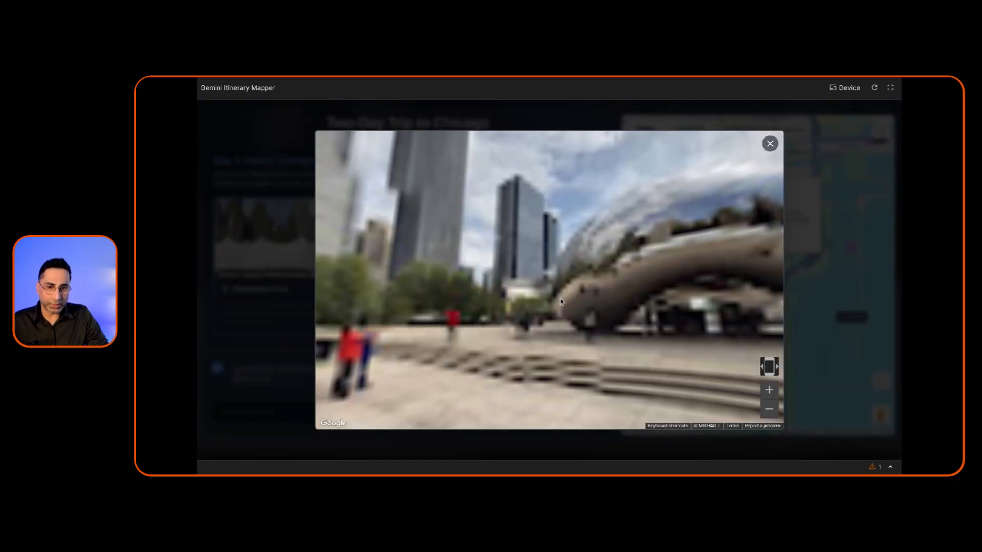
click(769, 143)
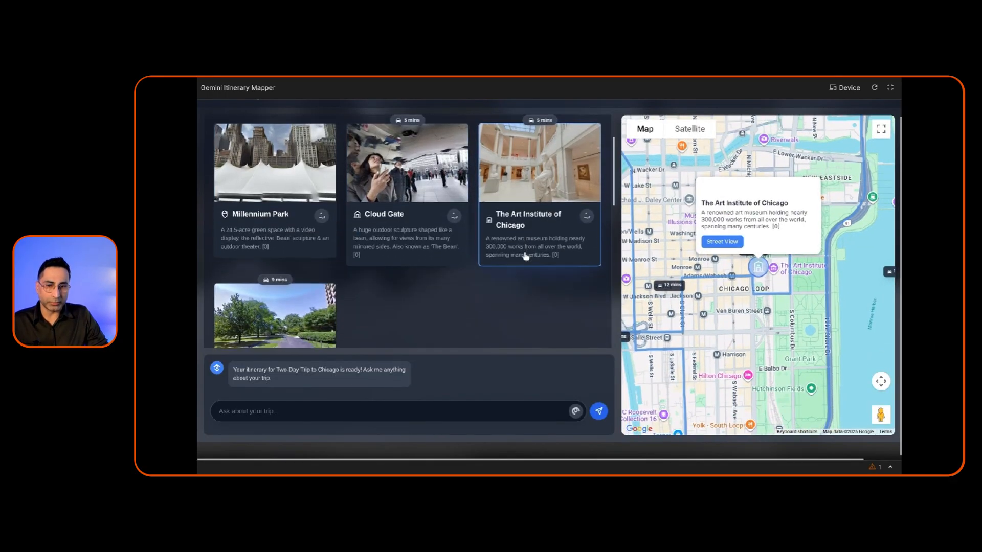
scroll(down, 3)
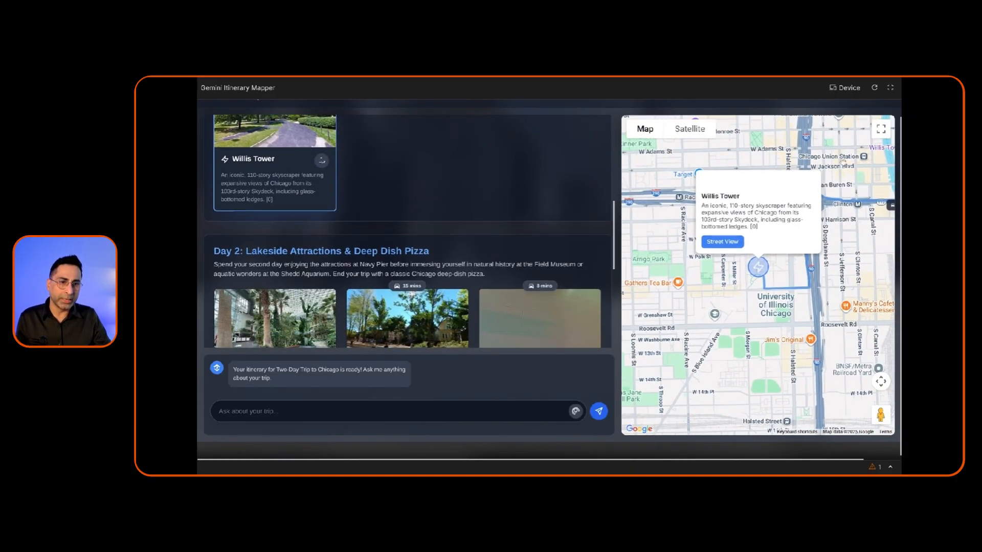
scroll(down, 3)
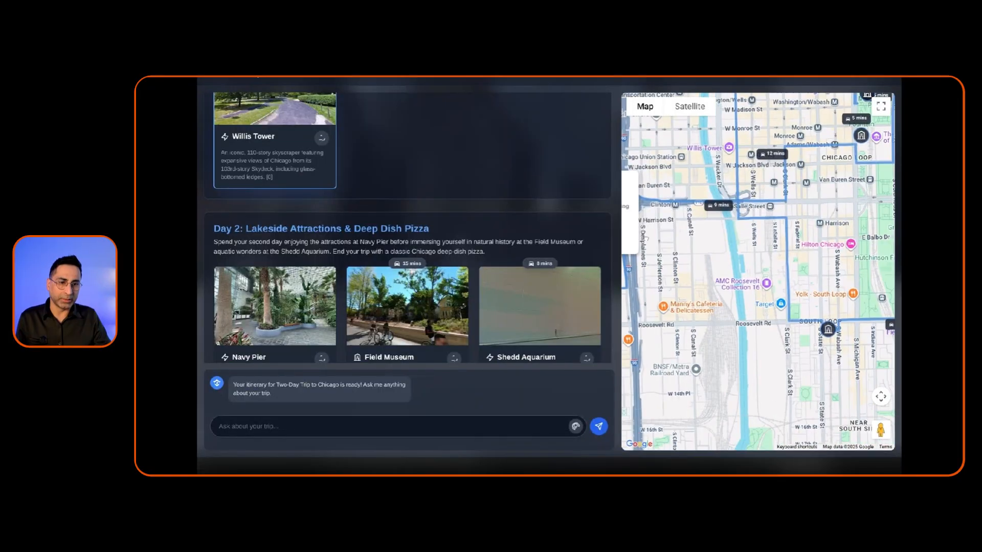
click(406, 305)
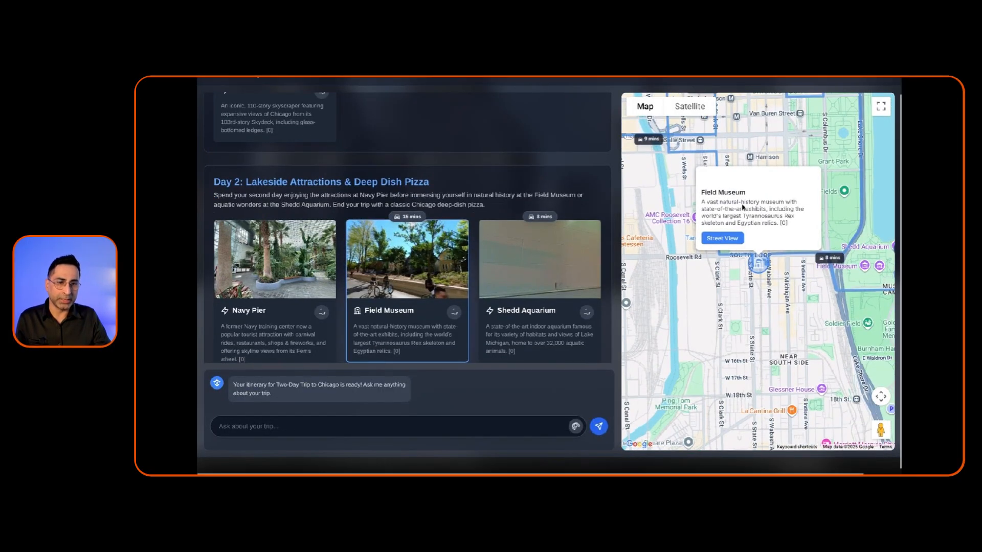
scroll(down, 3)
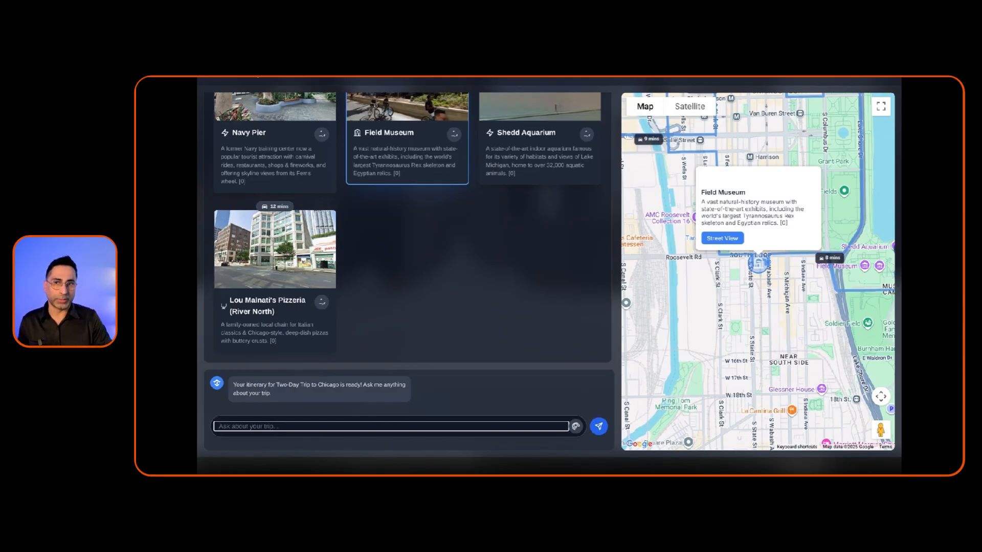
mouse_move(401, 417)
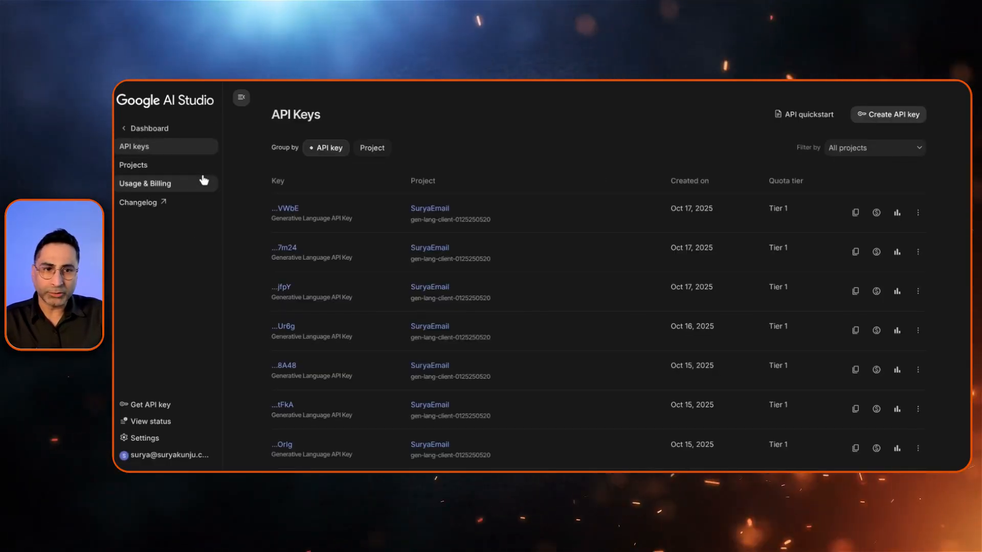
mouse_move(212, 181)
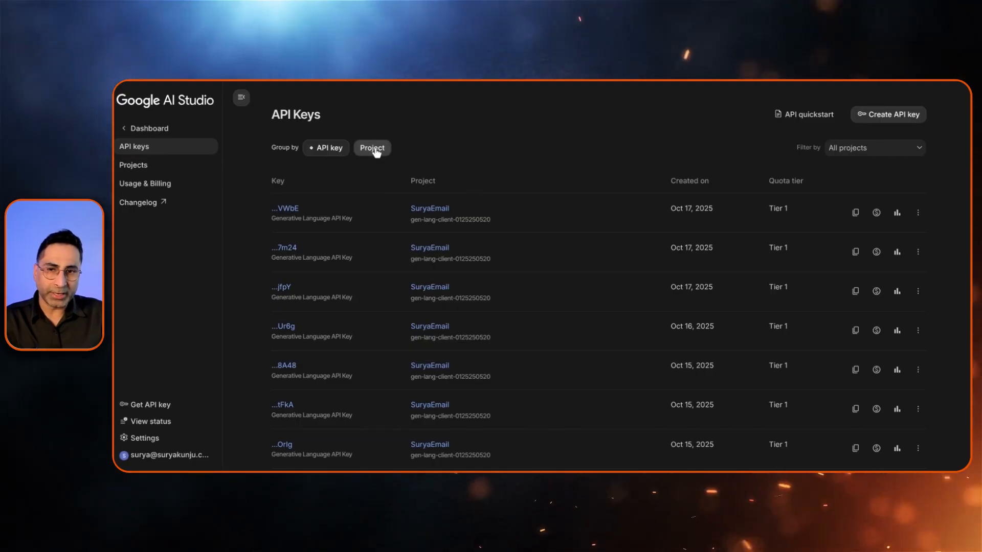
- Group the API keys by project, then open the Projects list
click(371, 148)
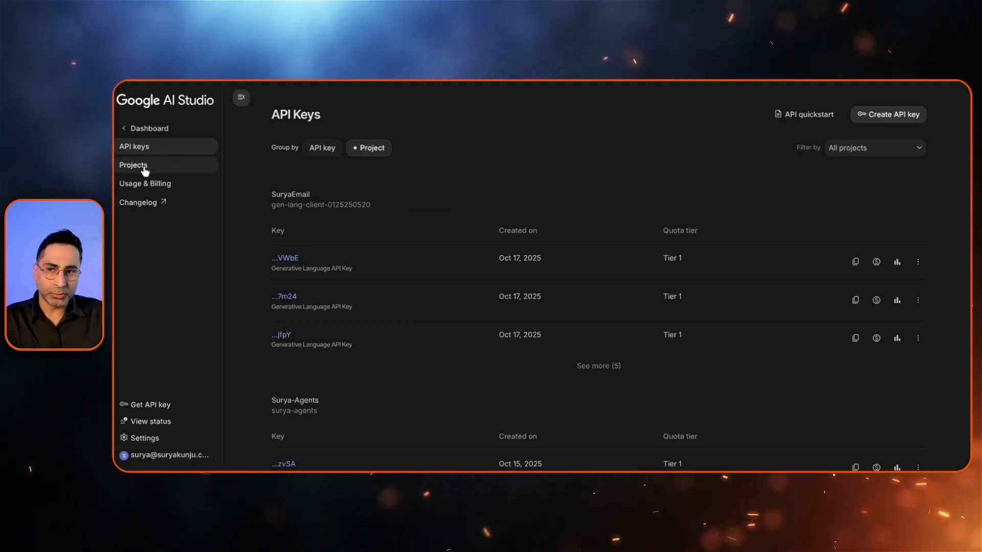
click(133, 165)
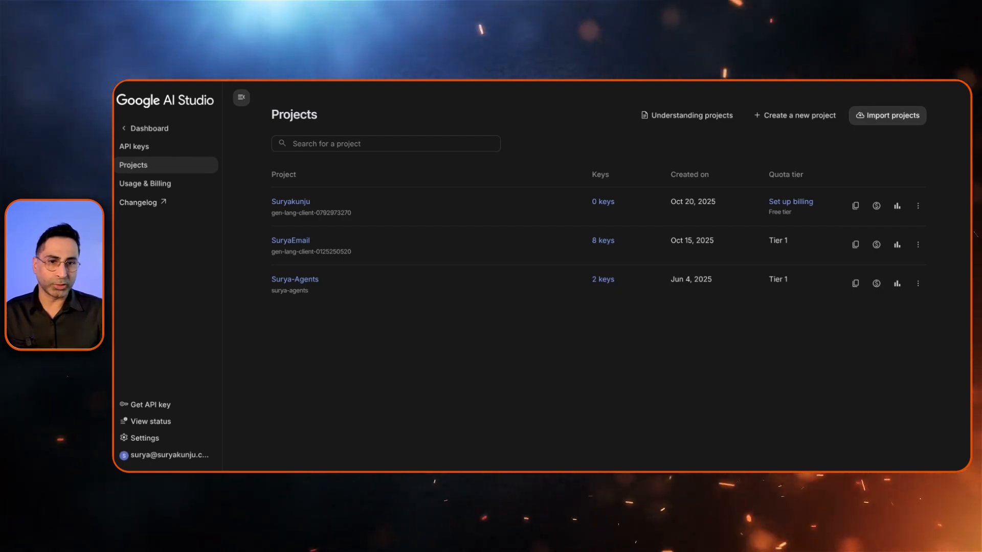
click(798, 115)
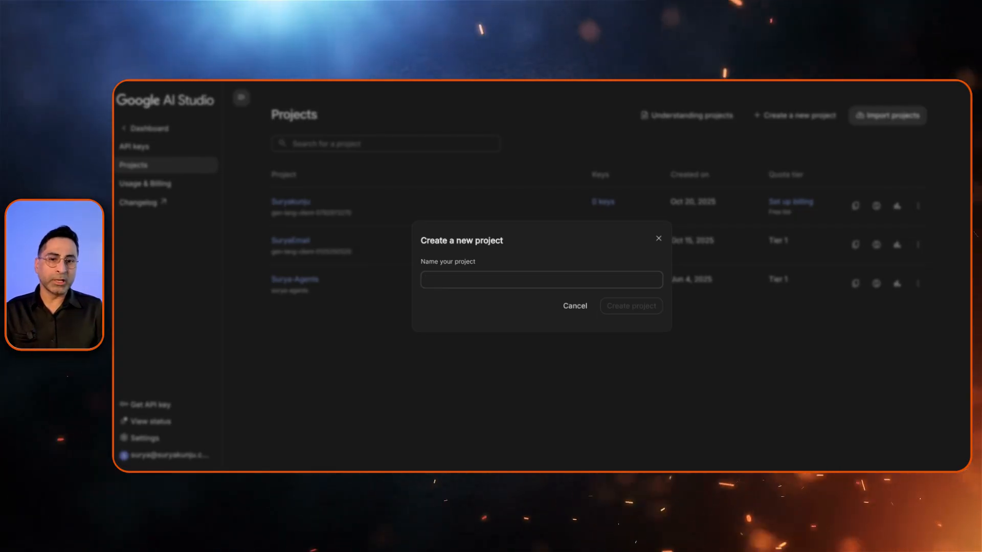
click(540, 279)
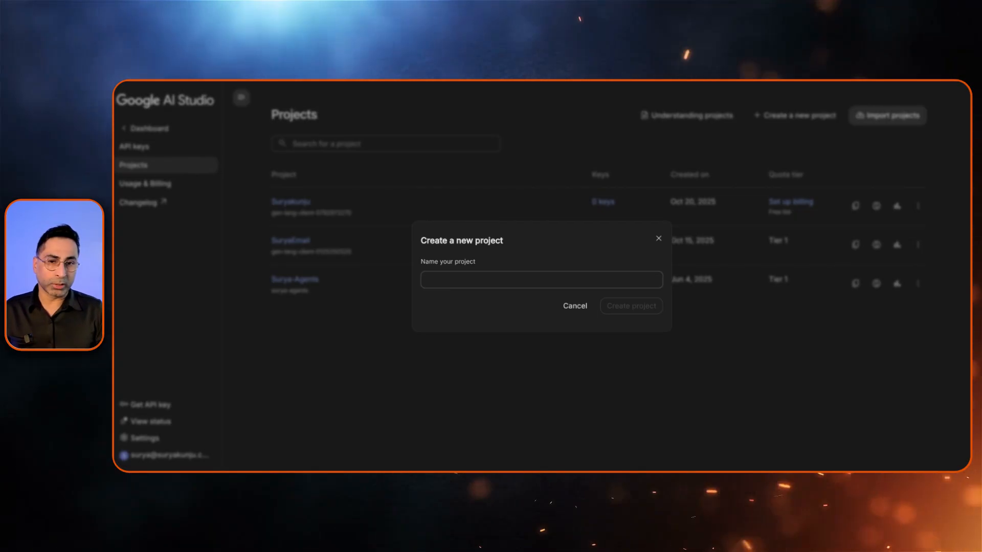
click(575, 306)
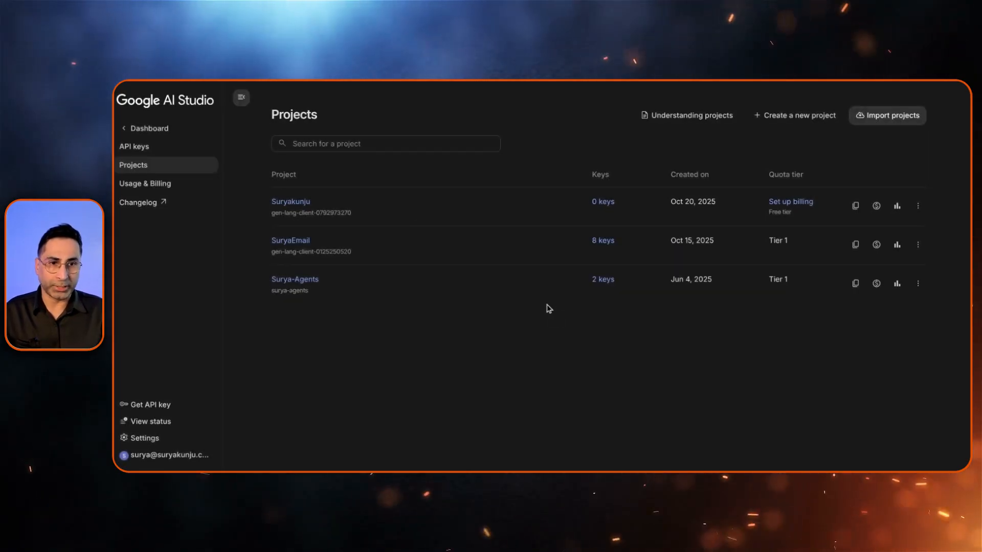
mouse_move(176, 164)
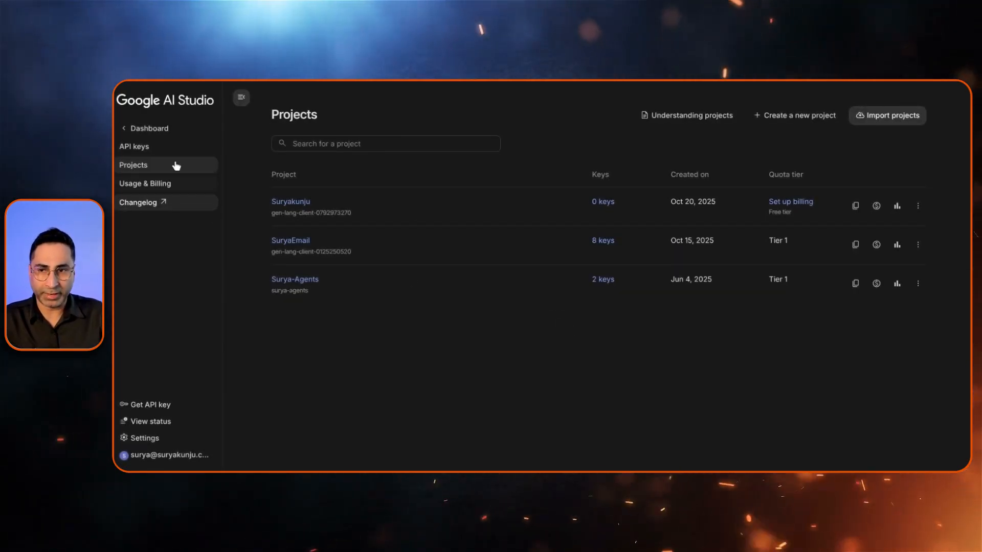
click(134, 146)
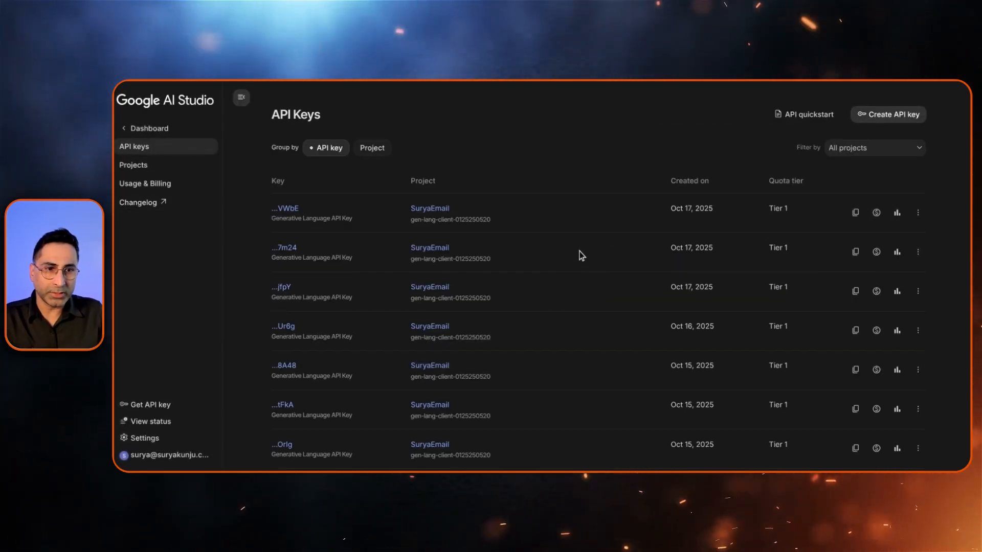
- Filter the API keys to the agents project, then open Usage & Billing
scroll(down, 3)
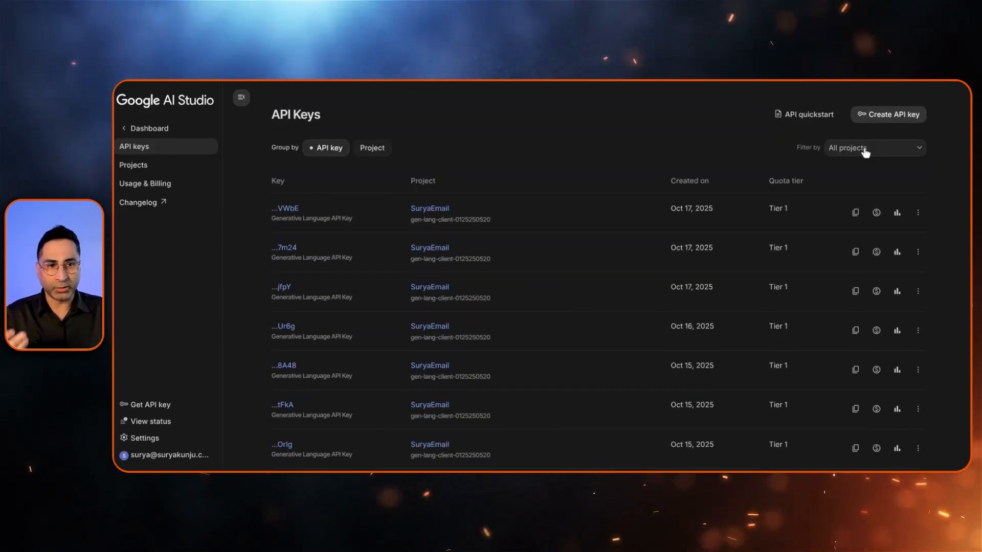
click(873, 147)
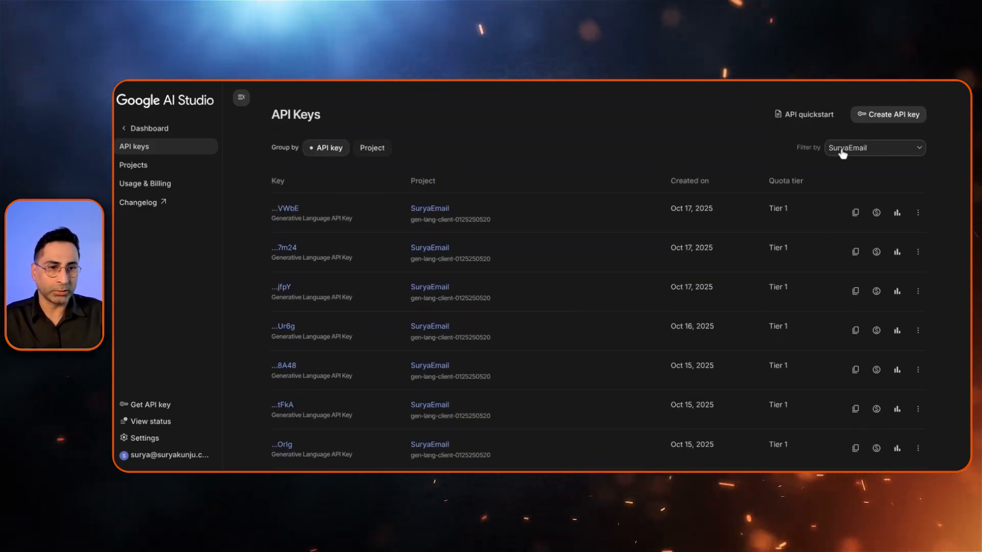
click(874, 147)
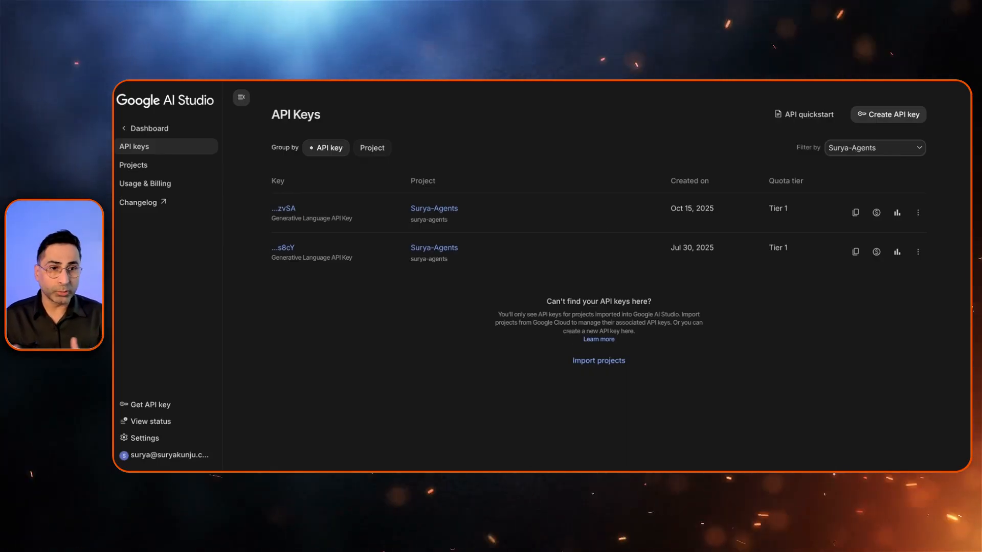
mouse_move(379, 325)
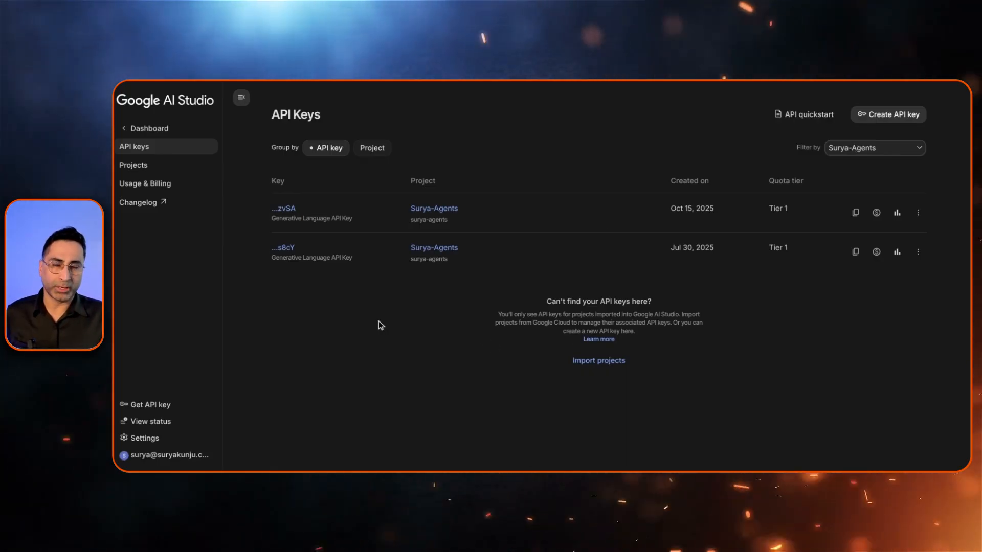
click(145, 183)
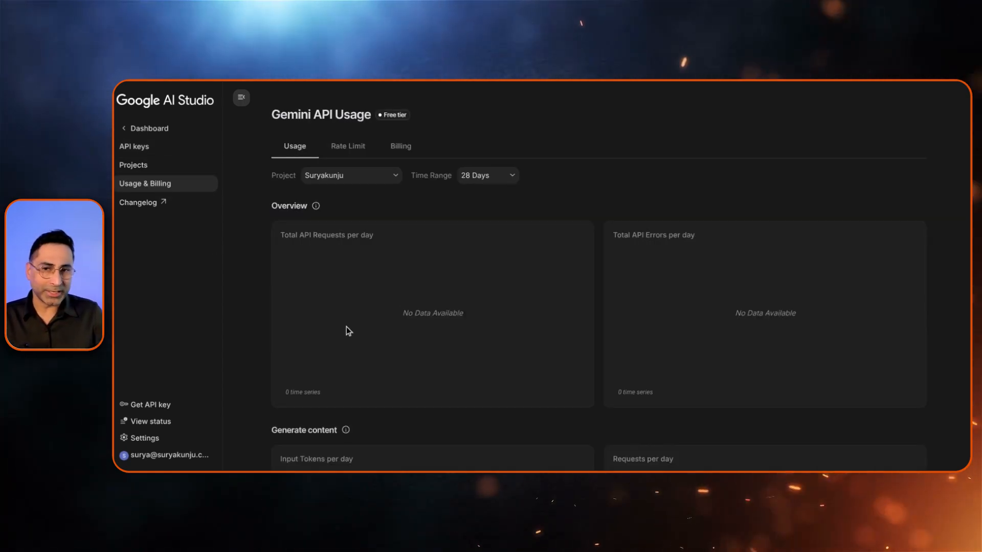
- Switch the usage charts between projects, ending on the one with request activity
click(350, 175)
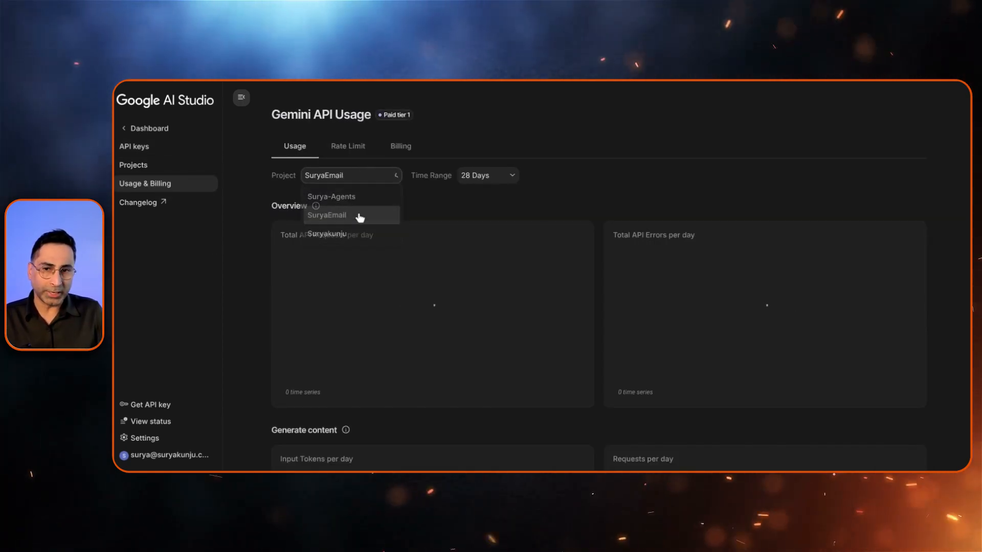
click(327, 215)
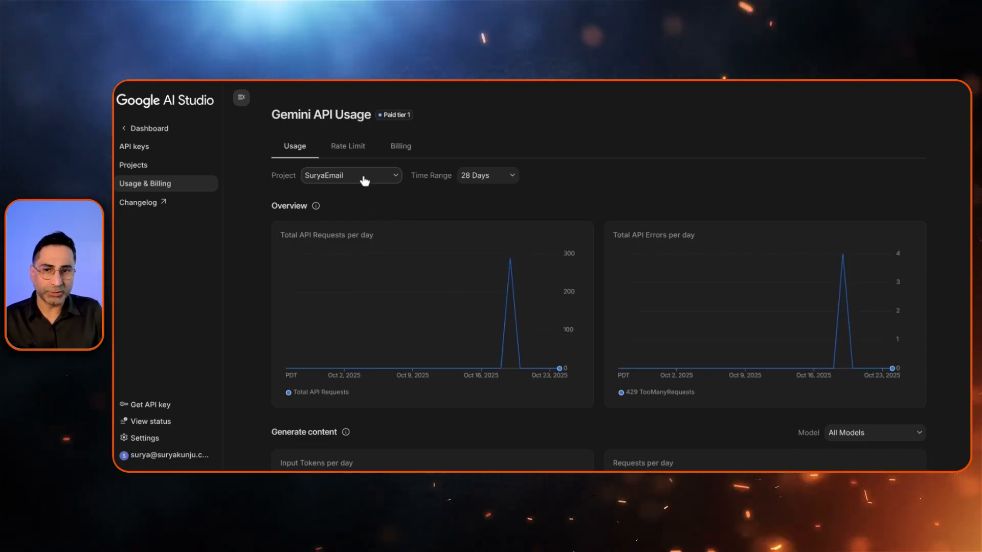
click(351, 176)
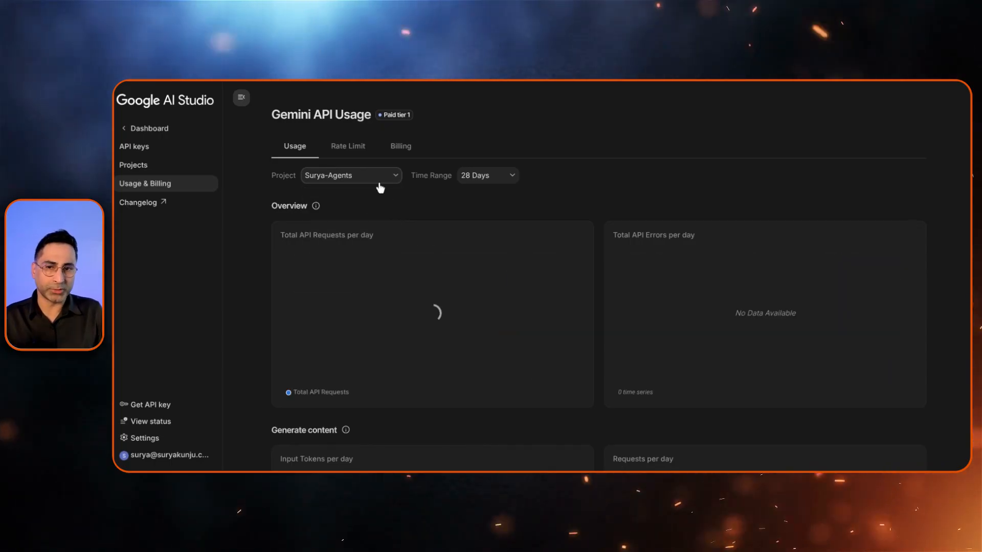
click(350, 175)
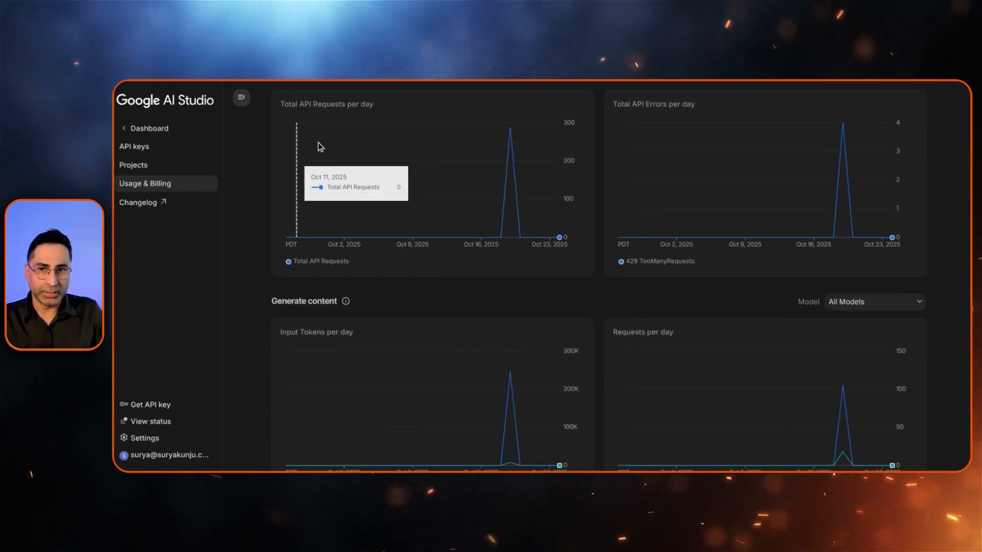
mouse_move(505, 216)
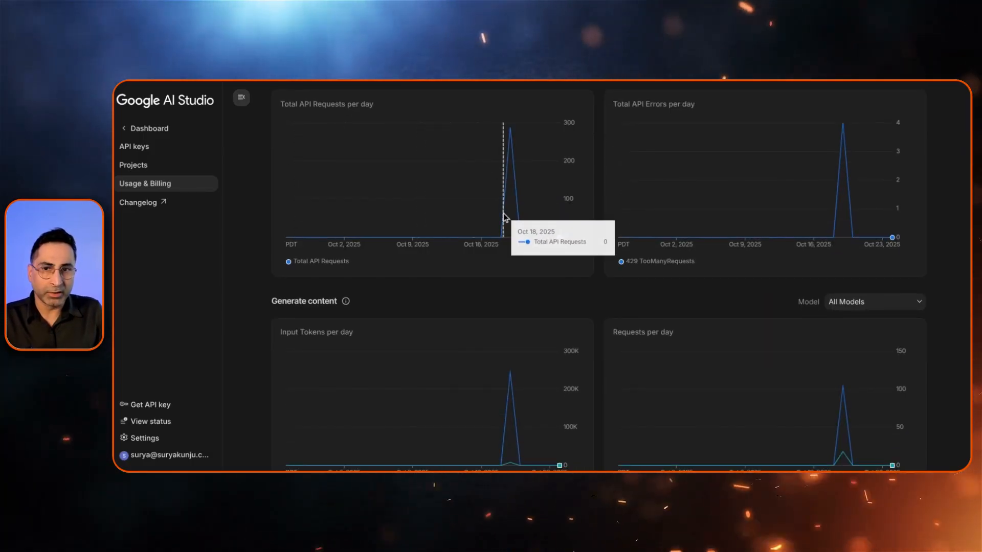
- Scroll the usage charts and set the time range to 90 days
scroll(down, 3)
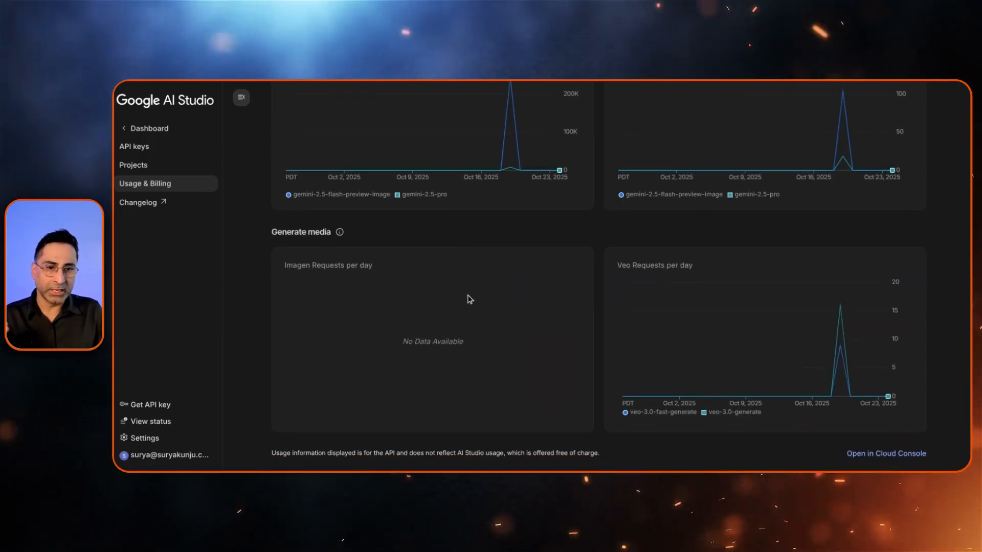
scroll(up, 3)
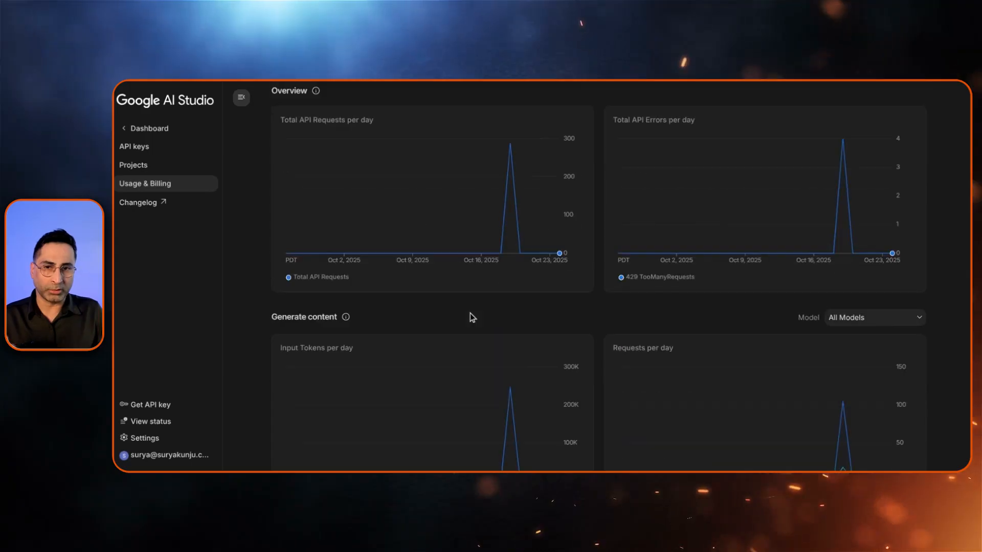
click(488, 175)
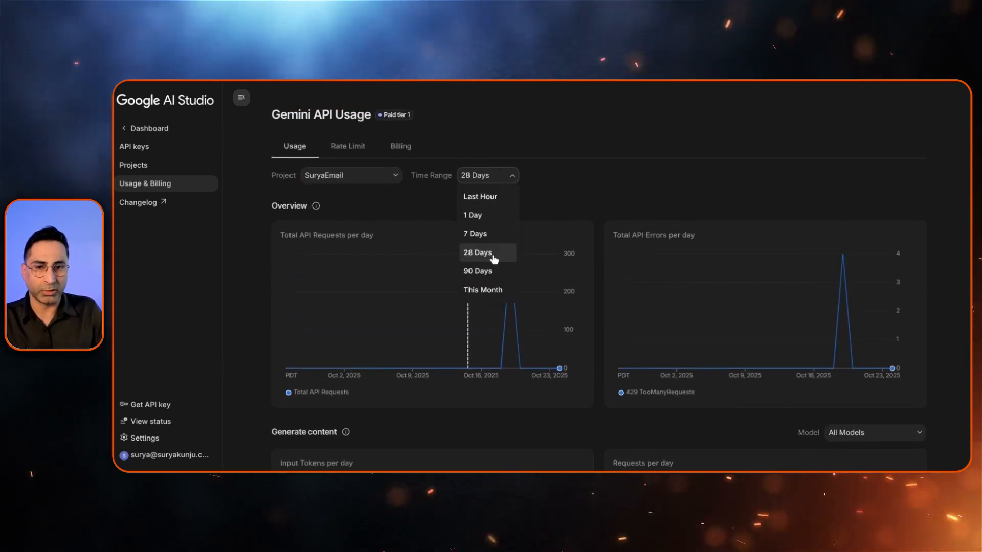
click(482, 290)
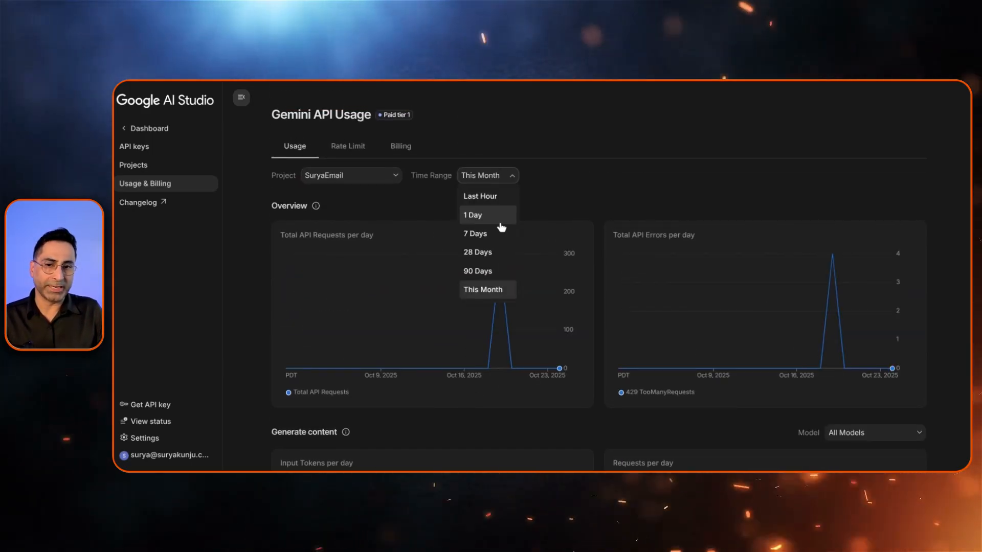
click(348, 146)
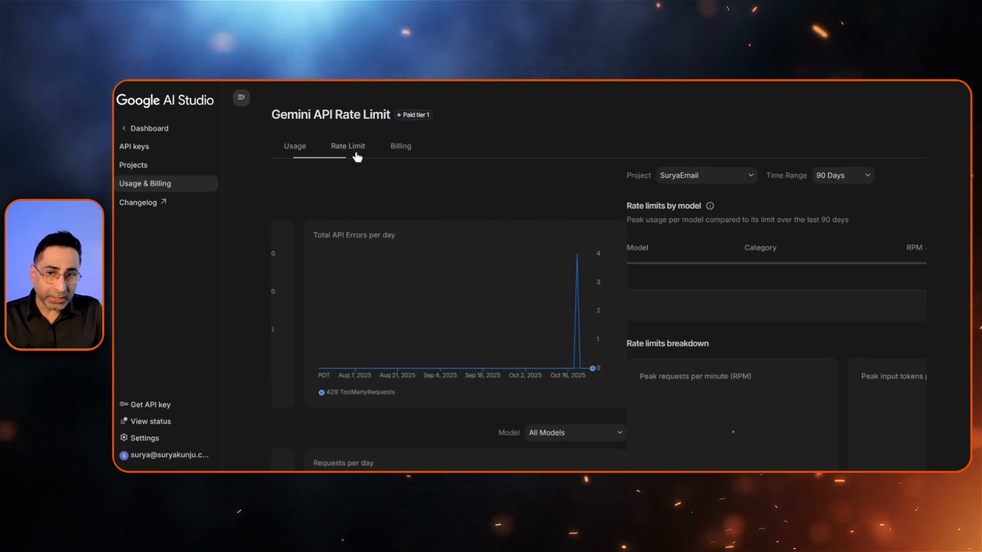
- Review per-model rate limits, including veo-3.0-generate at 16 of 10, then view billing costs
click(348, 146)
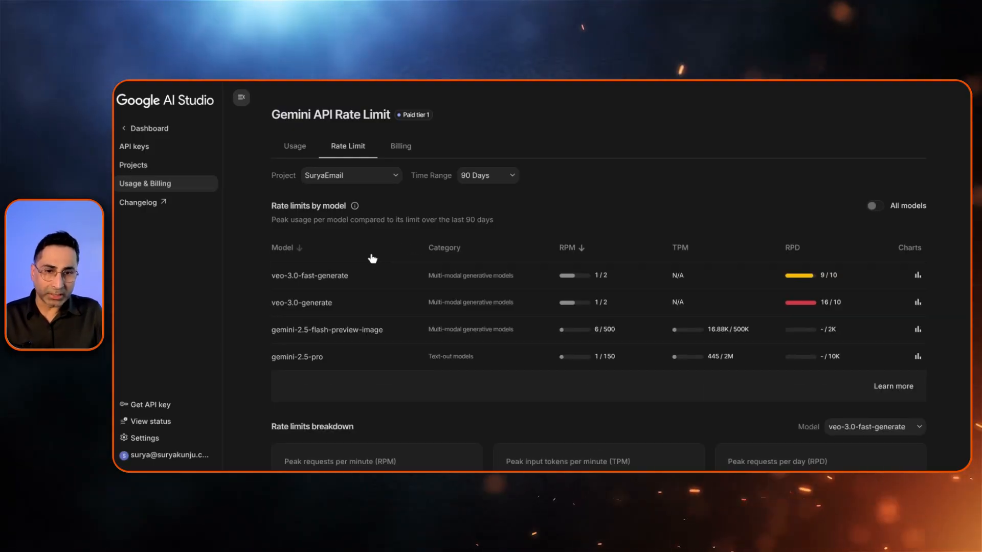
mouse_move(669, 285)
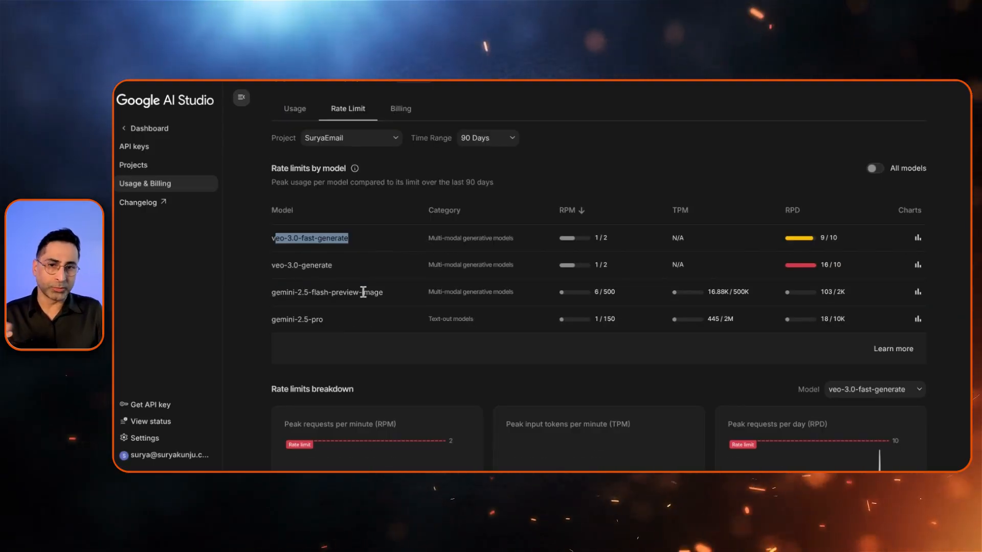
scroll(down, 3)
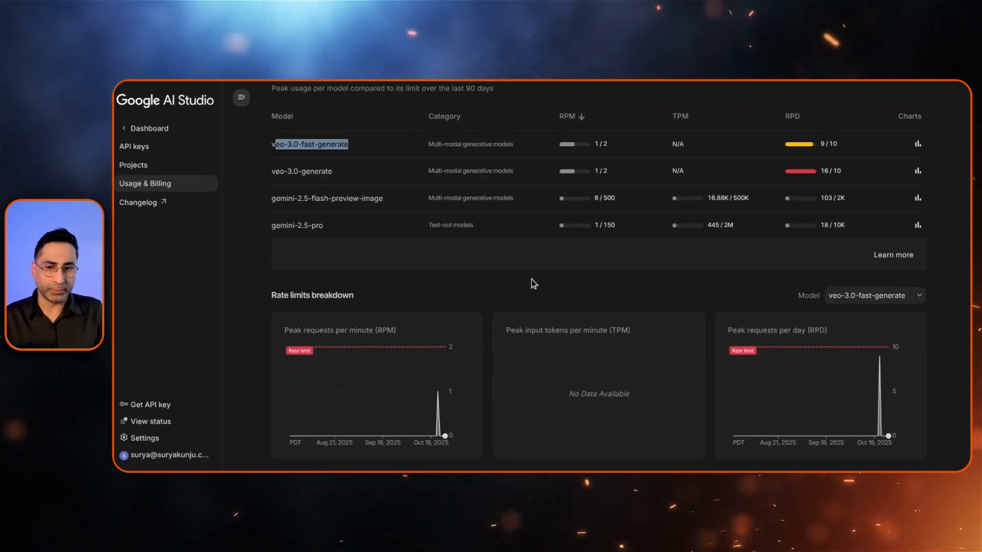
mouse_move(441, 398)
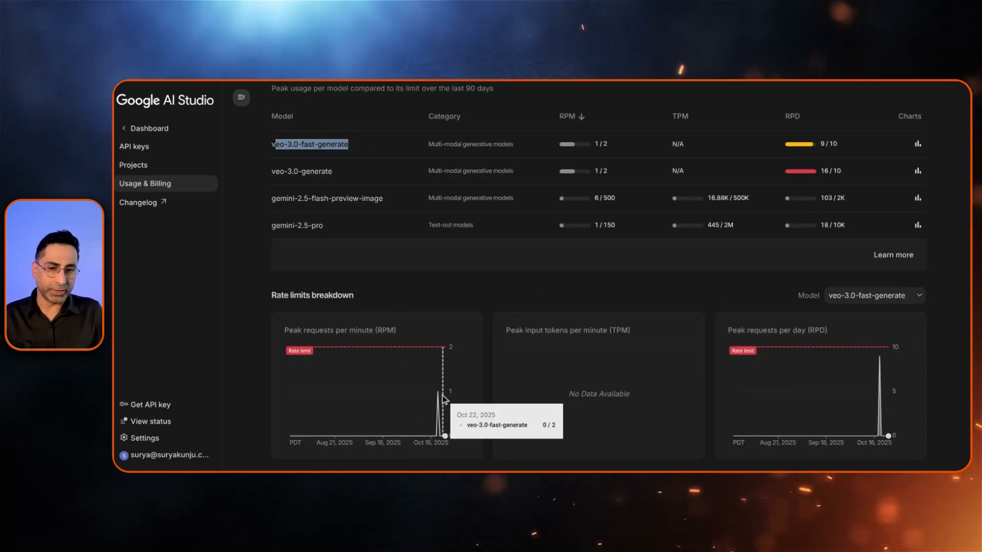
scroll(up, 3)
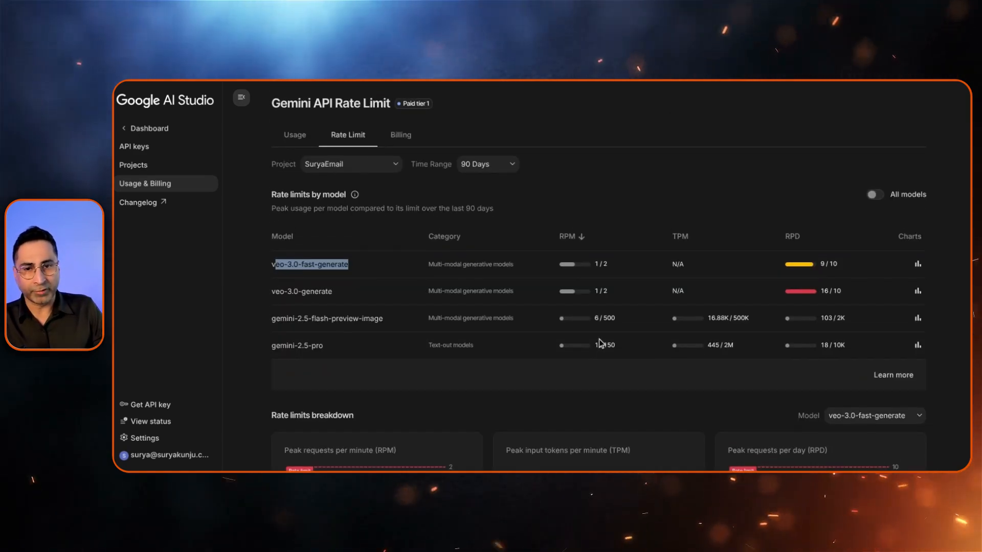
click(400, 134)
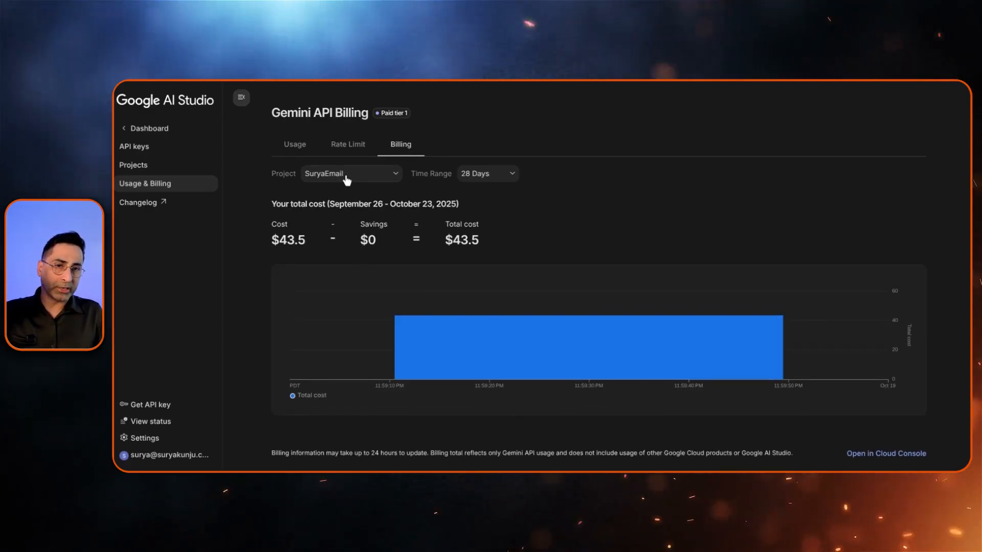
- Compare Surya-Agents' $12.8 billing against SuryaEmail's costs, then return to the home page
click(349, 173)
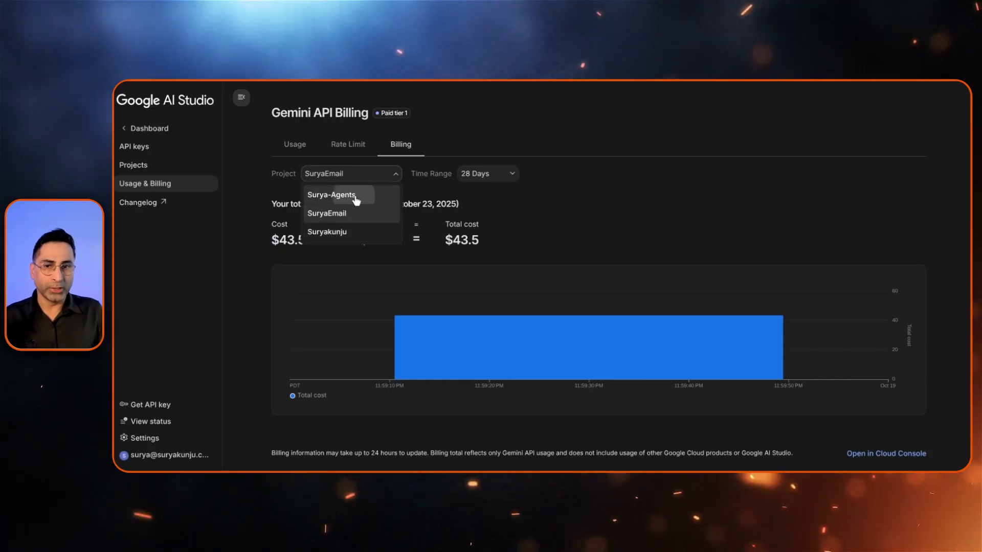
click(332, 195)
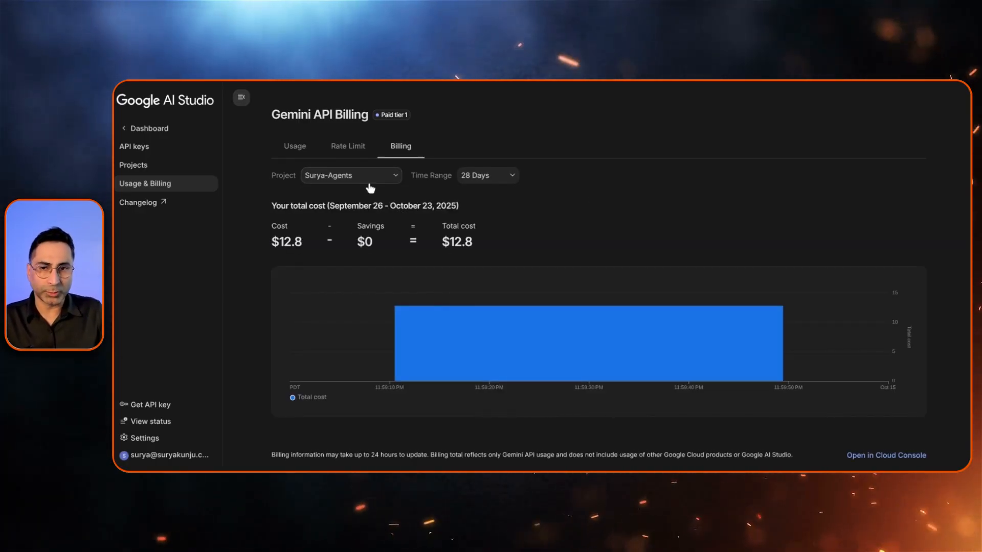
click(350, 175)
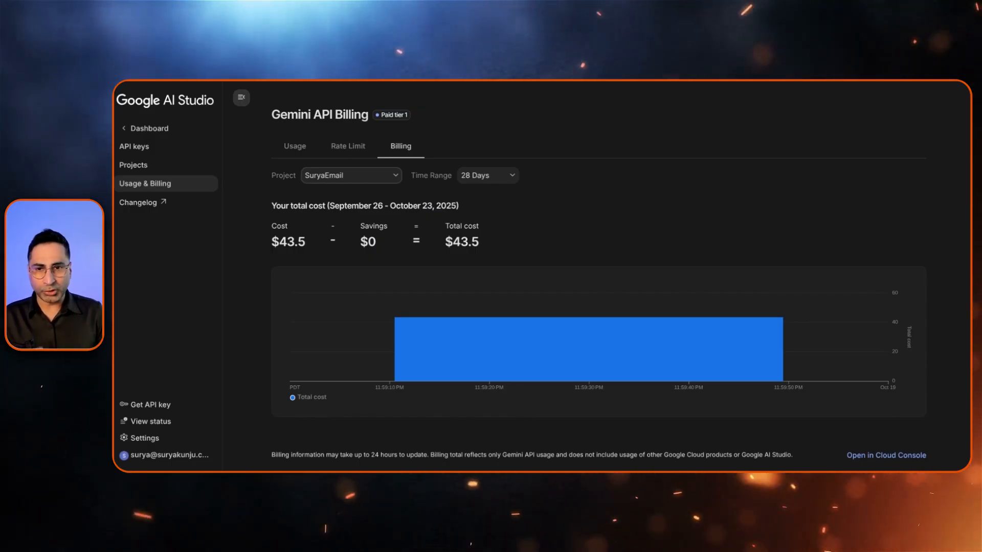
click(294, 145)
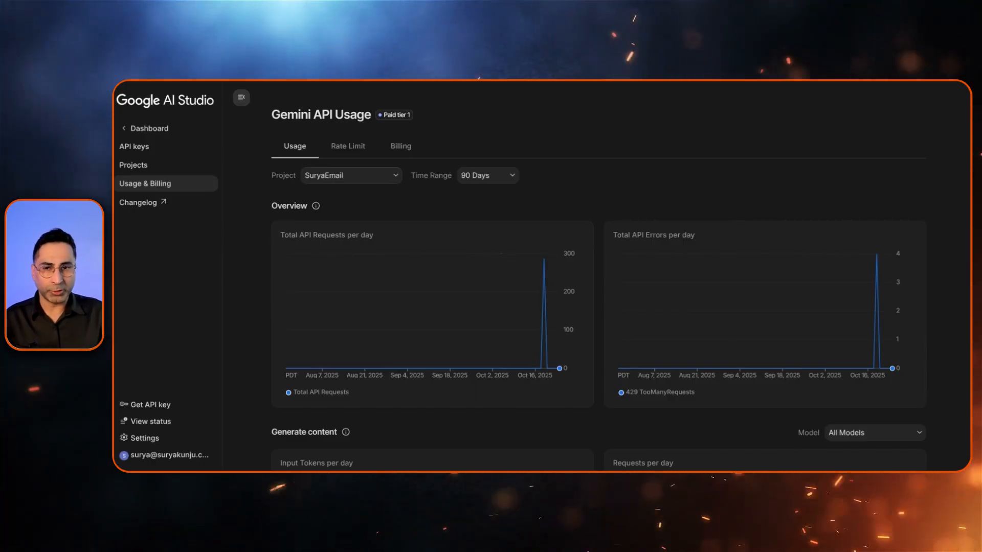
scroll(down, 3)
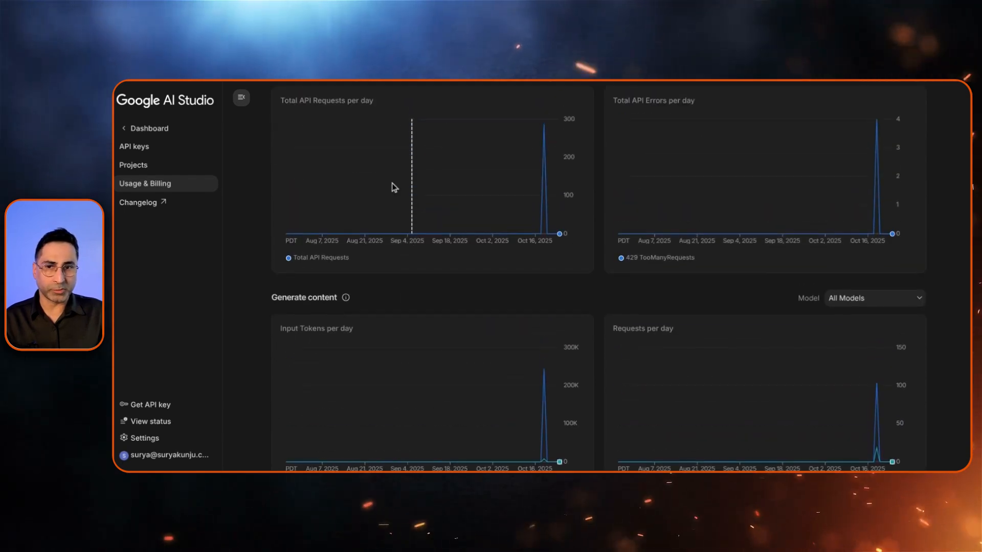
click(399, 146)
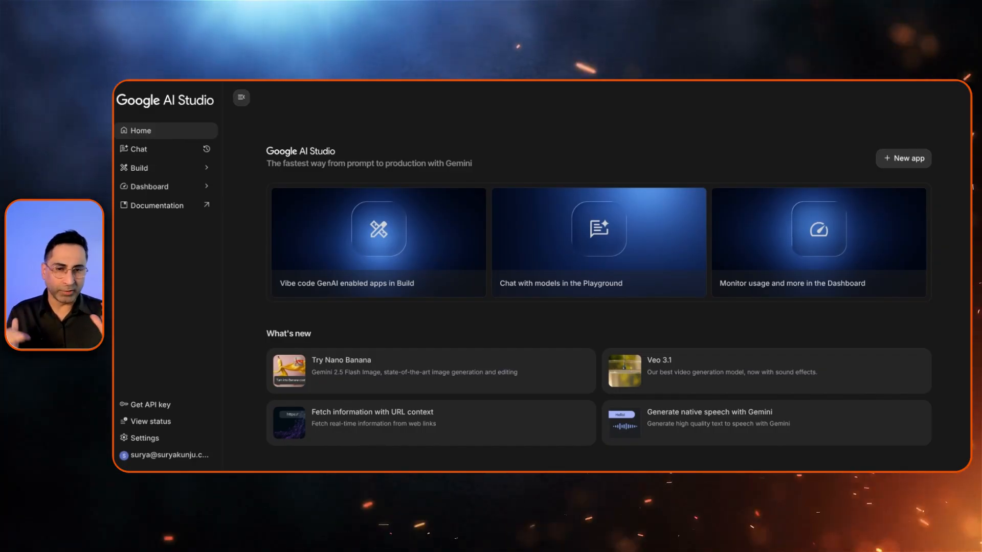
- Collapse the sidebar and open the 'Chat with models in the Playground' card
click(240, 97)
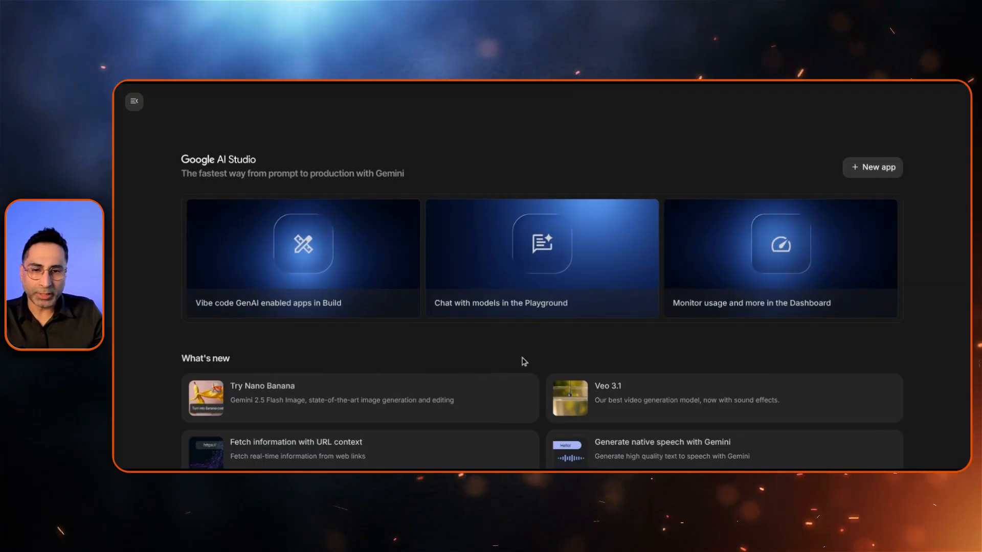
scroll(up, 3)
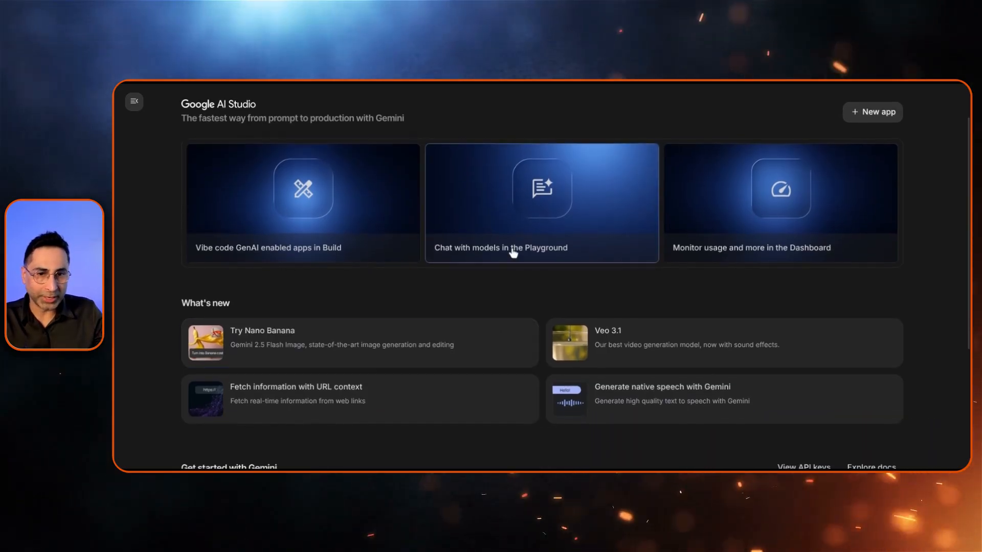
click(542, 202)
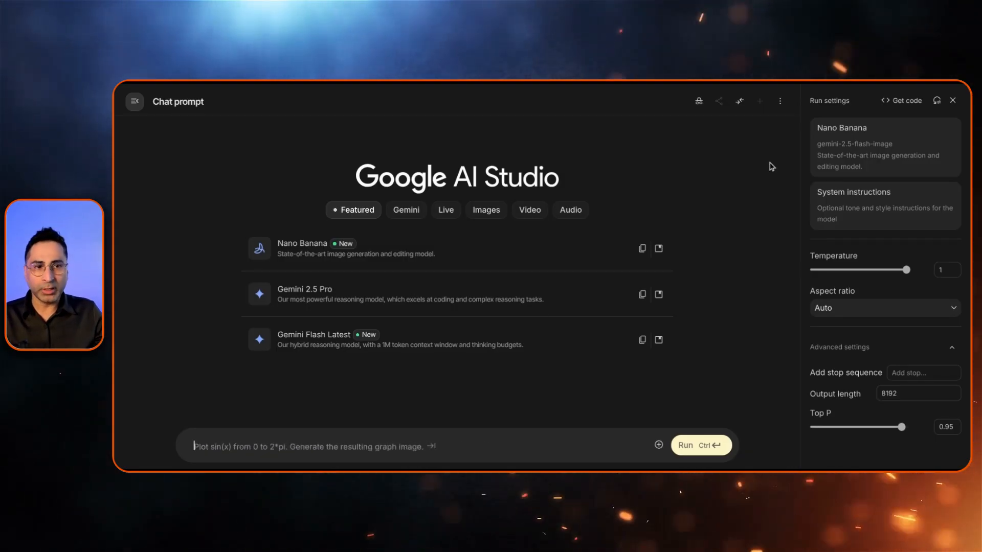
- Browse the Image, Video, Audio and Live model categories, then open System instructions
click(485, 210)
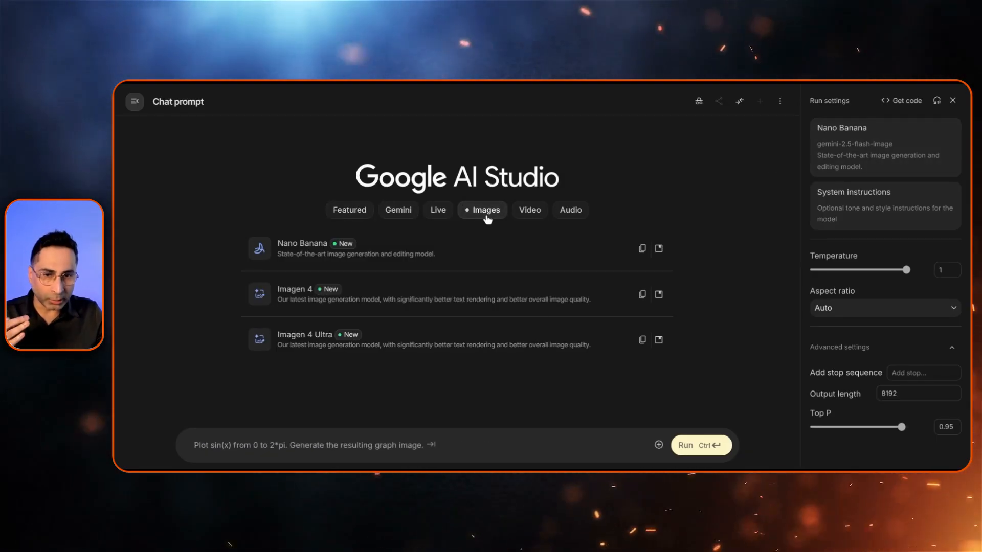
click(529, 209)
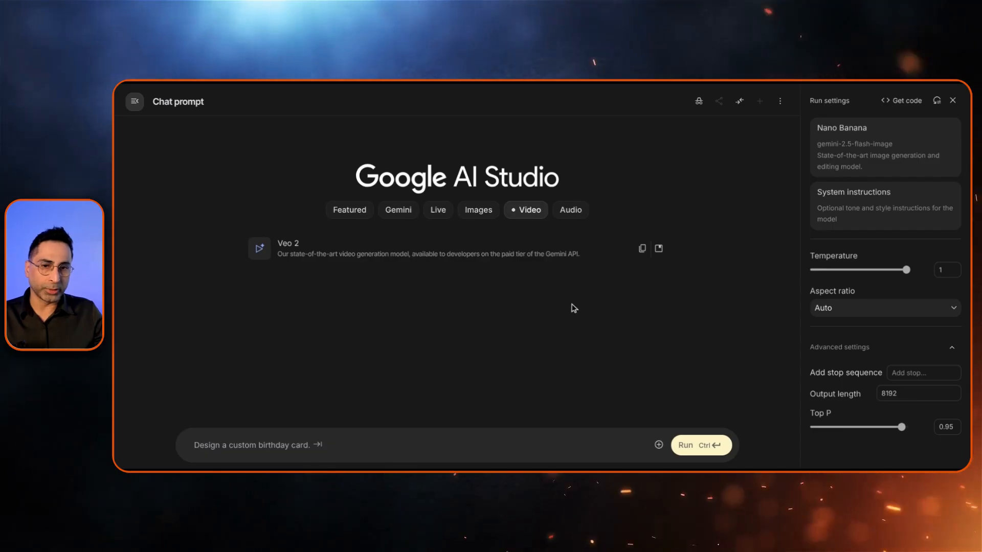
click(568, 209)
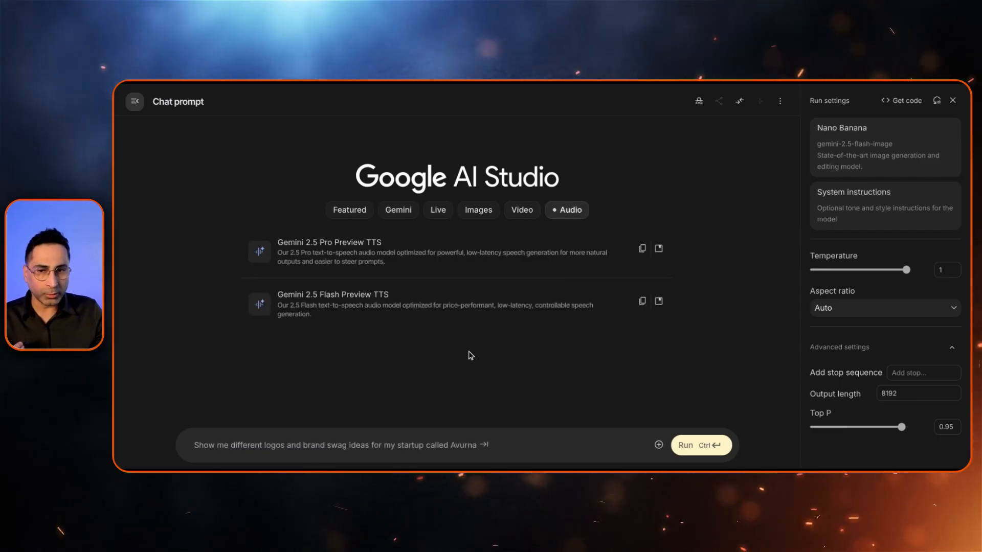
click(442, 209)
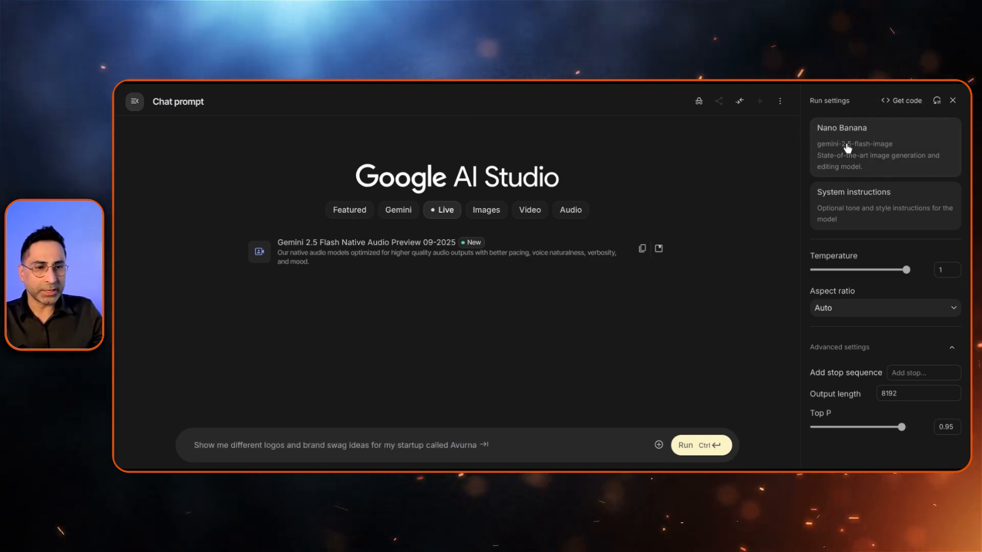
click(884, 147)
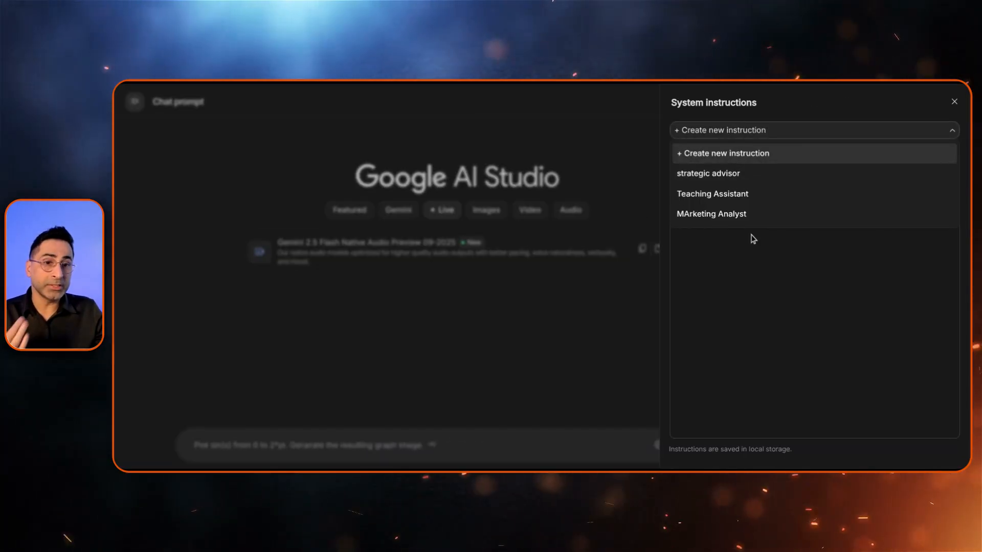
- Save a new system instruction titled 'strategic advisor'
click(725, 153)
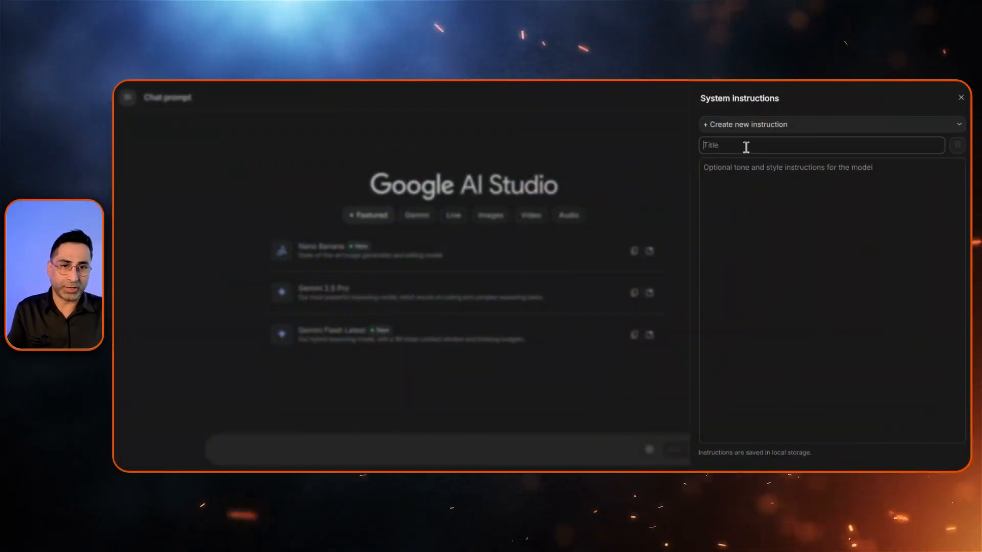
text(Sys)
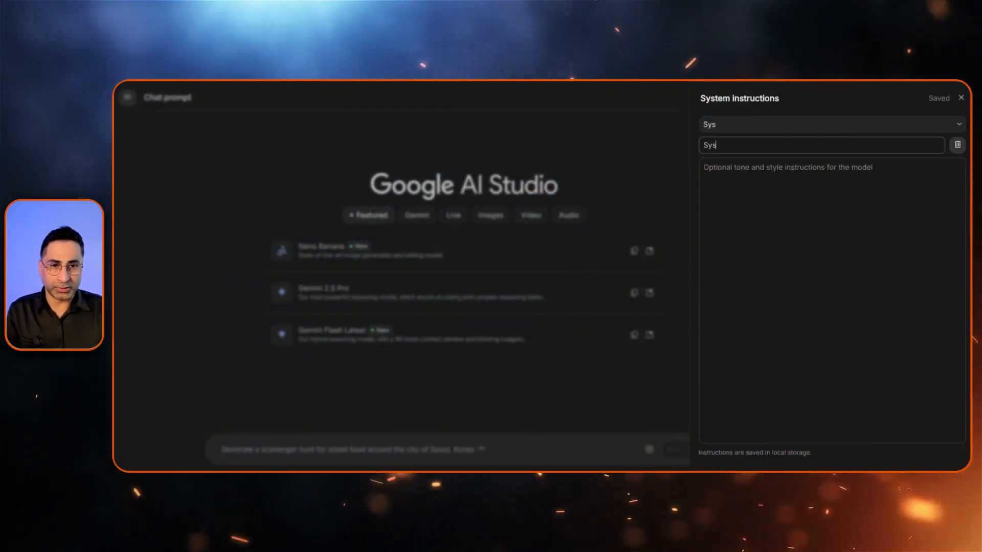
text(1)
click(831, 300)
text(Act as a stratre)
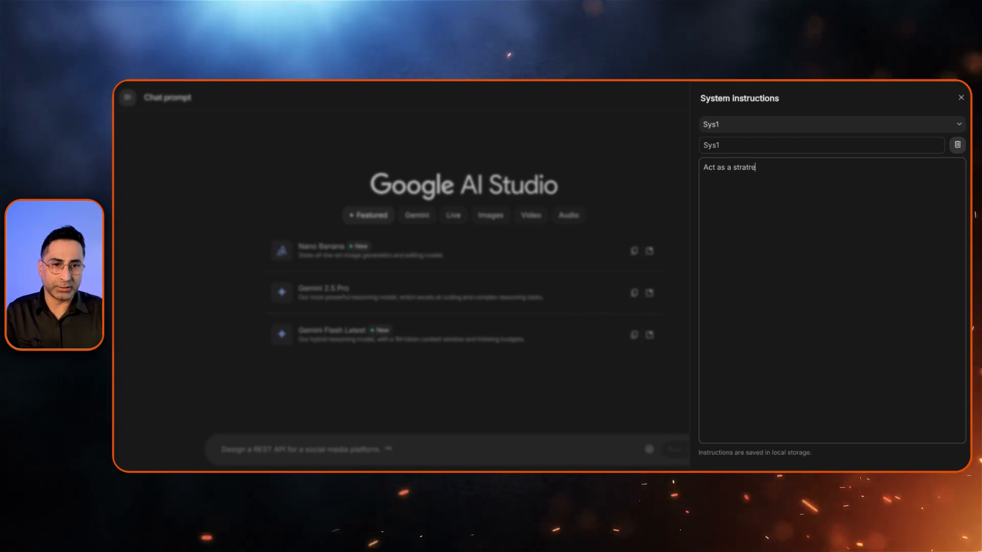
text(gic advisor)
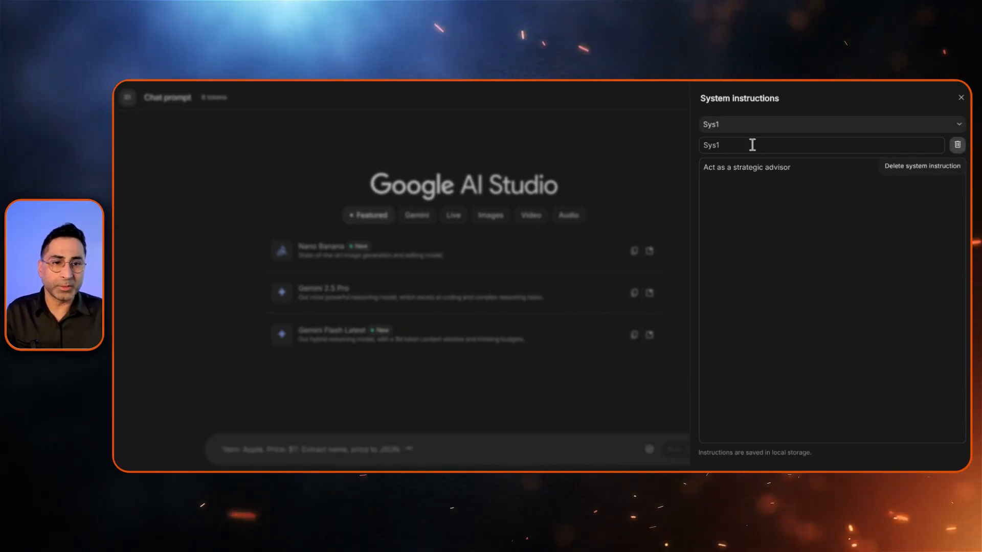
click(826, 124)
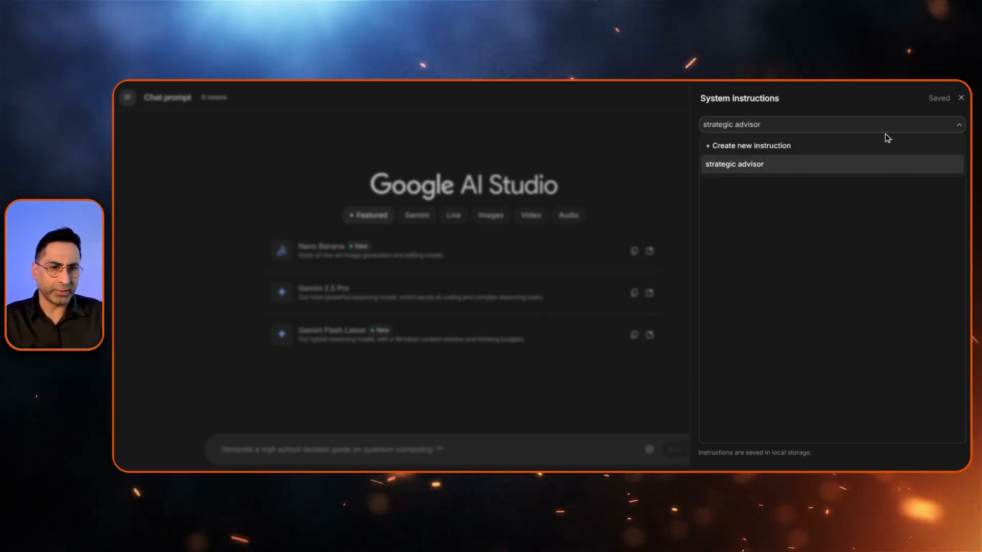
- Save a 'Teaching Assistant' system instruction with the text 'TA'
click(750, 145)
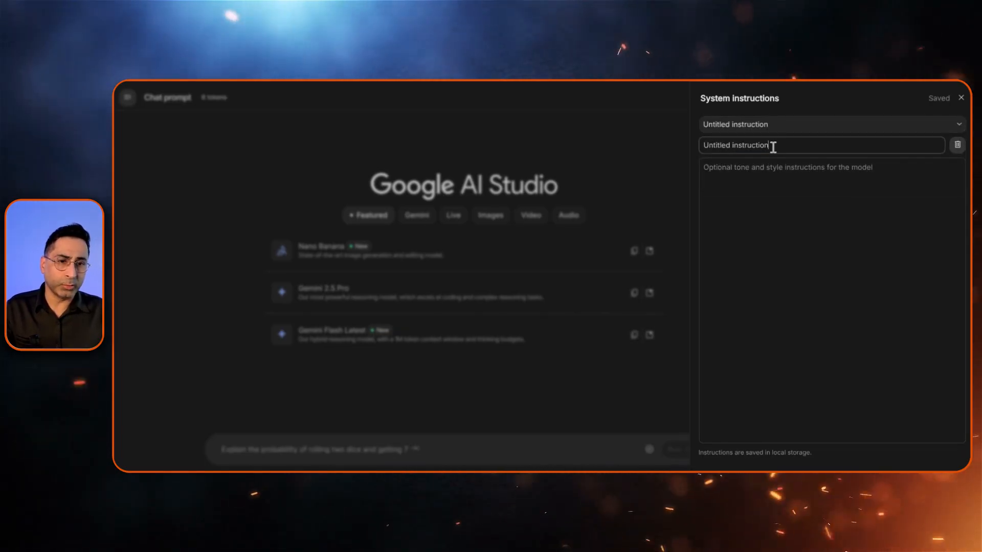
text(Teaching Assistant)
click(831, 301)
text(Act as a)
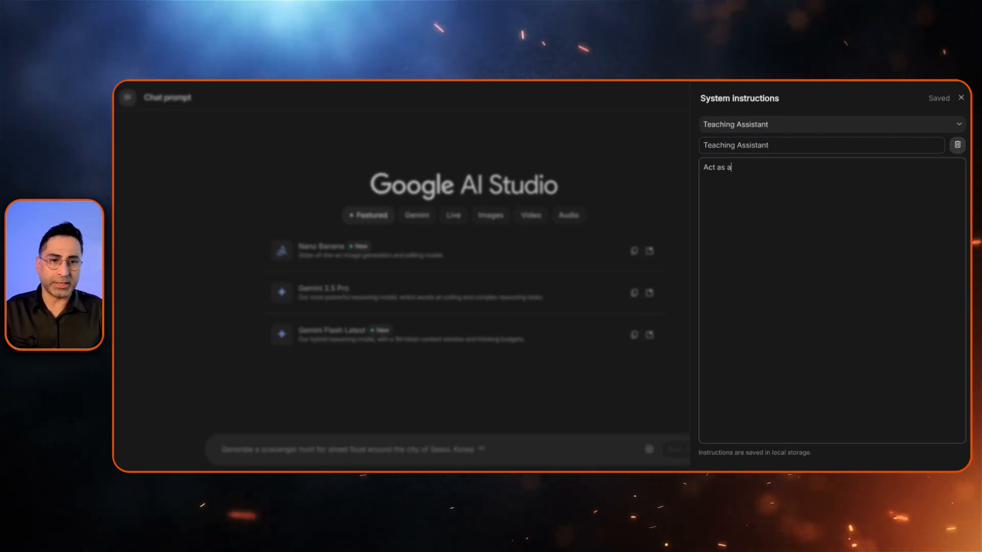
text(TA)
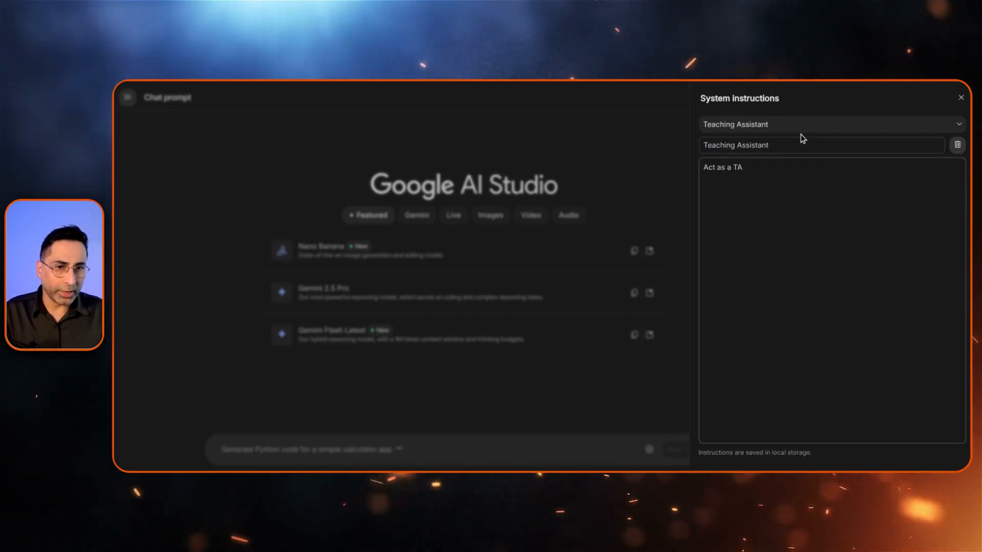
- Save 'MArketing Analyst' reading 'Act as Marketing Analyst', then close and recheck the panel
click(957, 145)
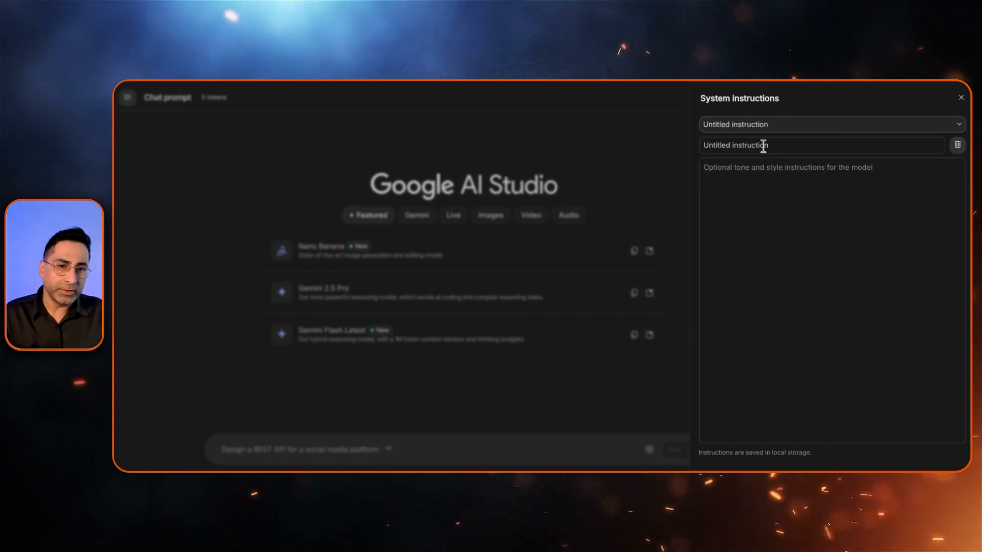
text(MAr)
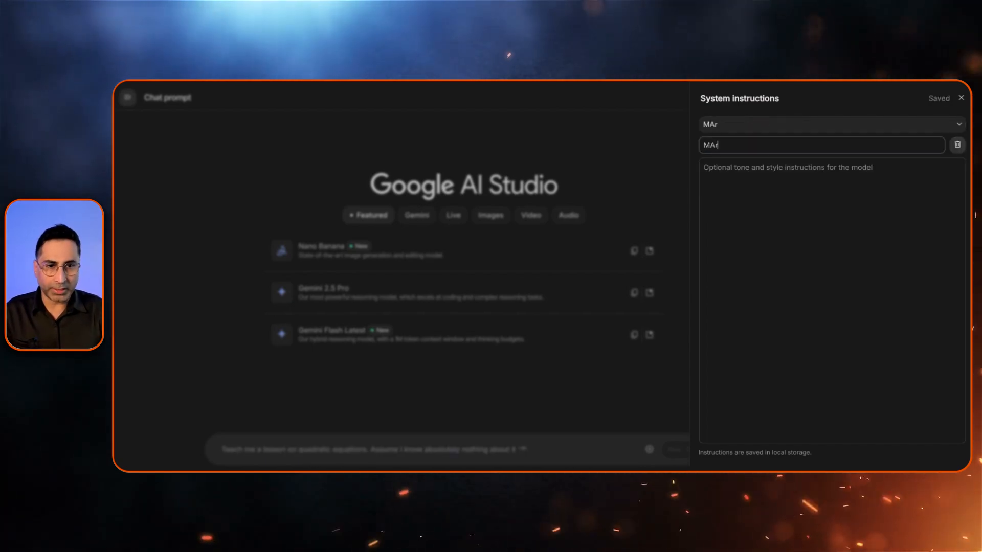
text(keting Analyst)
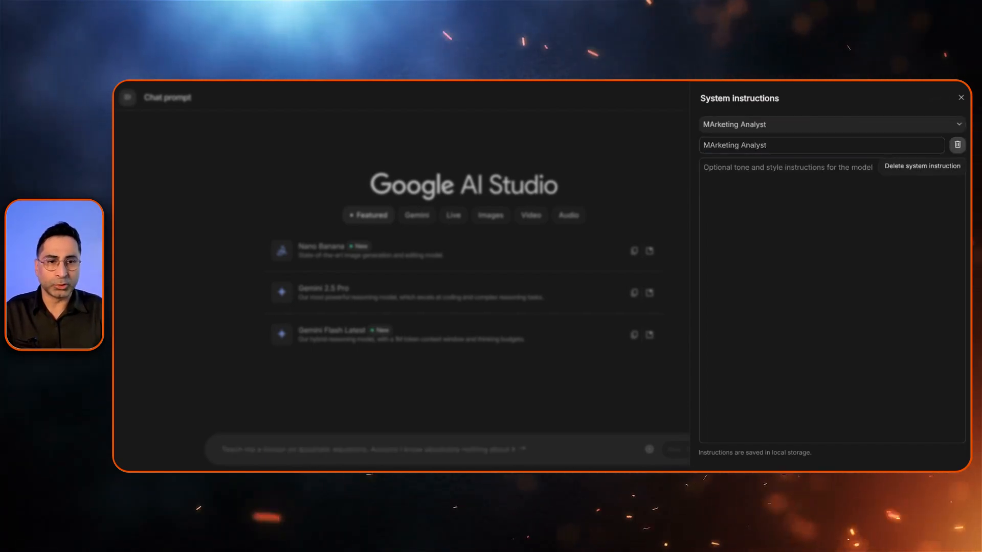
text(Act as Marketing Analsyt)
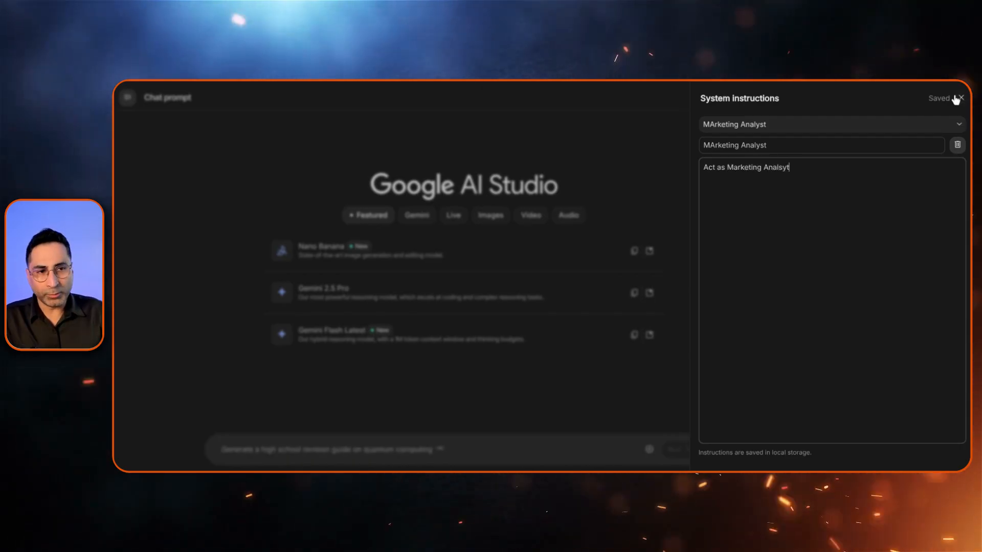
click(959, 98)
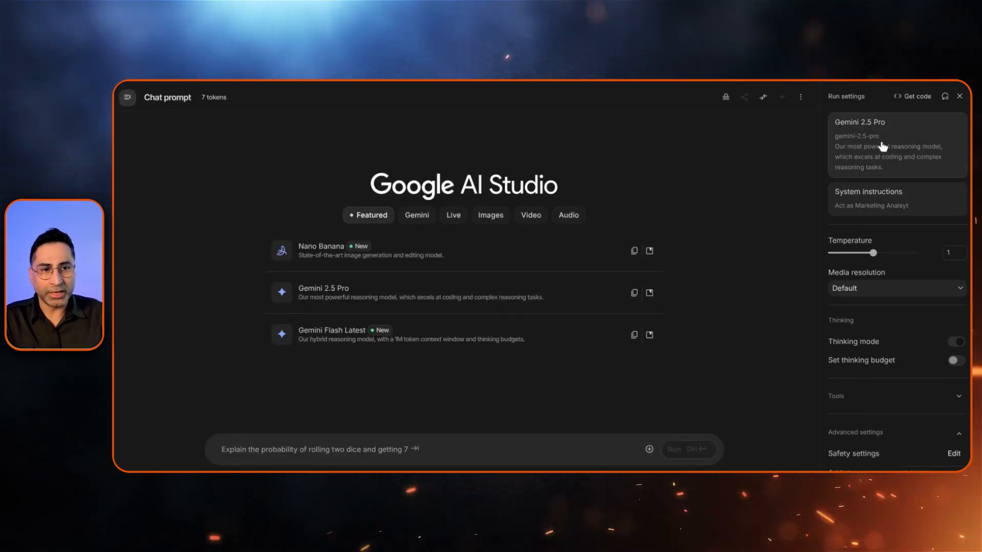
click(869, 192)
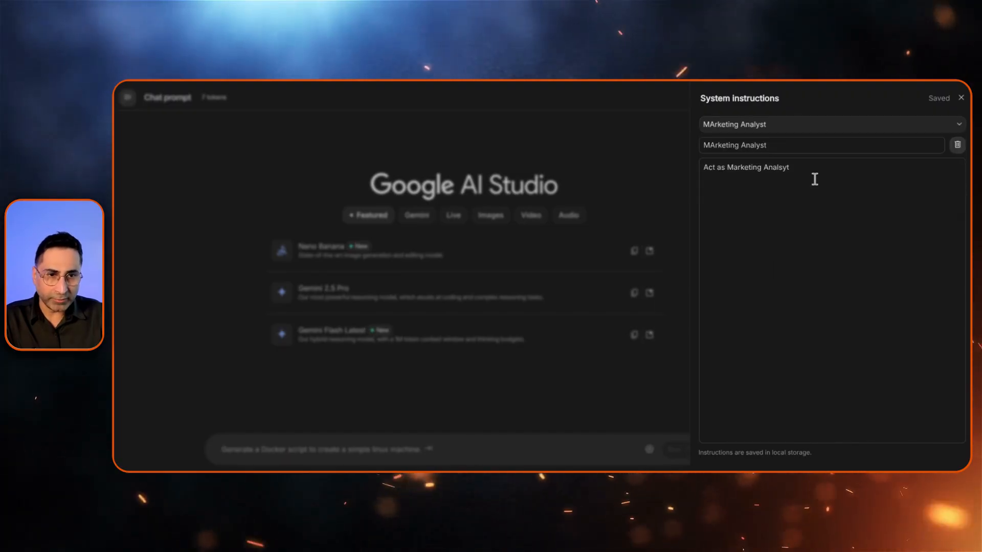
click(960, 97)
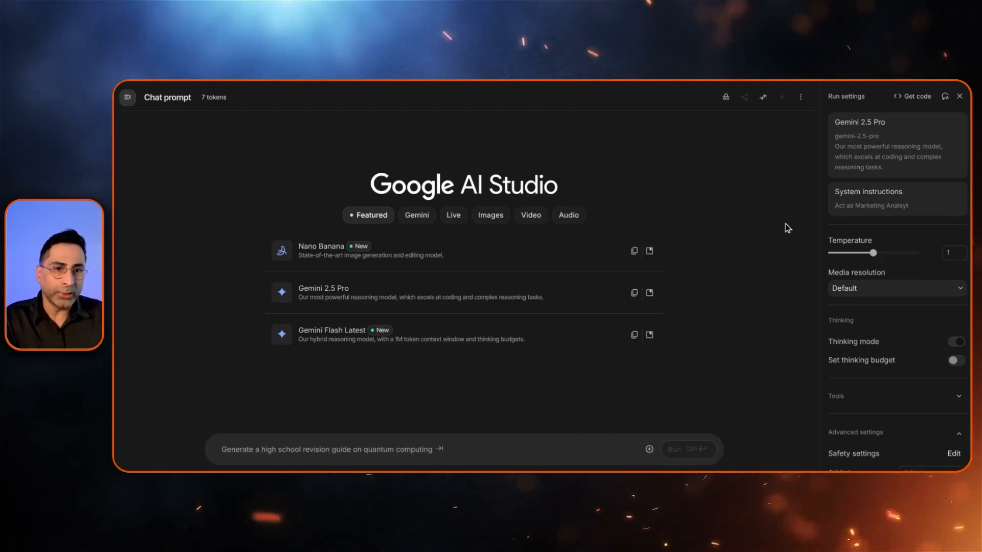
mouse_move(725, 97)
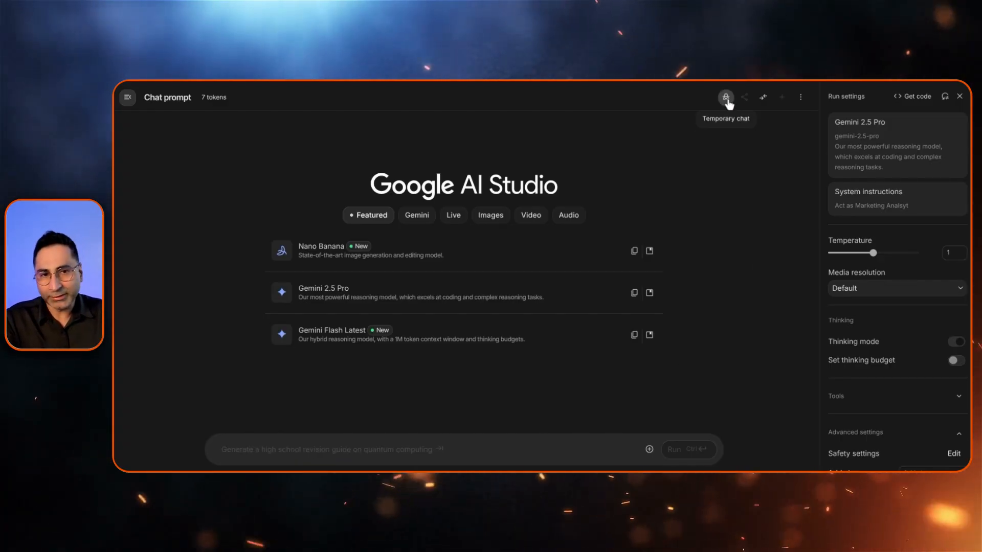
- Open compare mode pairing Gemini Flash Latest against Gemini 2.5 Pro
click(725, 97)
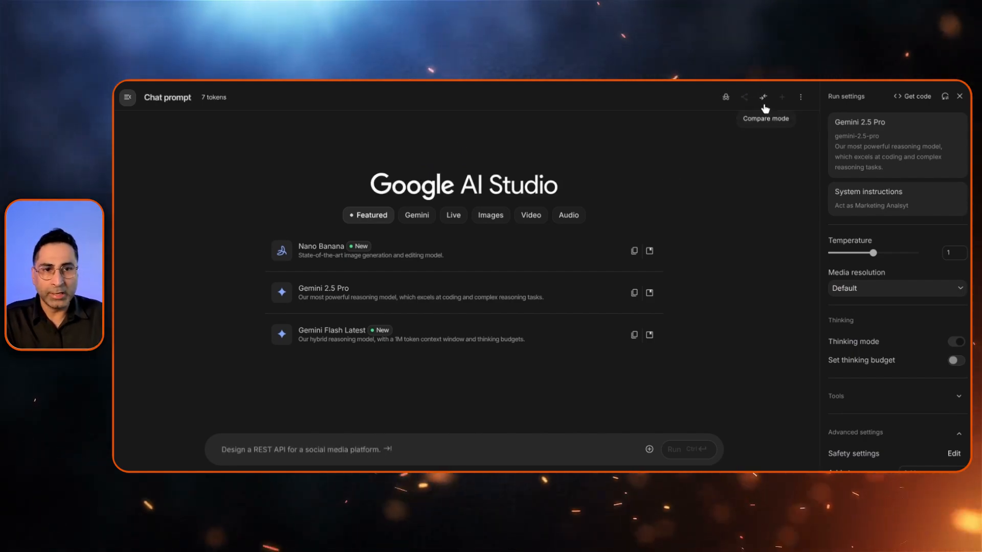
click(762, 98)
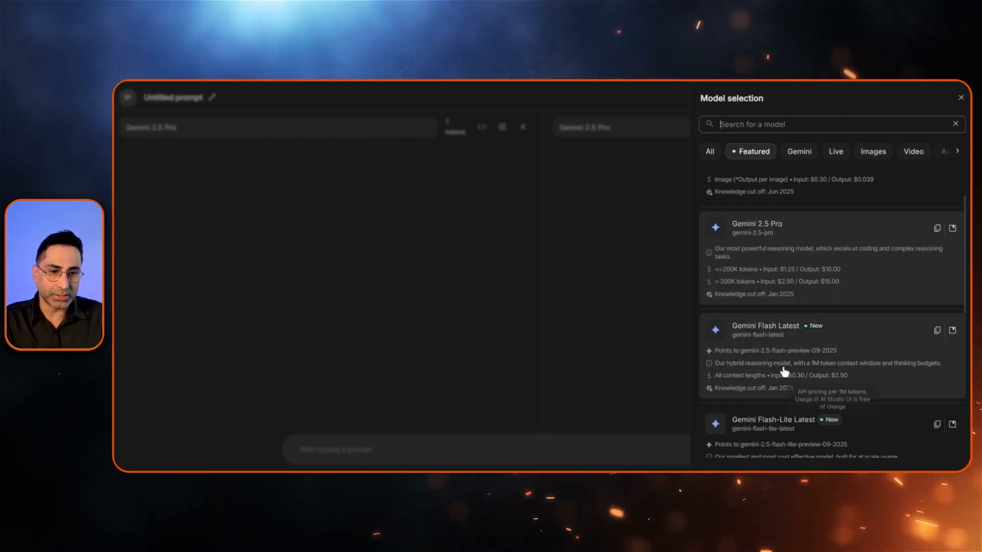
click(764, 326)
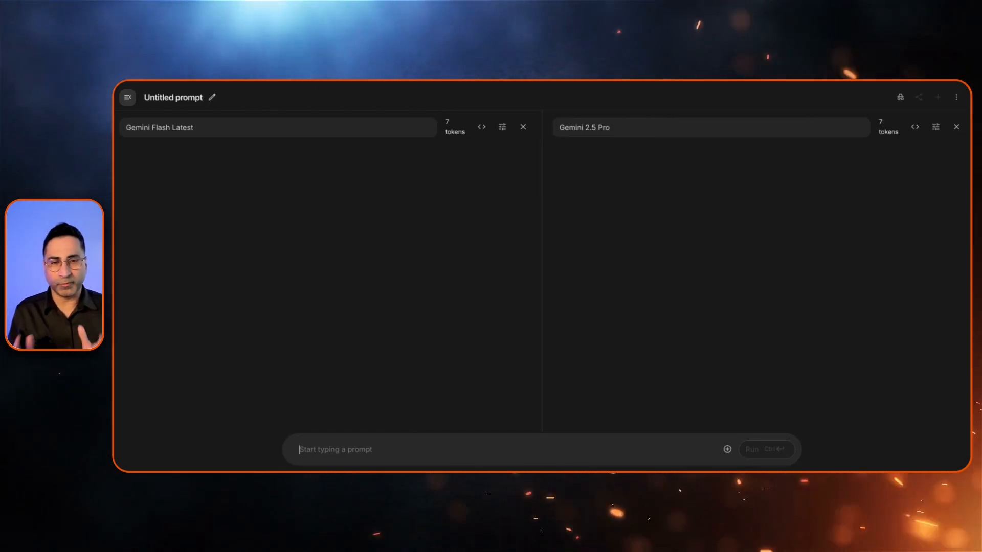
mouse_move(937, 98)
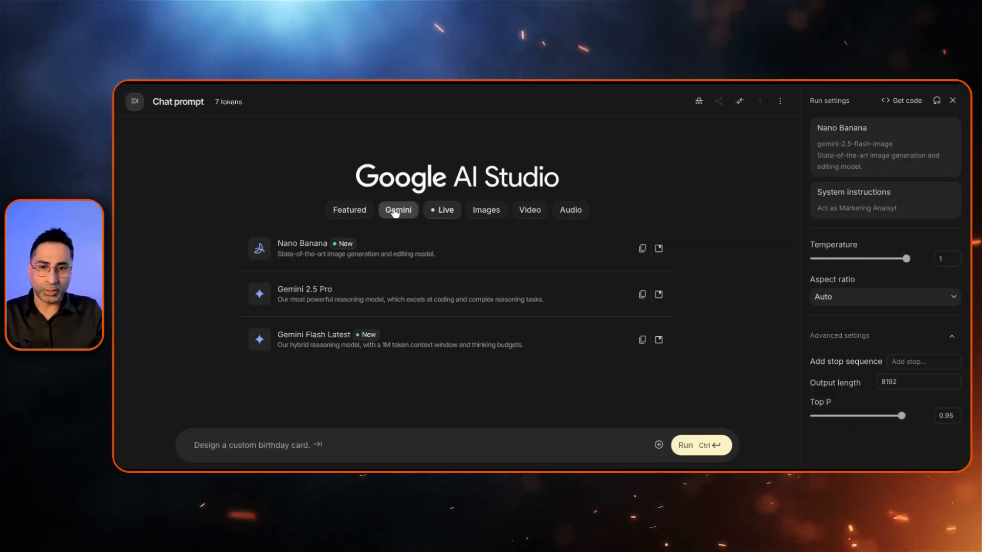
- In the image models, enter the prompt 'dress the man as a doctor with a busy hospital background!'
click(486, 209)
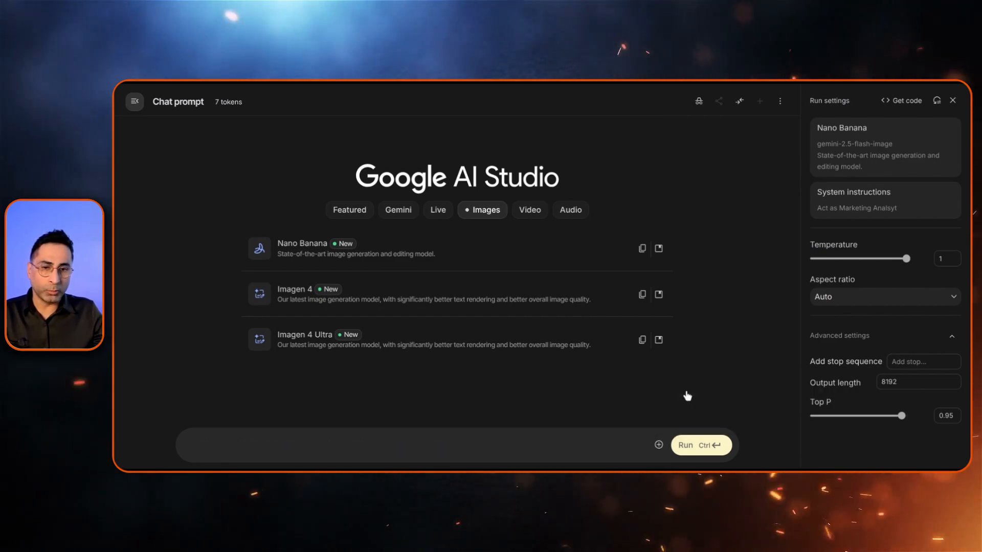
text(Plot sin(x) from 0 to 2*pi. Generate the resulting graph image.)
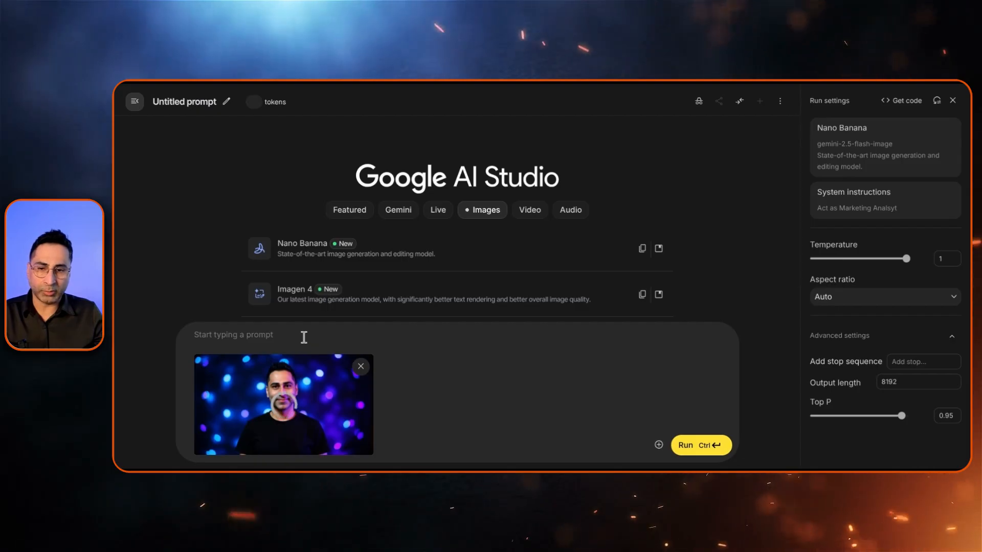
text(dress the man as a doctor with a busy hospital background!)
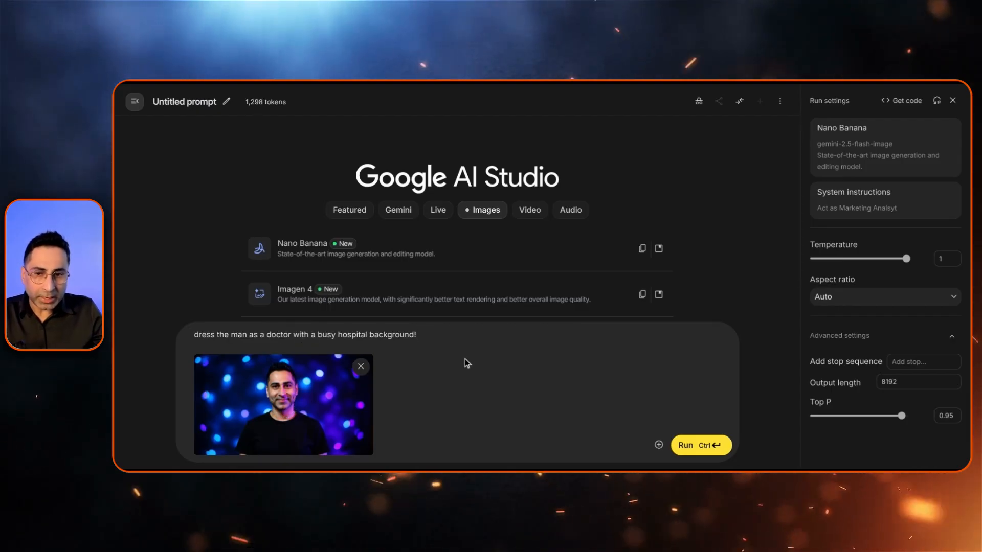
- Set the aspect ratio to 21:9 and run the photo edit request
click(883, 297)
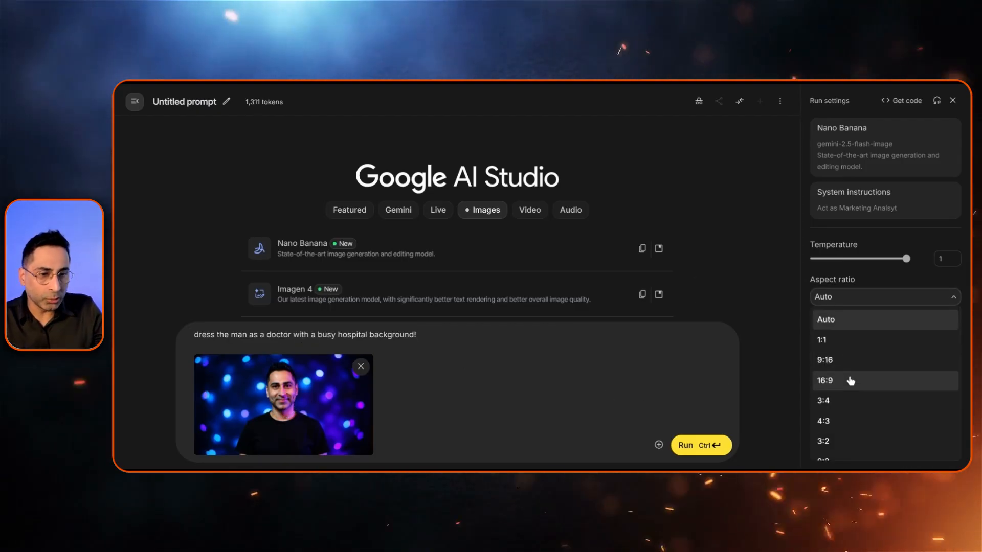
scroll(down, 3)
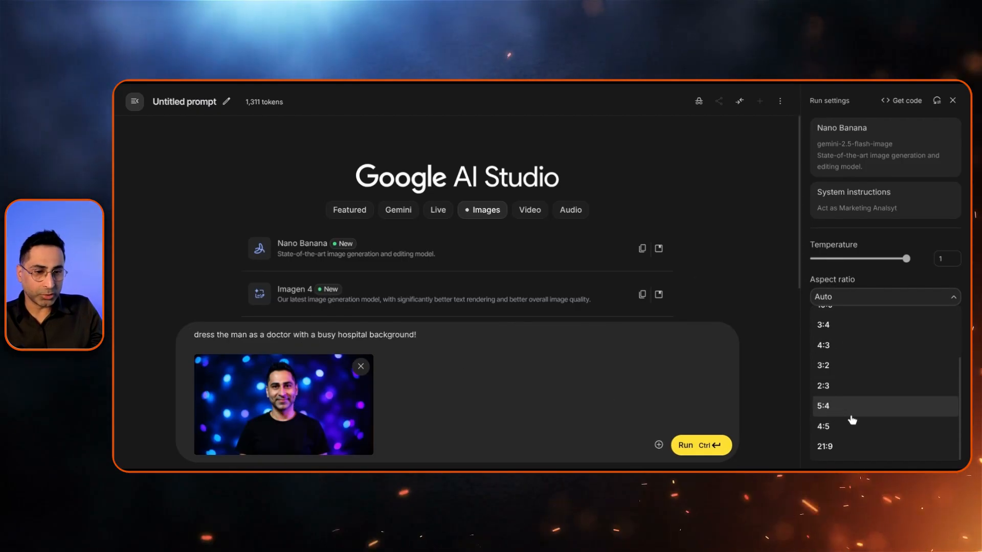
click(825, 446)
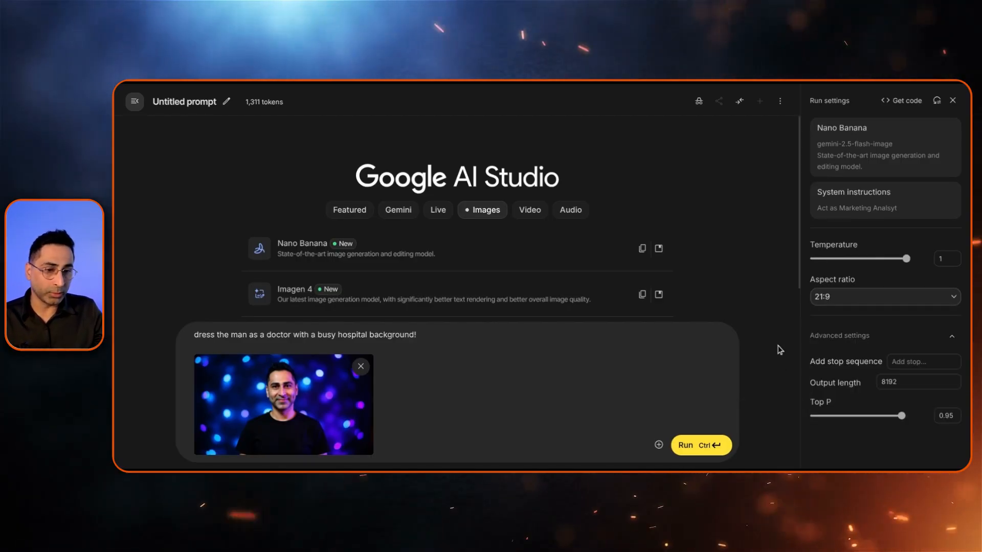
mouse_move(924, 362)
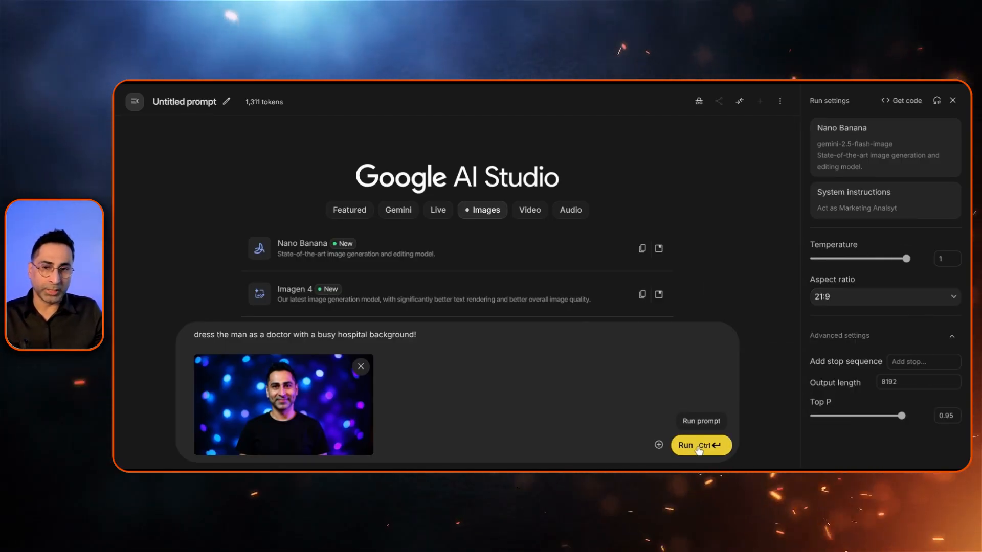
click(700, 445)
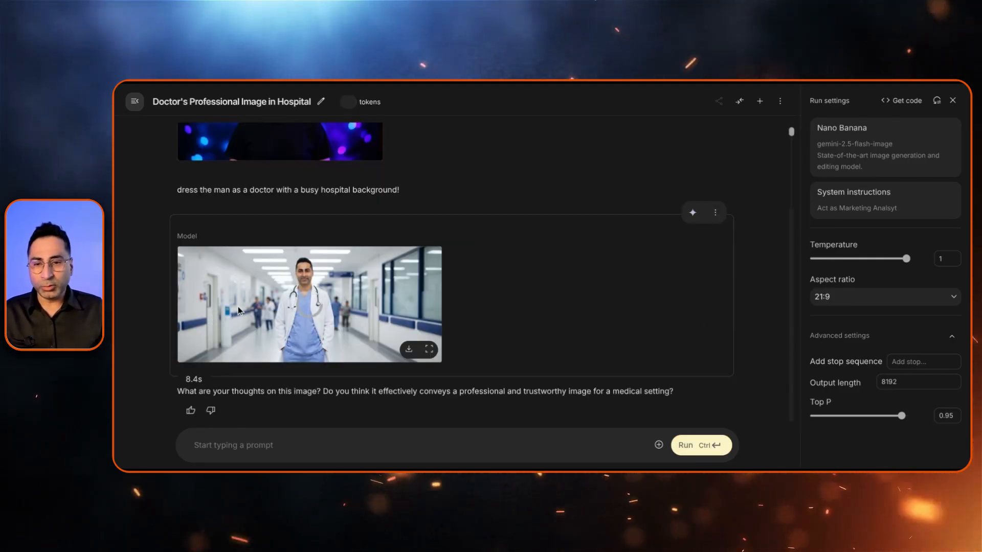
click(429, 349)
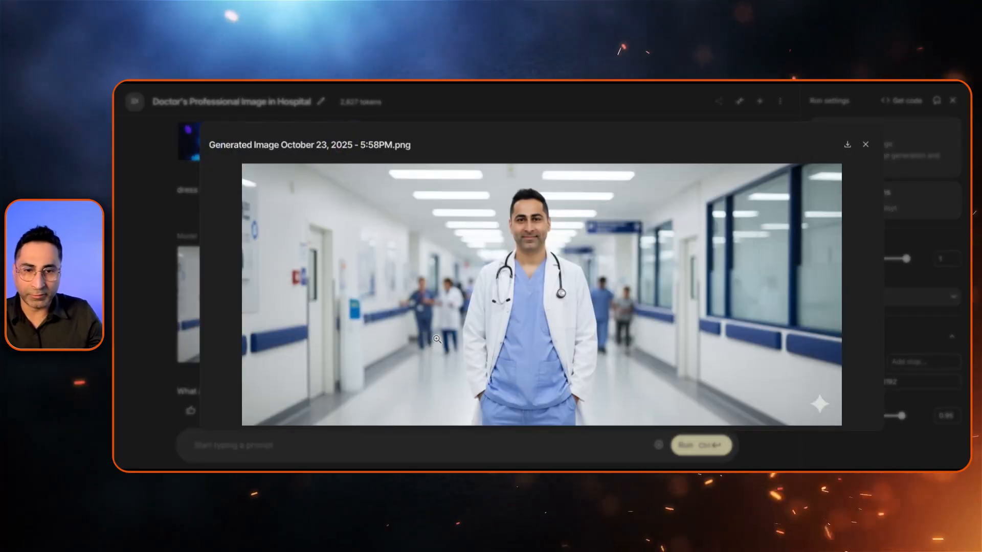
mouse_move(664, 262)
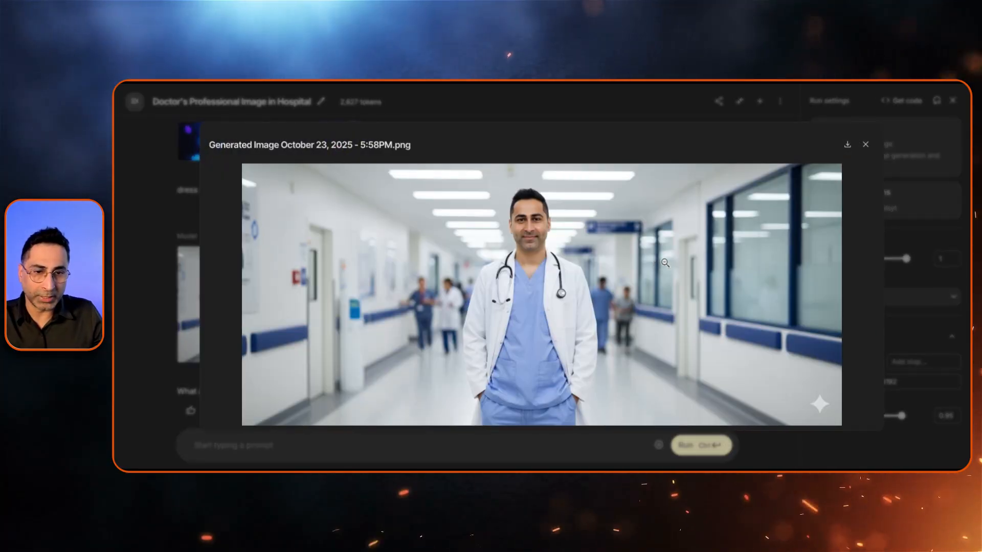
mouse_move(686, 326)
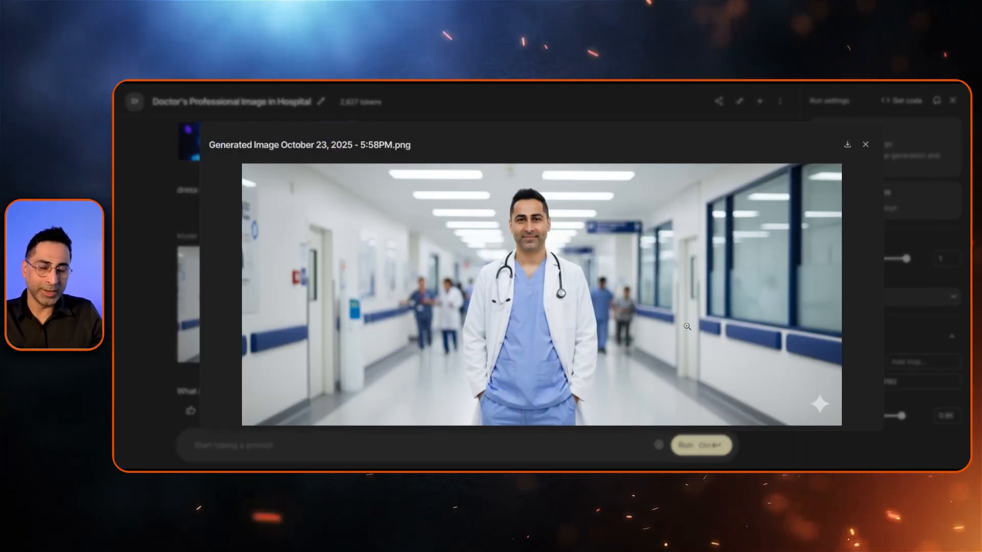
click(864, 144)
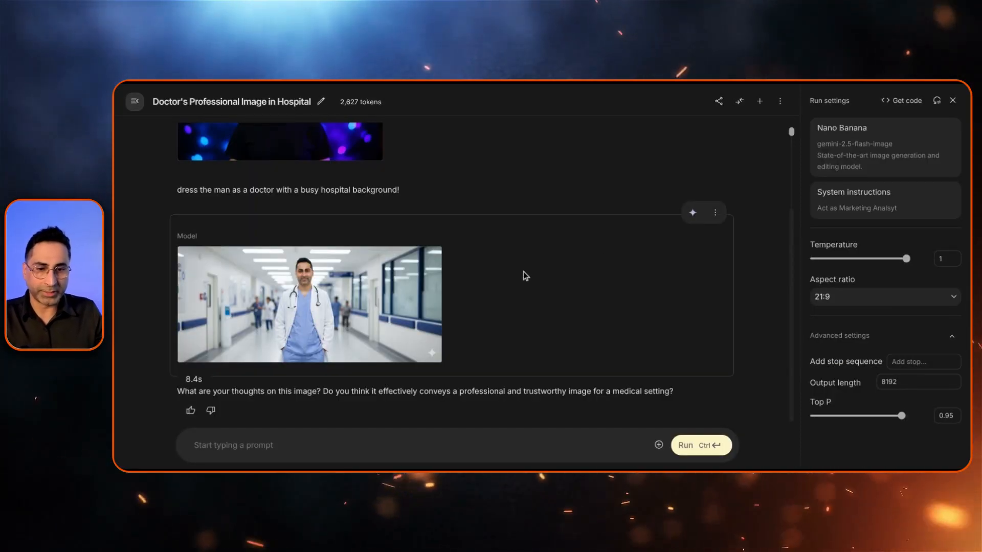
mouse_move(504, 301)
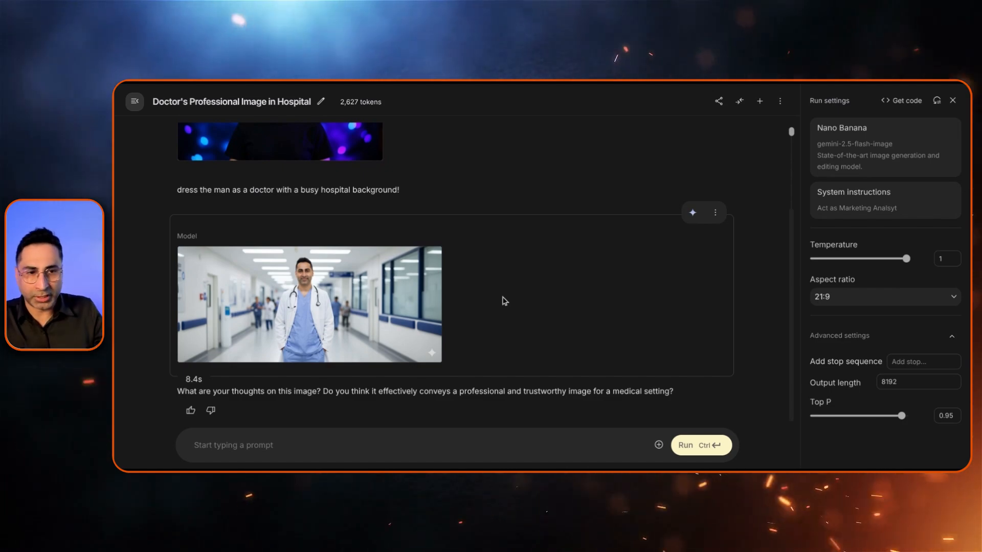
scroll(up, 3)
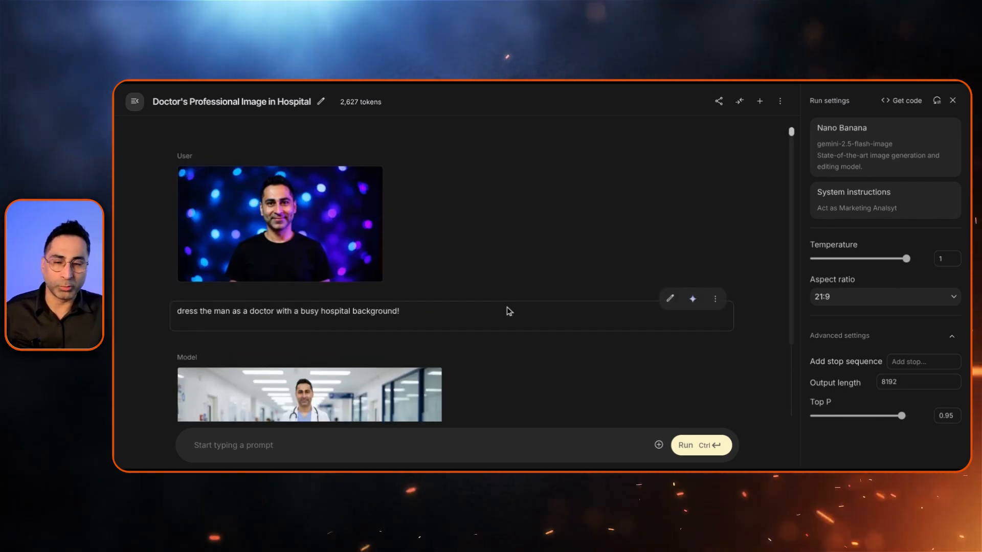
scroll(down, 3)
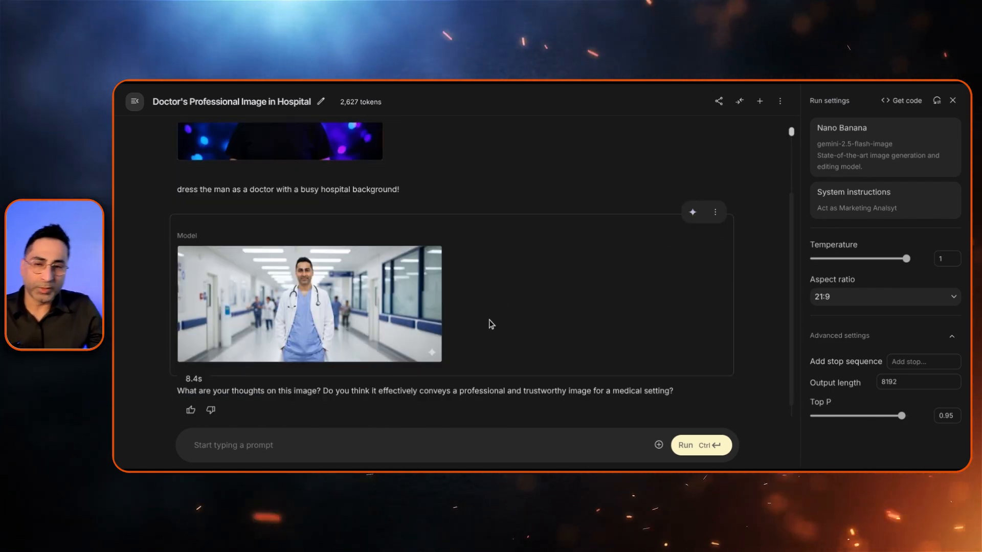
mouse_move(412, 319)
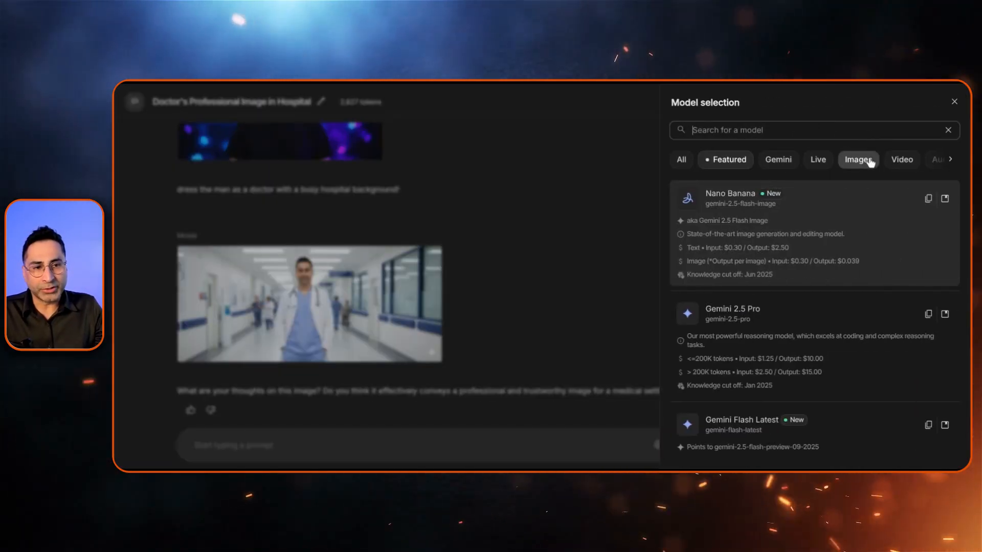
- Switch to Imagen 4 Ultra in a new chat with a 16:9 aspect ratio
click(856, 159)
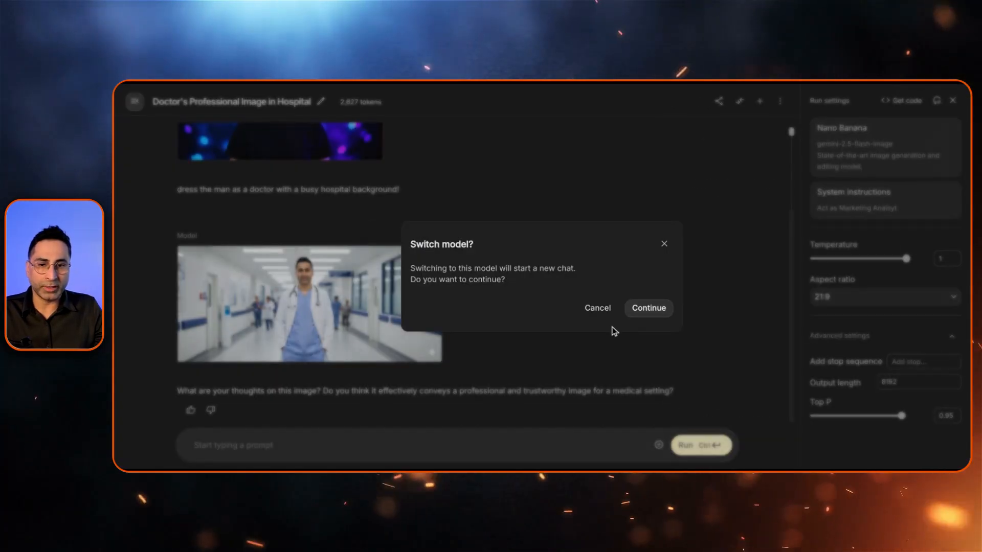
click(648, 307)
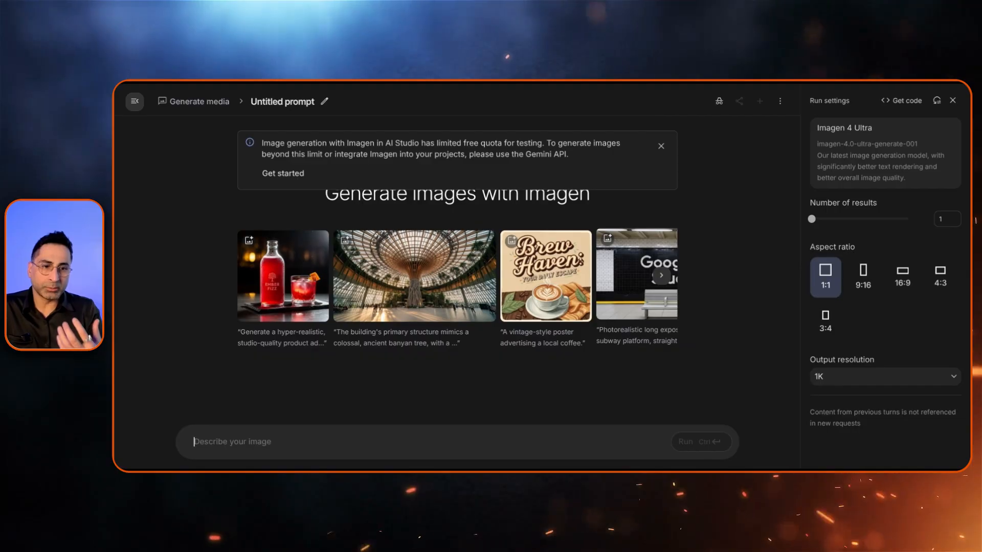
click(901, 277)
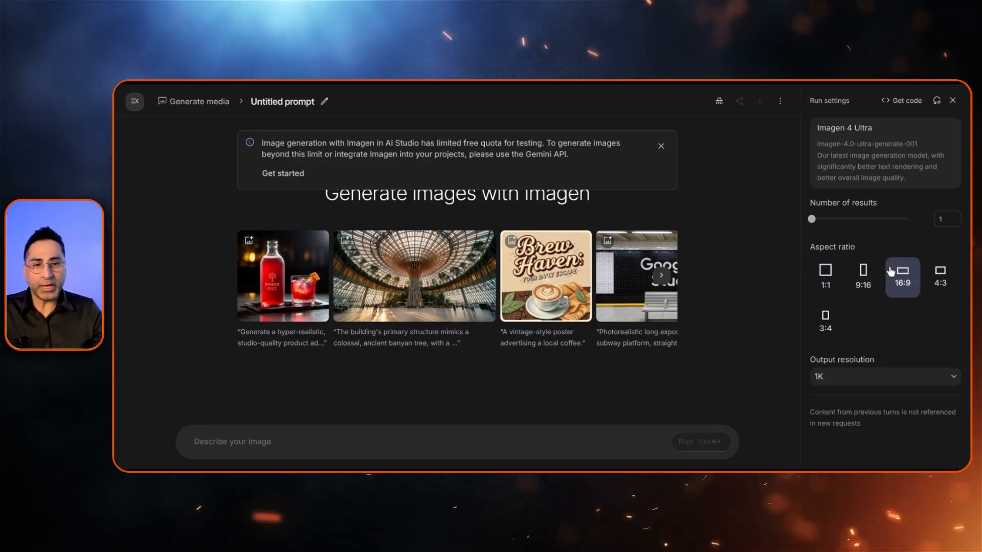
mouse_move(889, 273)
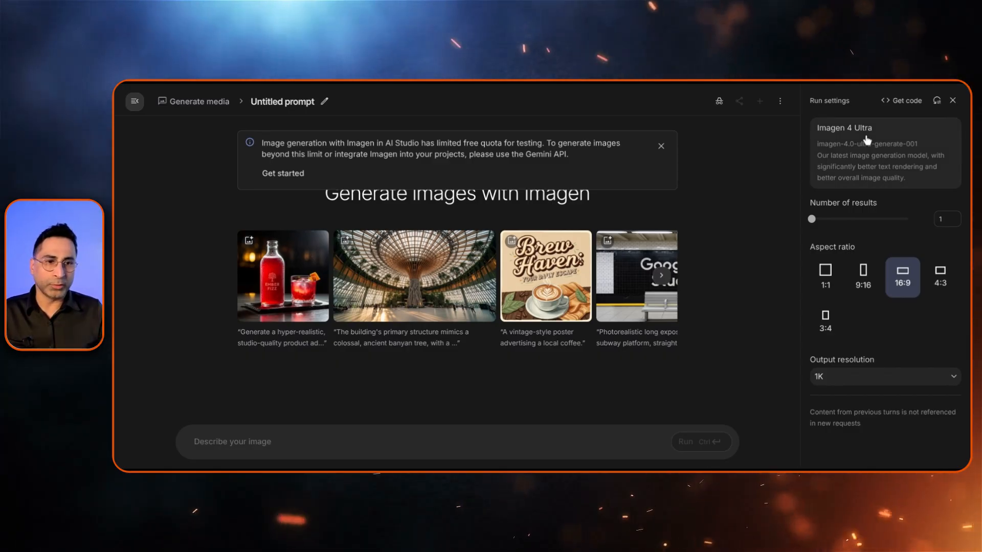
- Start a fresh, empty Nano Banana image chat from the model list
click(846, 128)
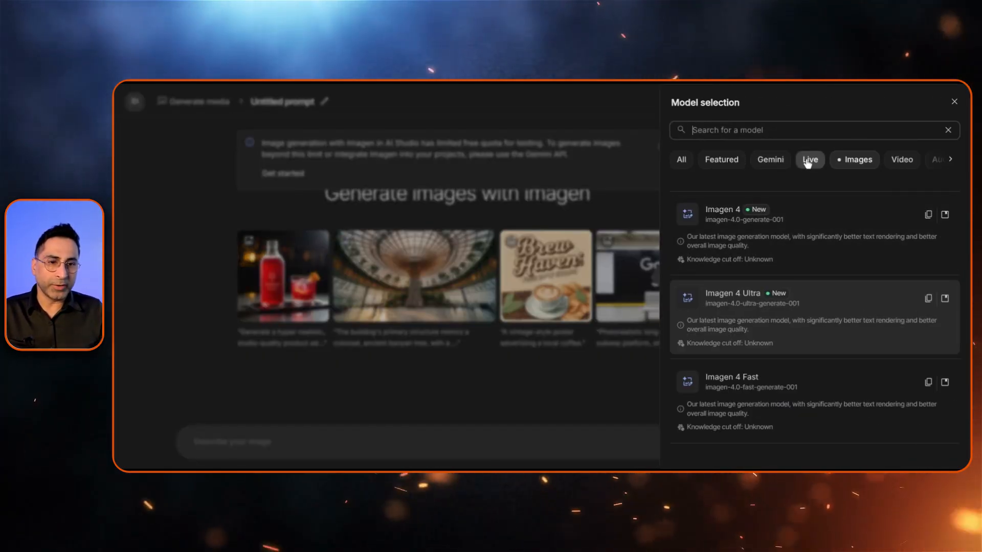
click(774, 159)
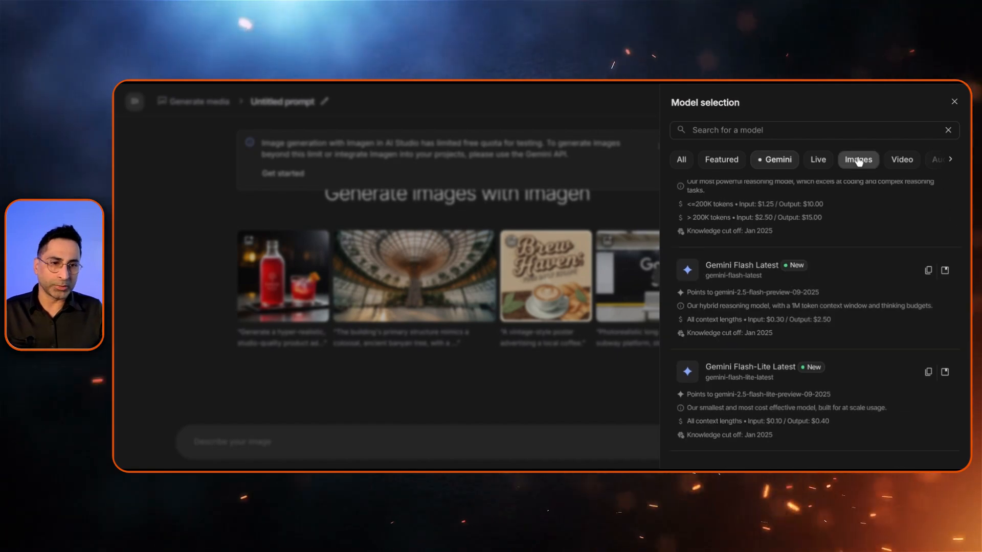
click(954, 102)
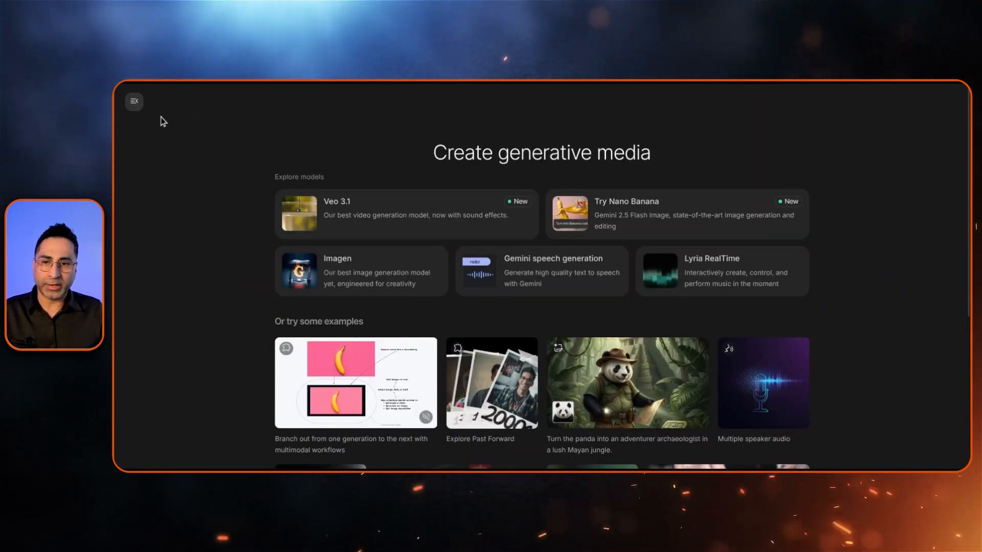
click(675, 214)
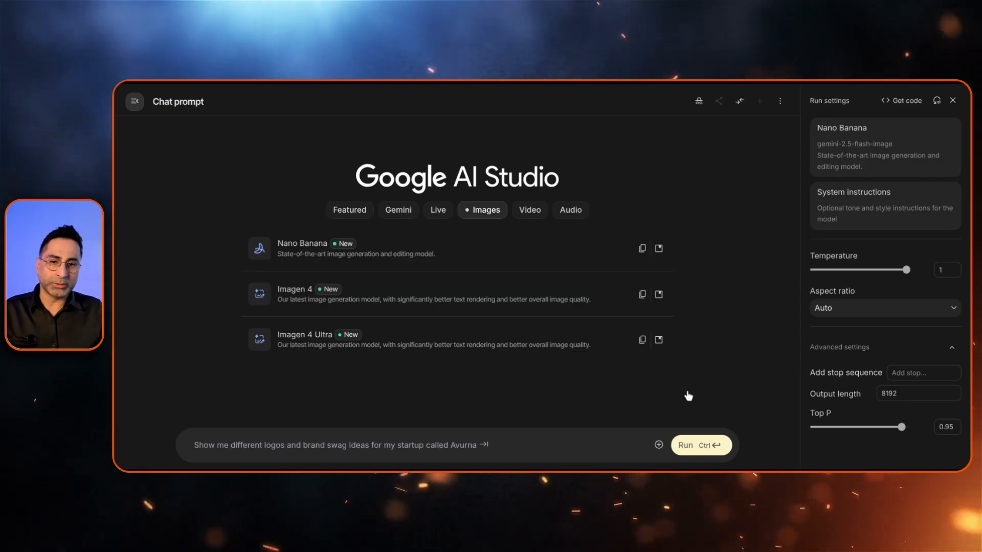
- Attach the man's photo and run 'dress the man as a doctor with a busy hospital background'
click(658, 445)
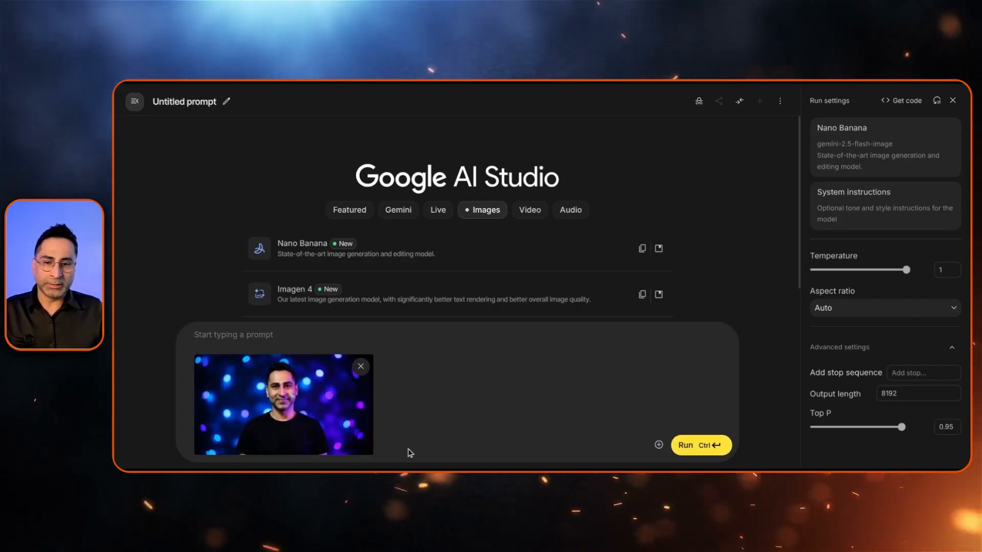
text(dress the man as a doctor with a busy hospital background!)
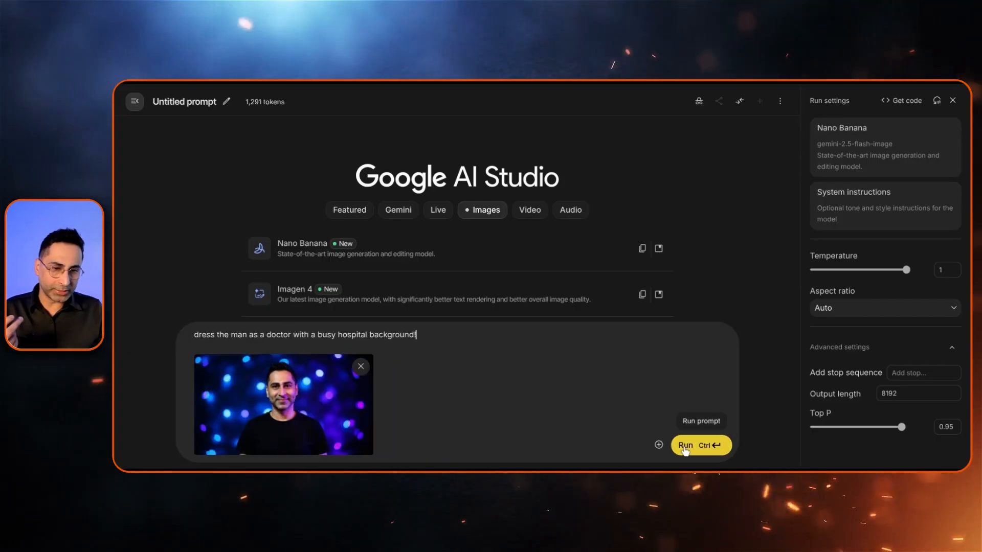
click(685, 445)
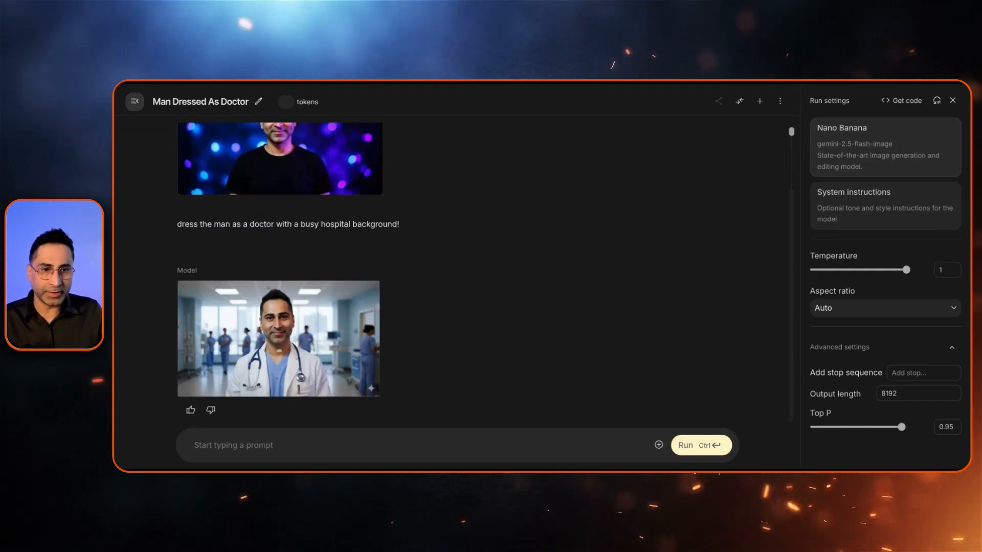
click(883, 147)
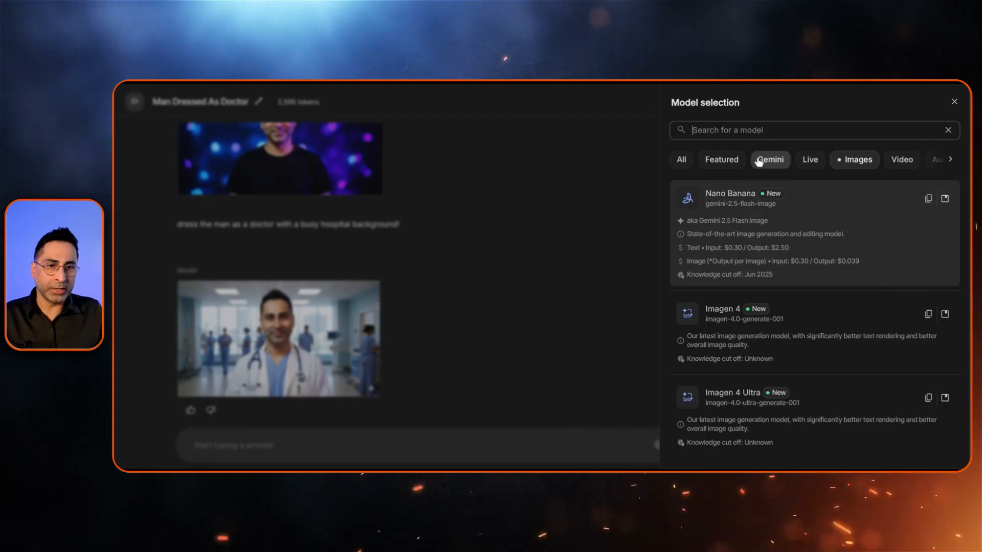
- Switch the chat to Gemini 2.5 Pro and ask for the doctor image's prompt
click(954, 101)
text(what will be the prompt that will generate the above image)
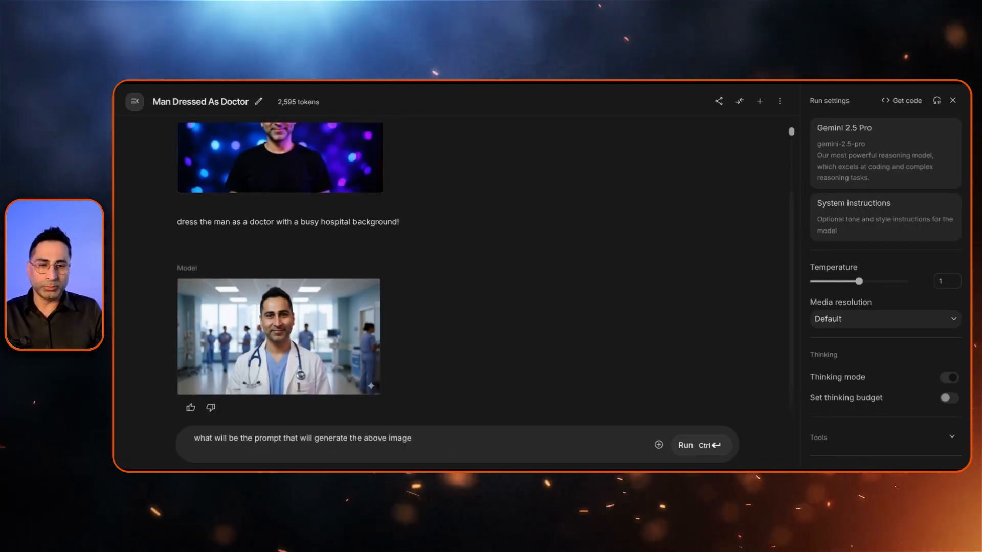
click(697, 446)
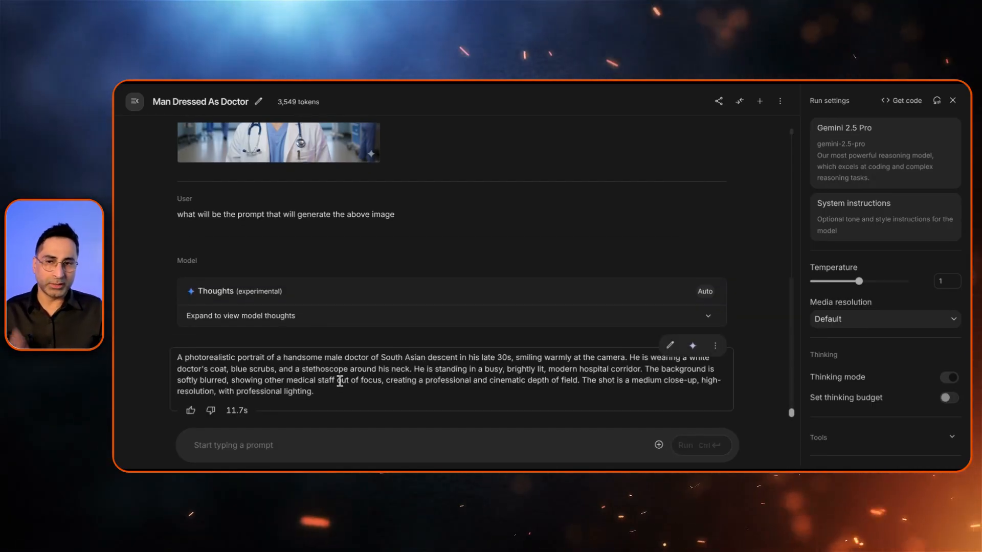
mouse_move(362, 405)
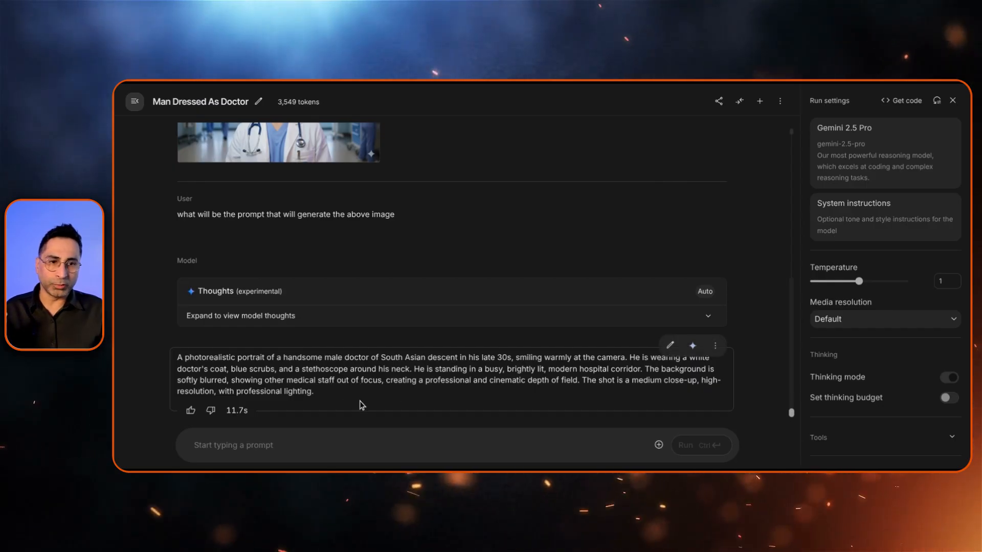
mouse_move(818, 395)
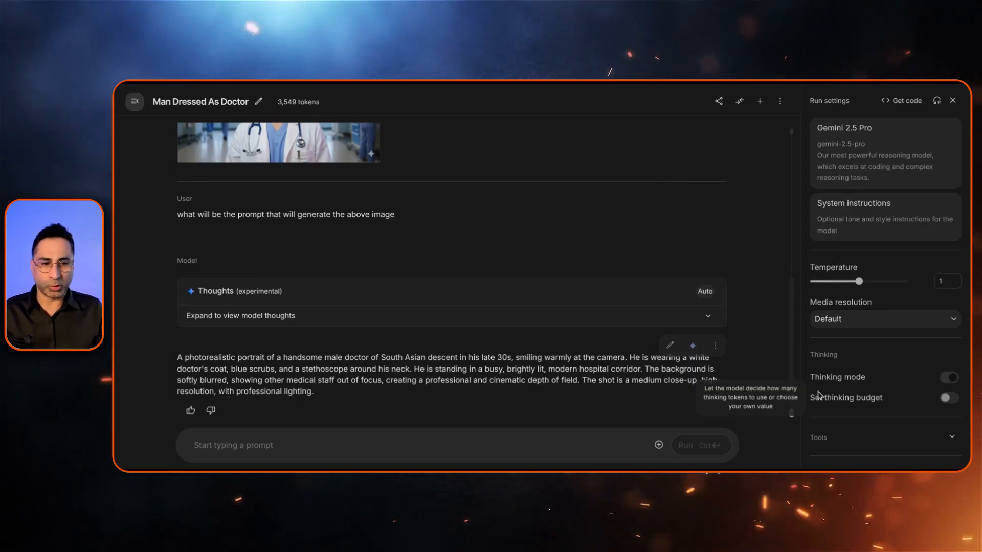
scroll(down, 3)
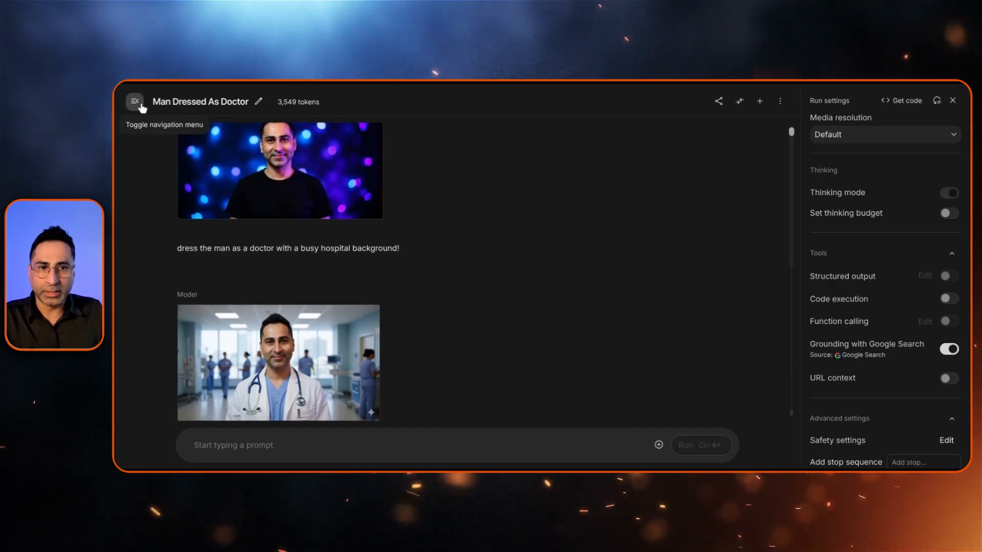
- Start a new chat with an 8192 thinking budget and URL context enabled
click(135, 101)
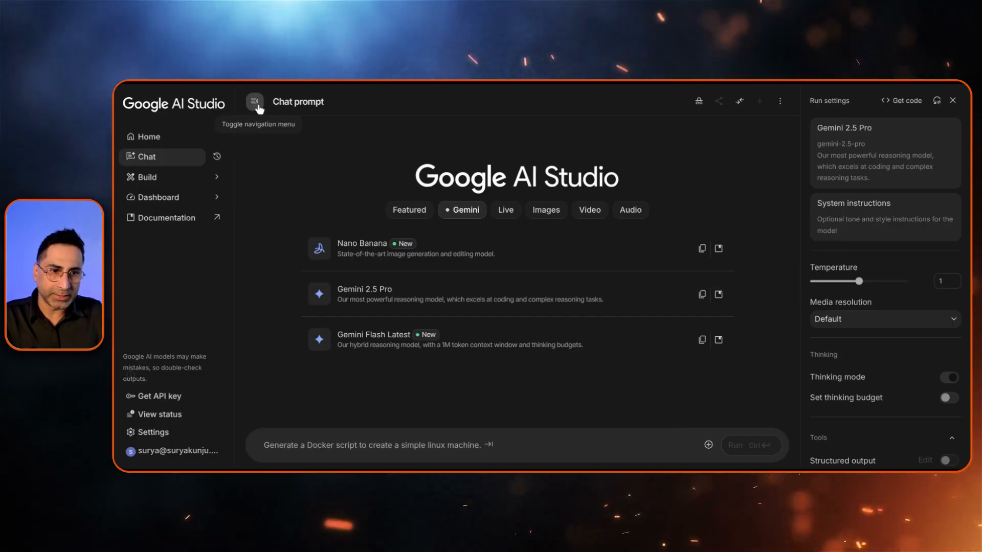
click(254, 101)
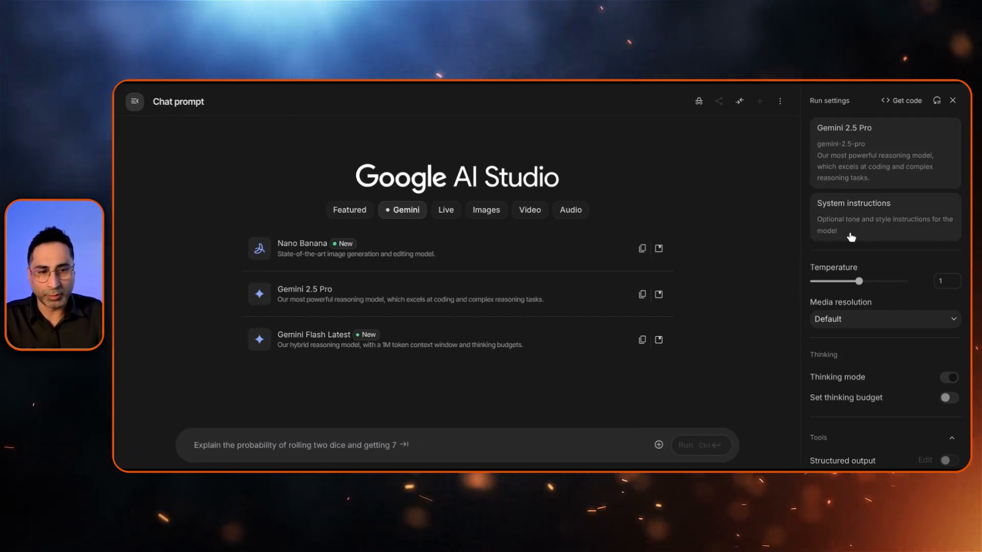
scroll(down, 3)
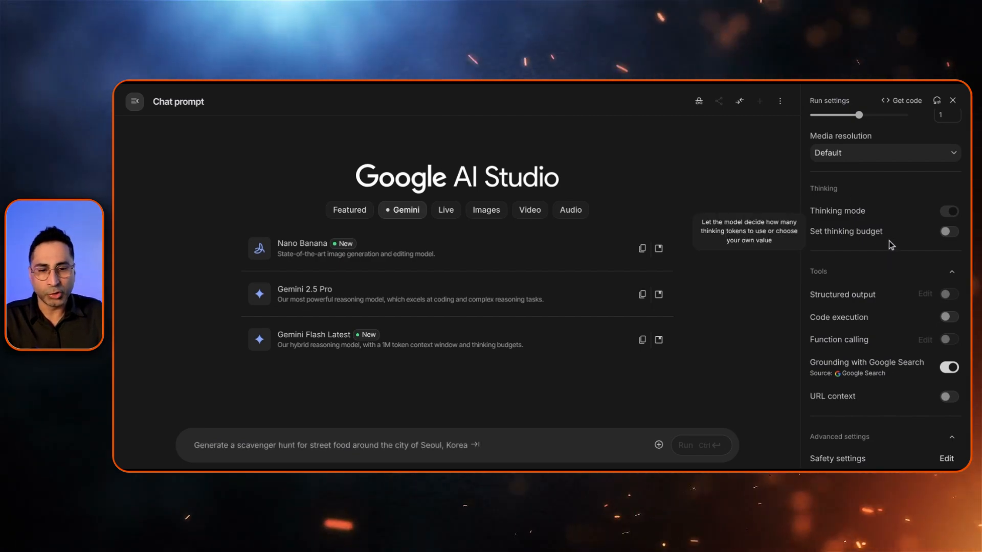
click(947, 231)
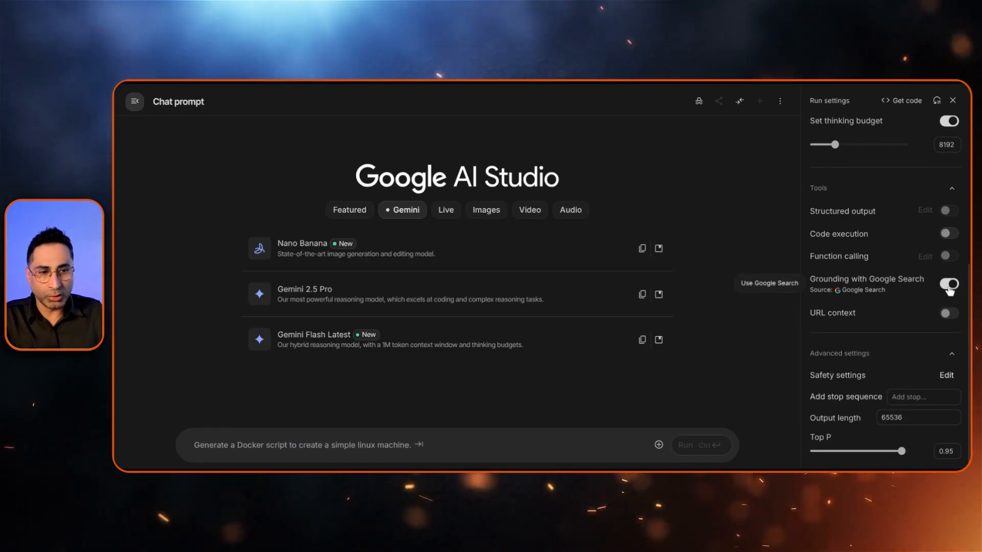
click(948, 313)
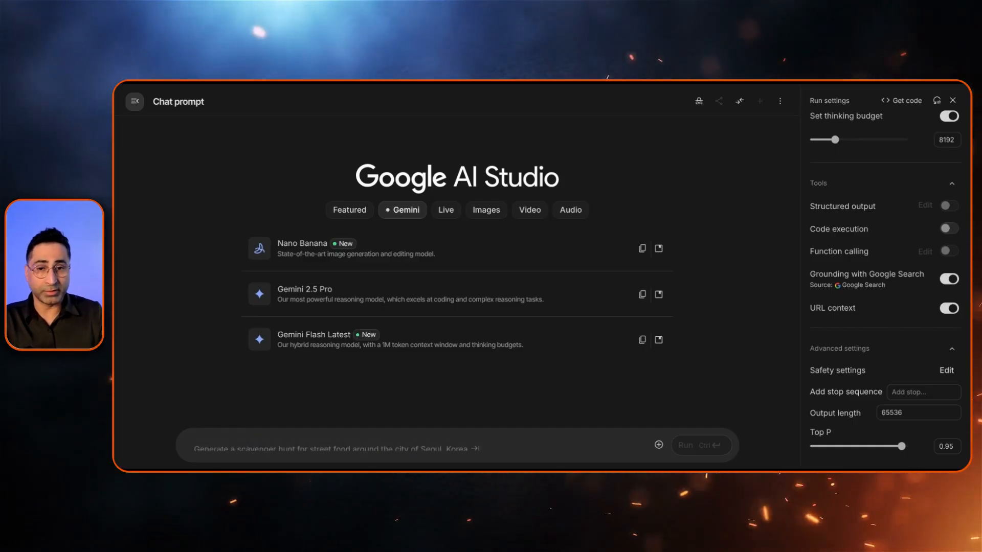
mouse_move(739, 323)
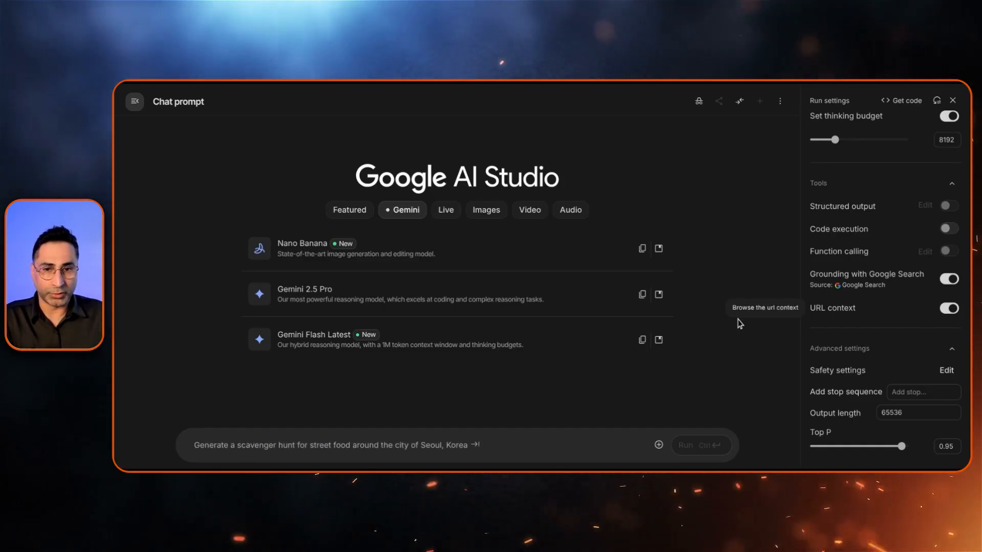